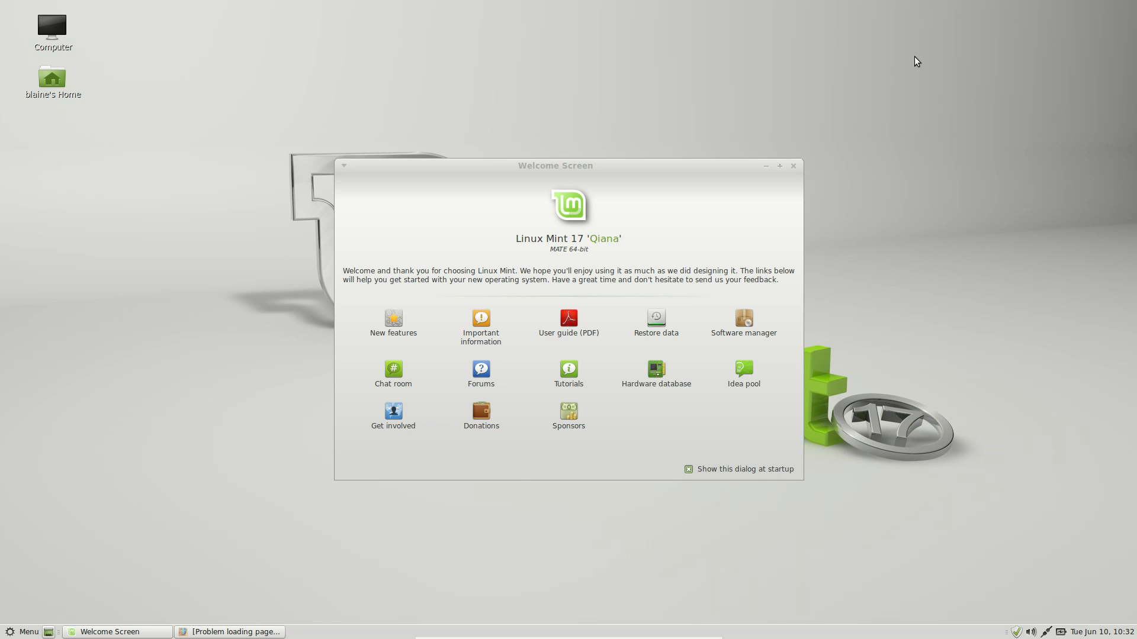
mouse_move(762, 93)
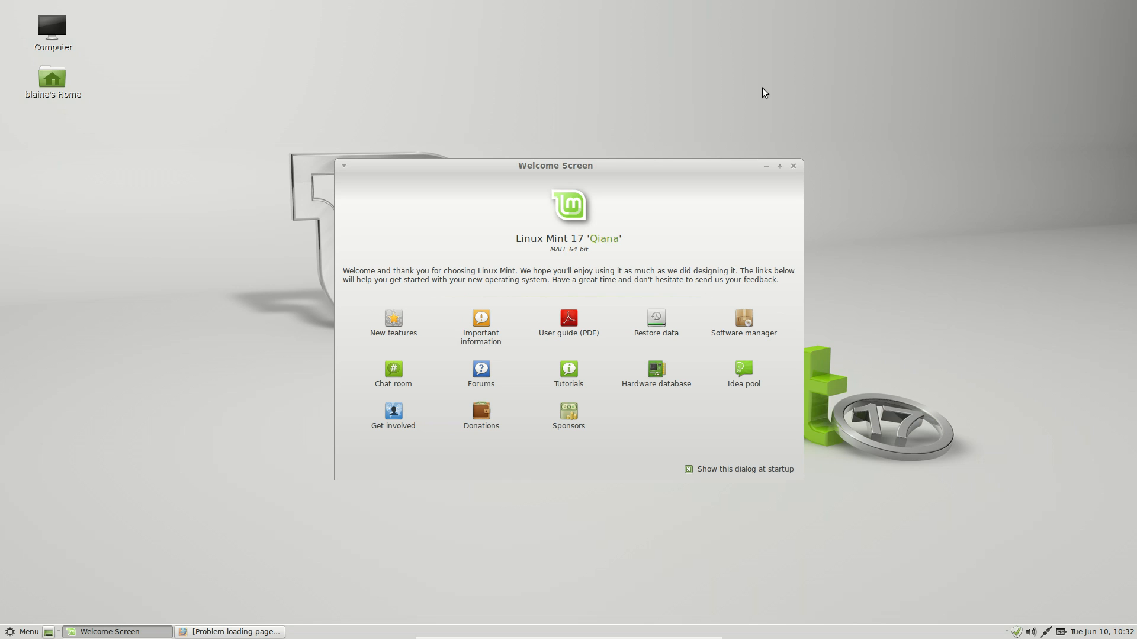
mouse_move(683, 223)
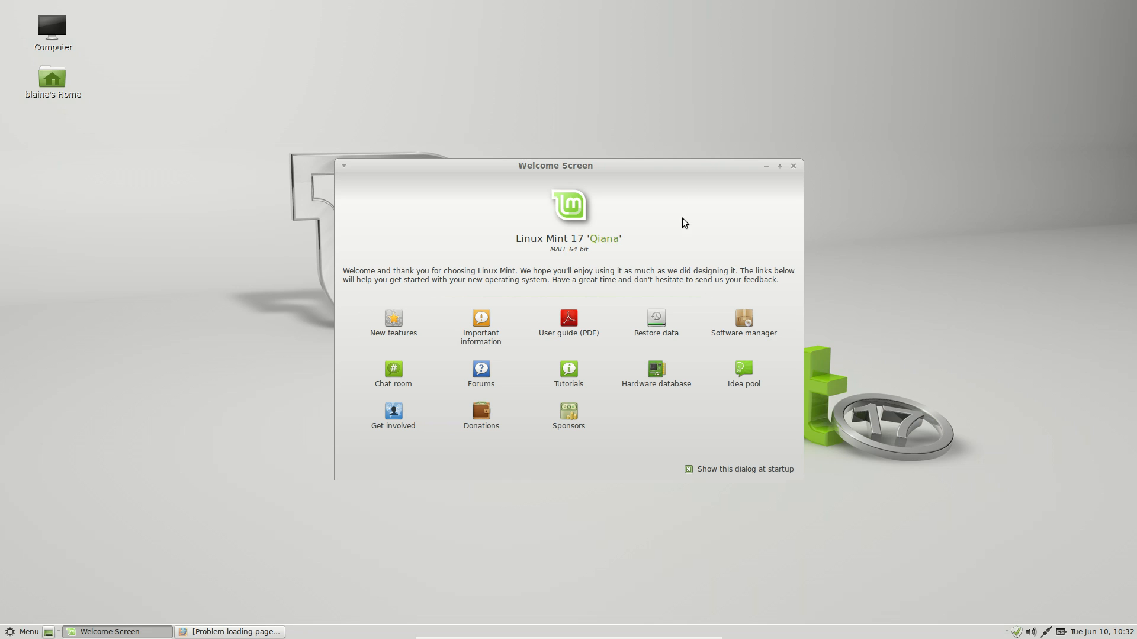
mouse_move(450, 209)
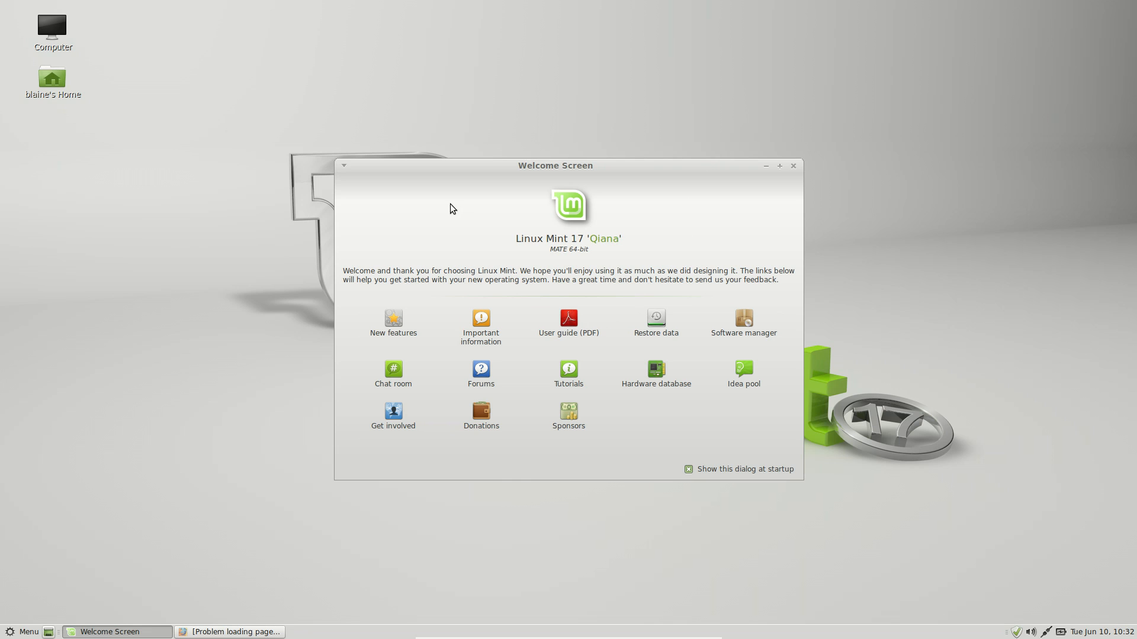
mouse_move(363, 248)
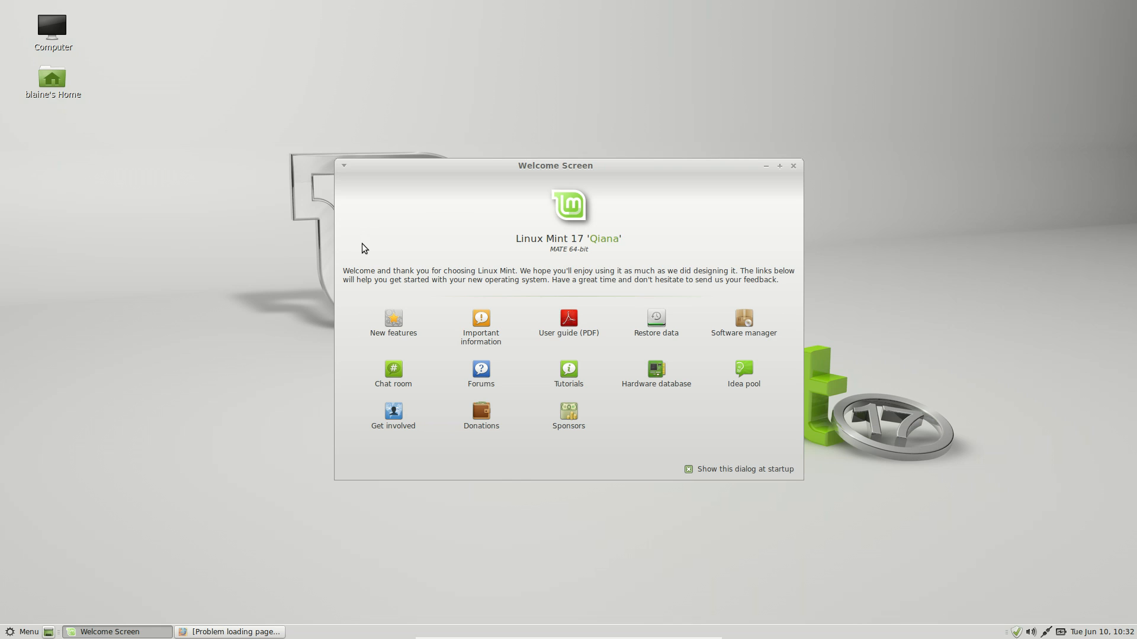
mouse_move(404, 288)
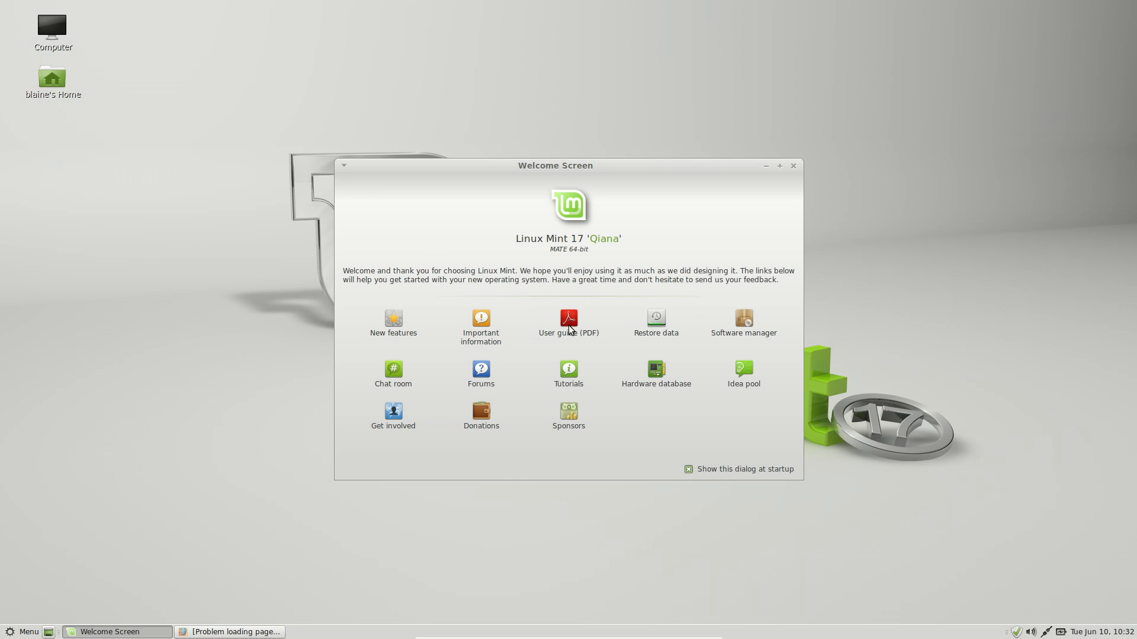
mouse_move(646, 301)
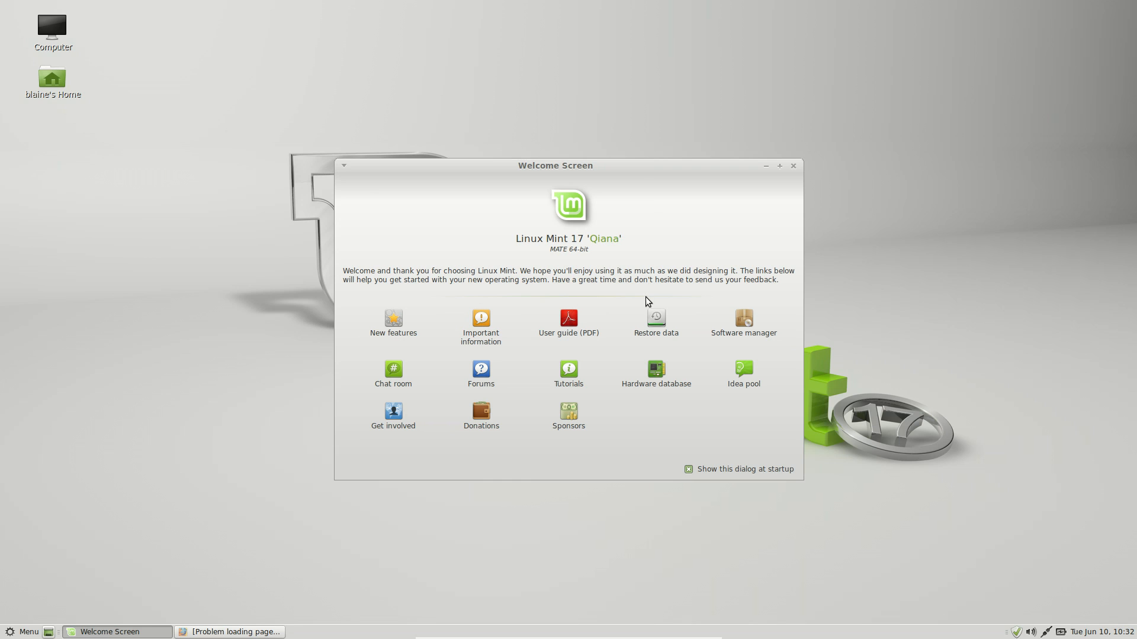
mouse_move(825, 333)
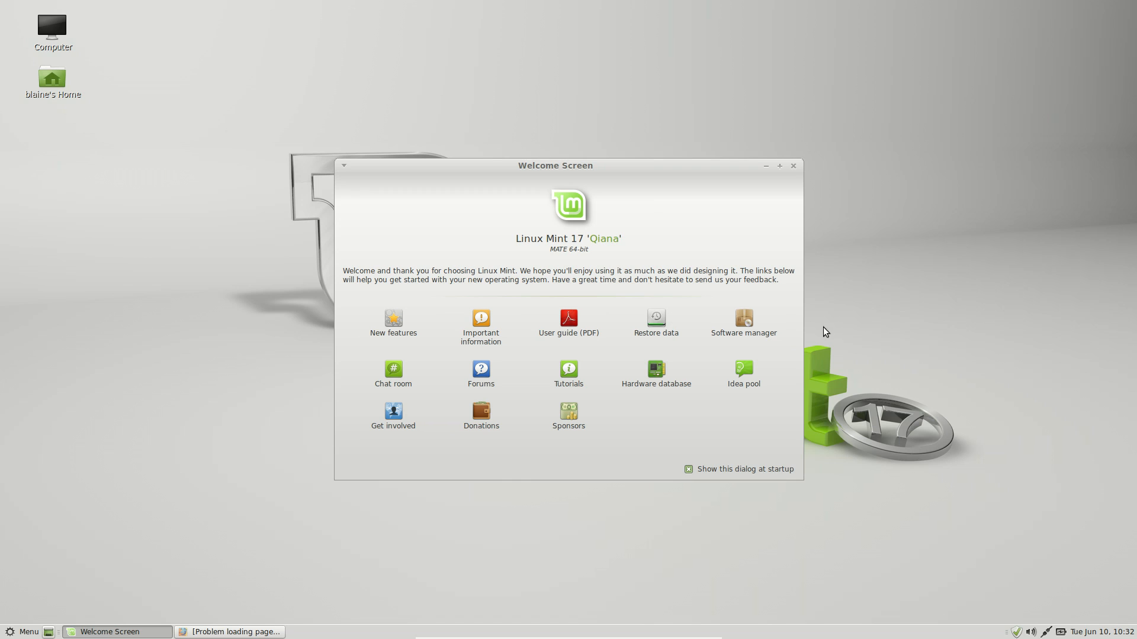
mouse_move(772, 349)
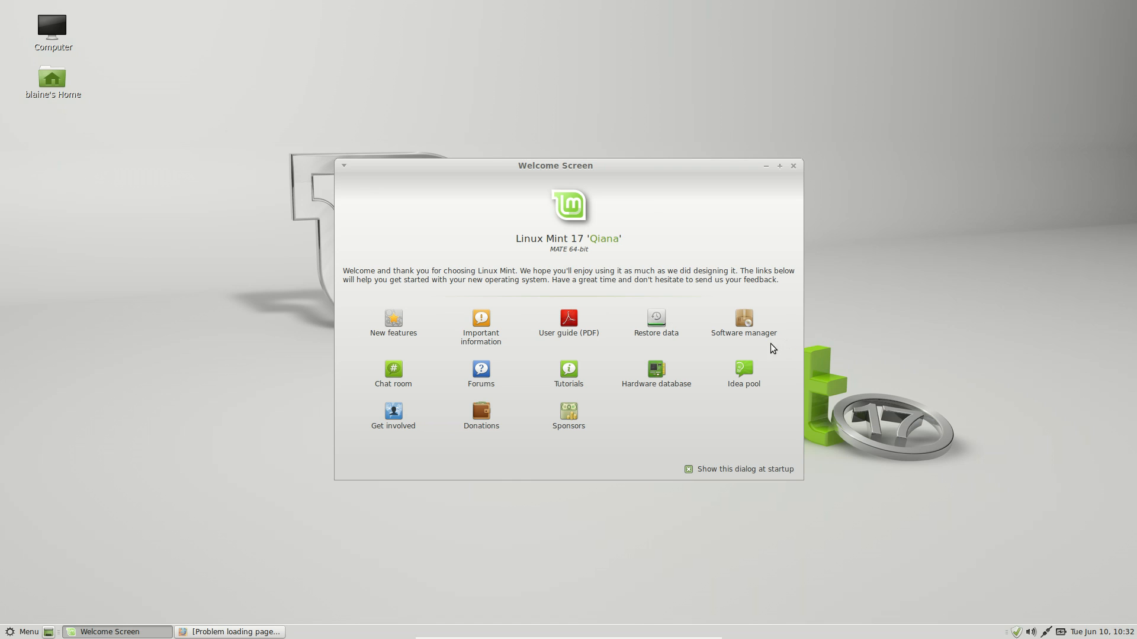
mouse_move(743, 322)
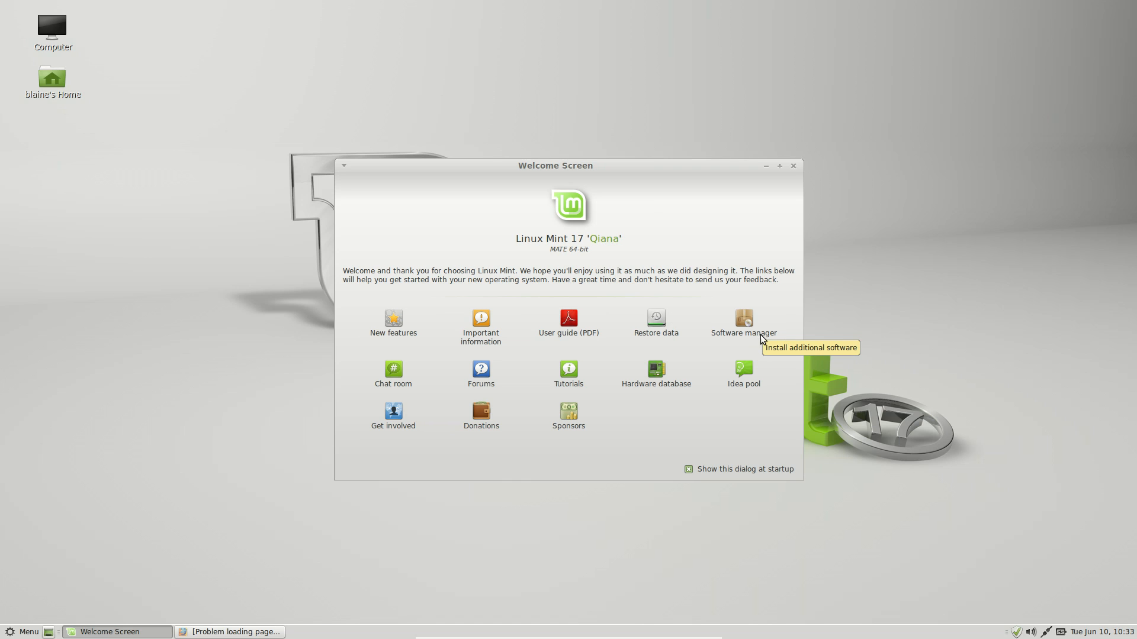
mouse_move(452, 278)
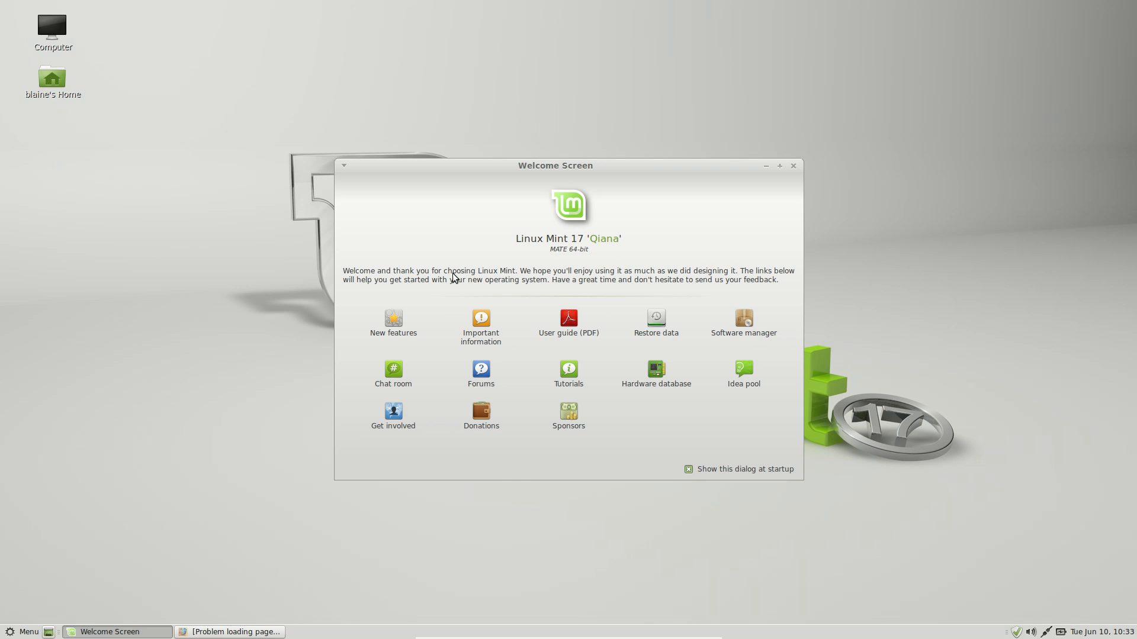
mouse_move(103, 191)
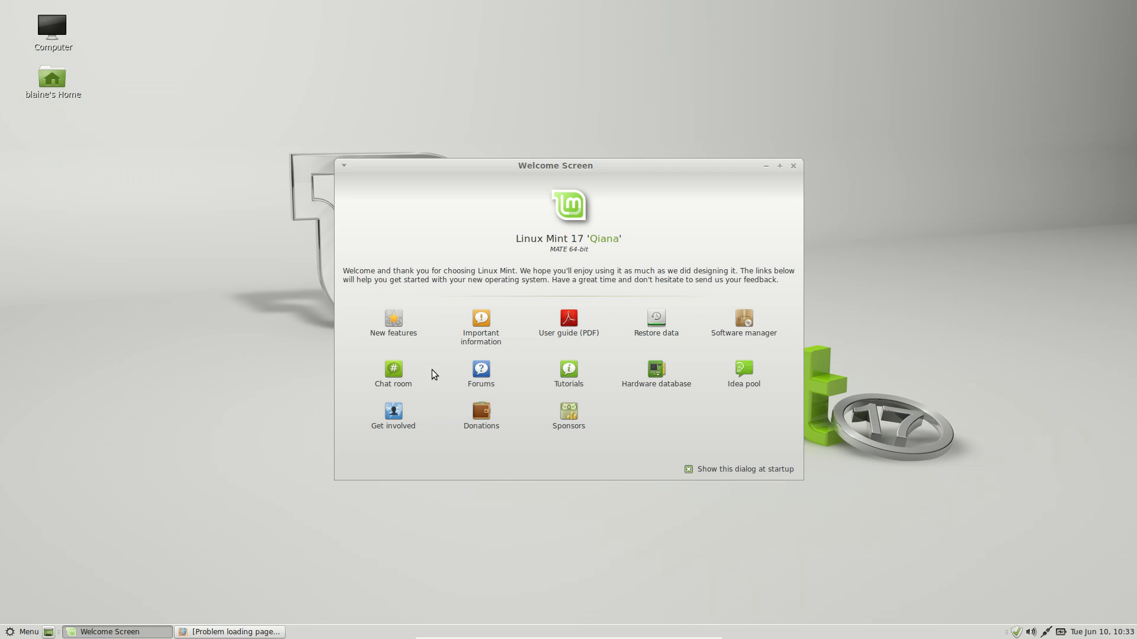
Step: Dismiss the welcome window and browse the Mint menu's application categories to Office
click(792, 165)
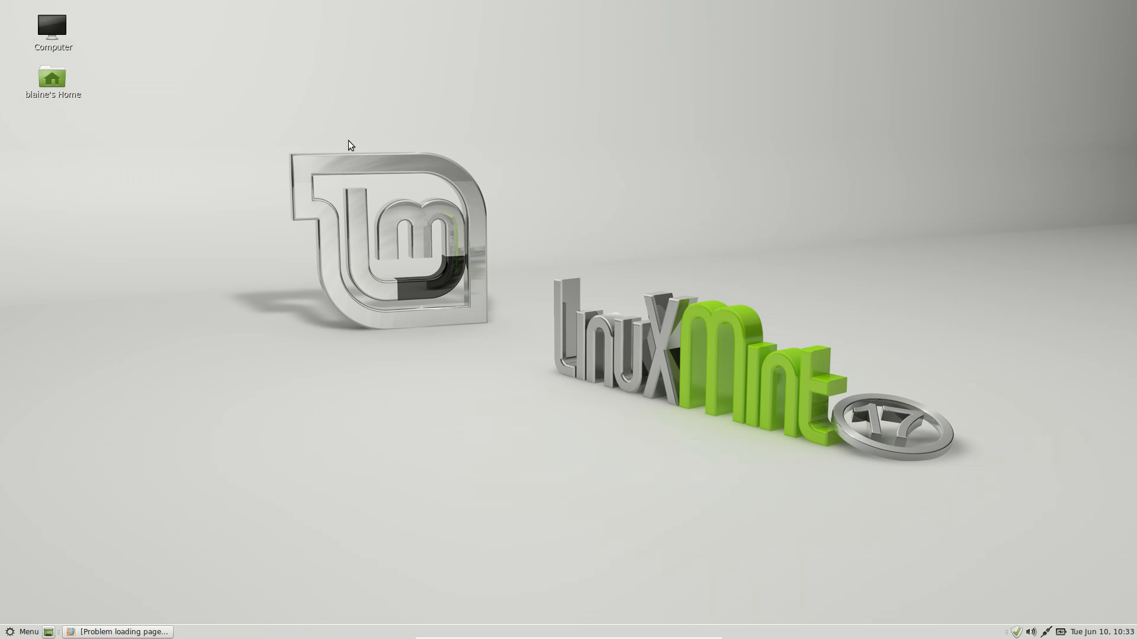
mouse_move(239, 109)
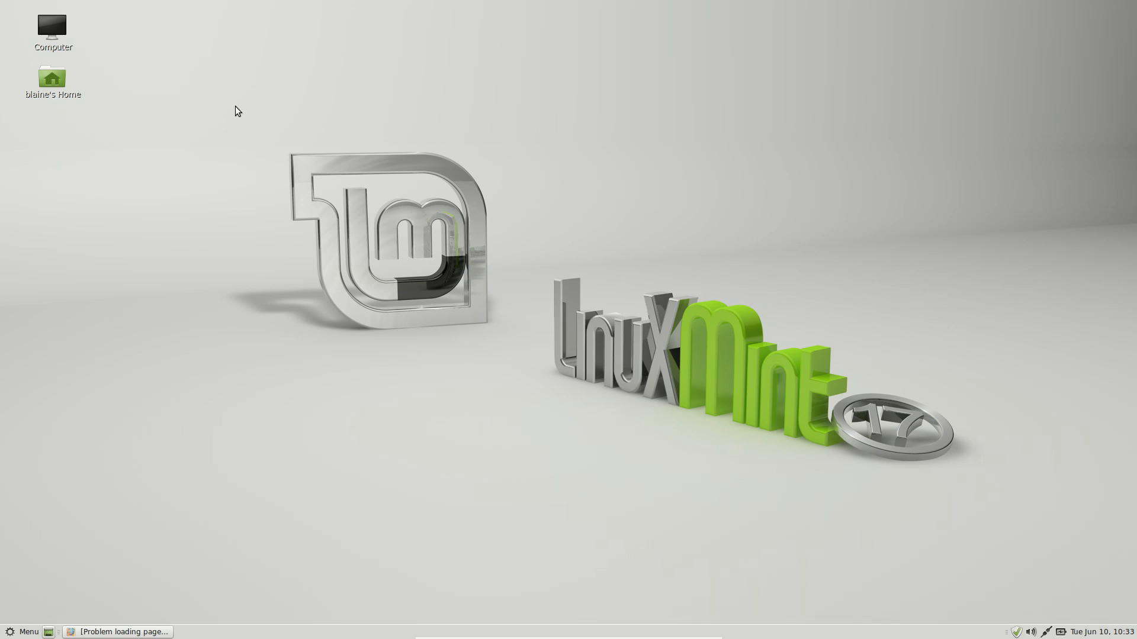
mouse_move(228, 249)
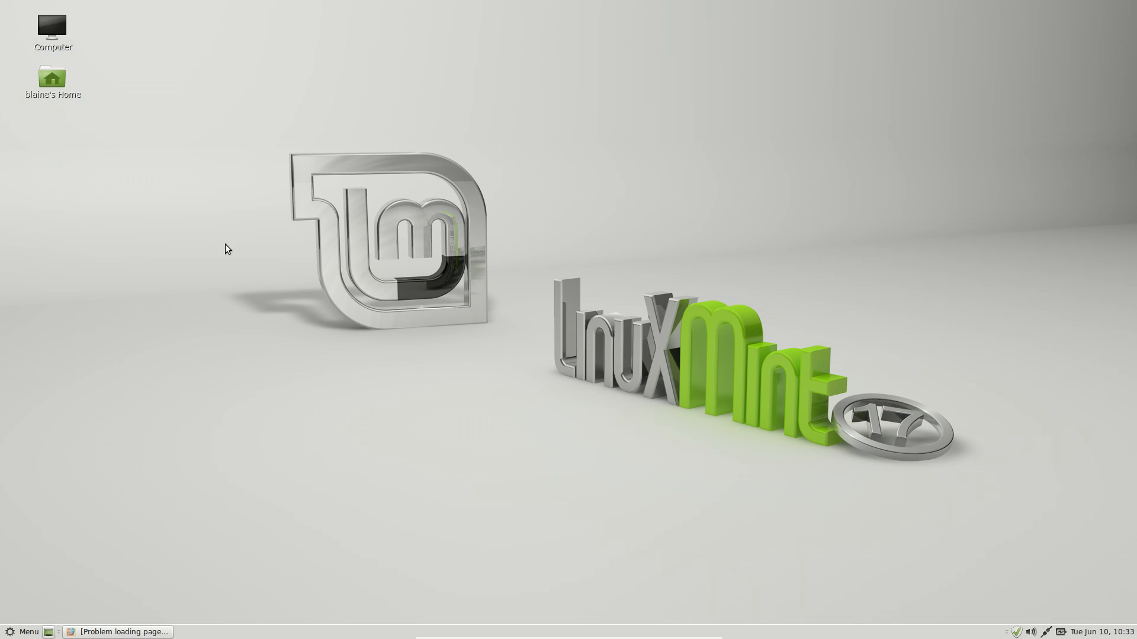
mouse_move(28, 632)
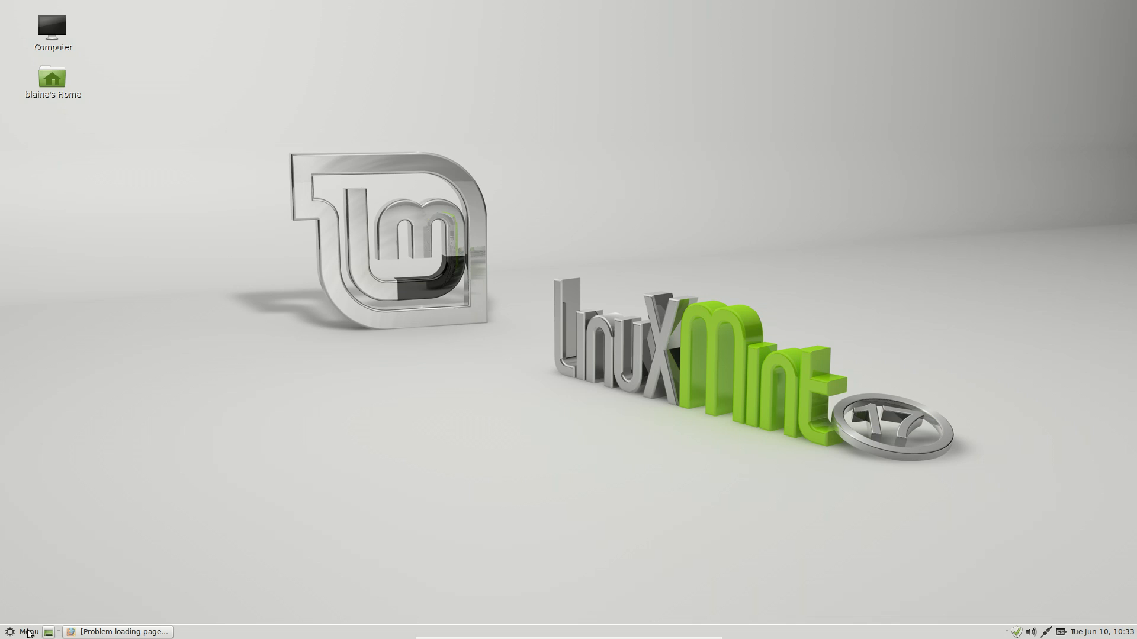
mouse_move(27, 632)
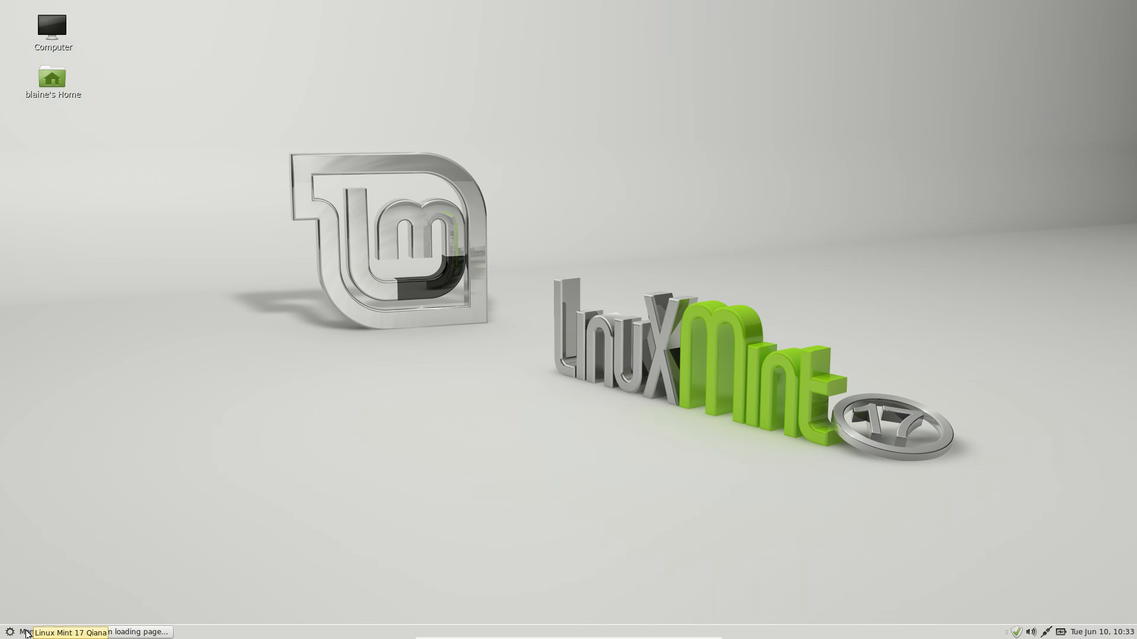
click(23, 631)
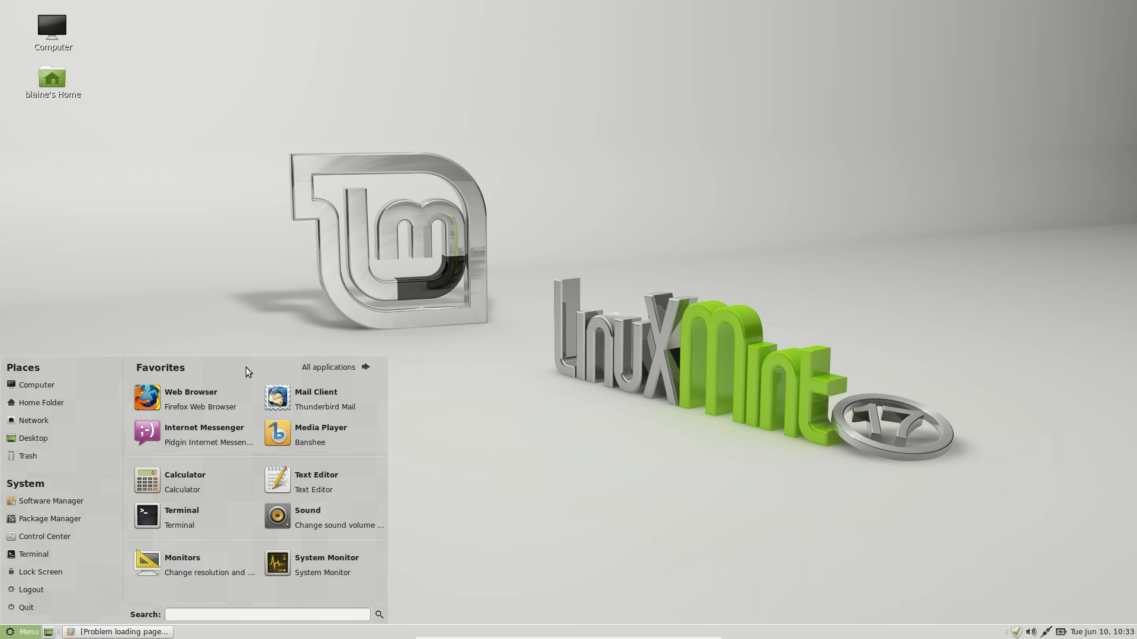
mouse_move(42, 571)
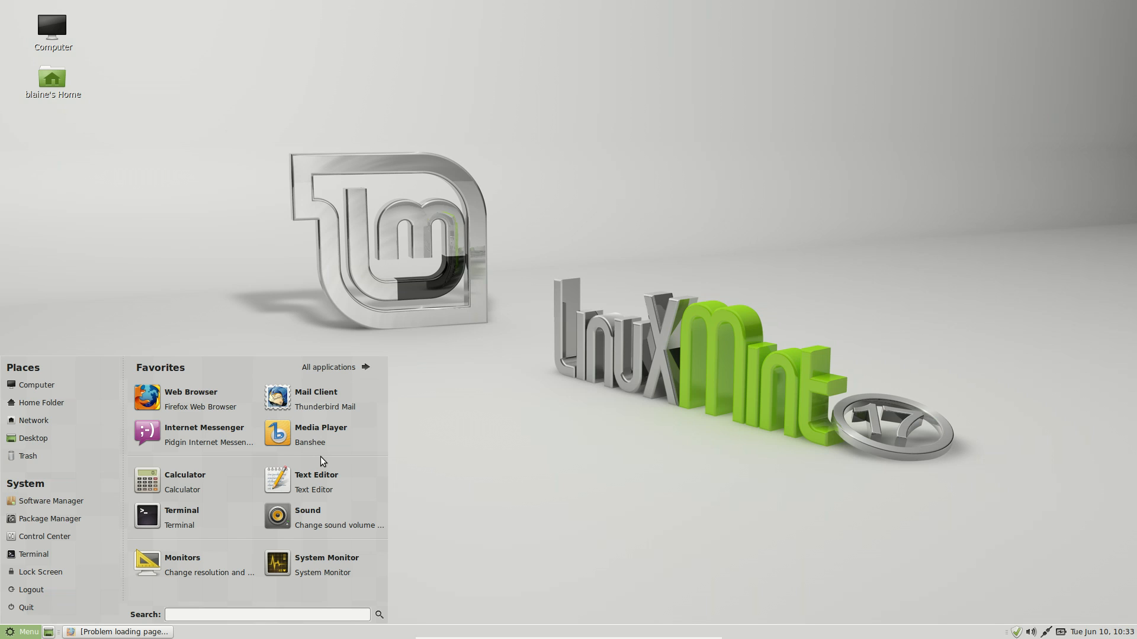
click(266, 614)
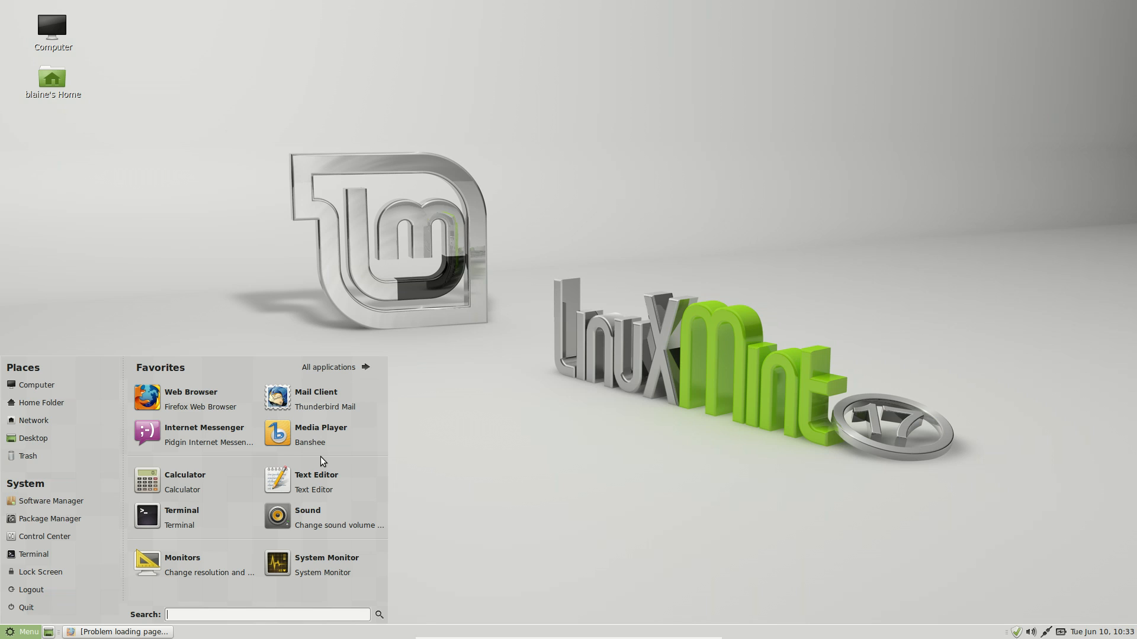
mouse_move(229, 549)
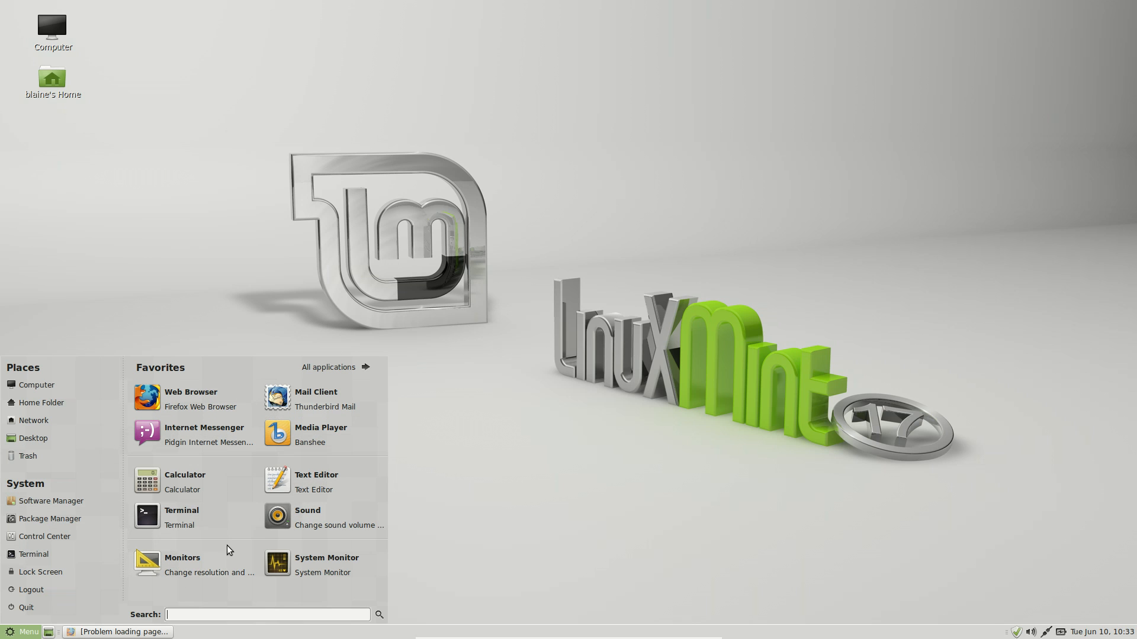
mouse_move(178, 397)
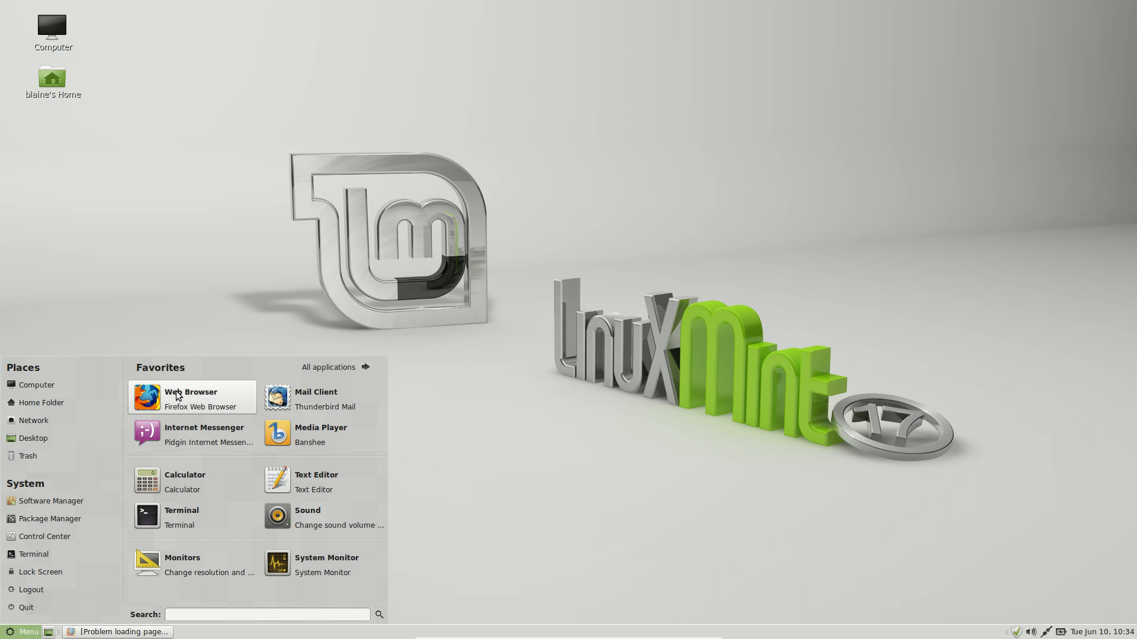
mouse_move(321, 367)
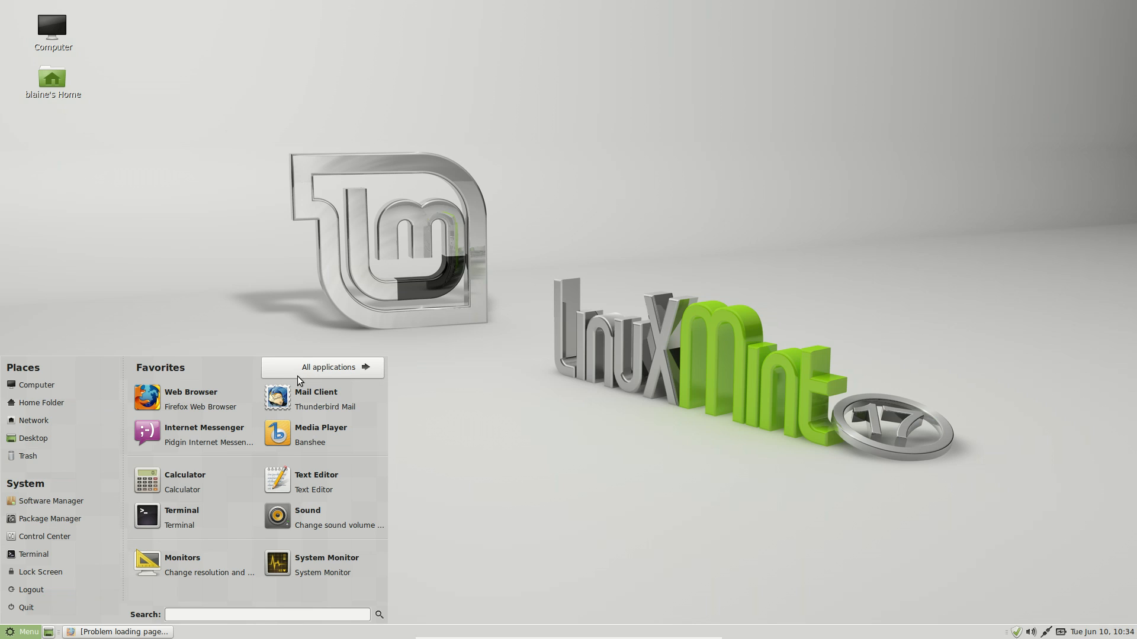
mouse_move(33, 420)
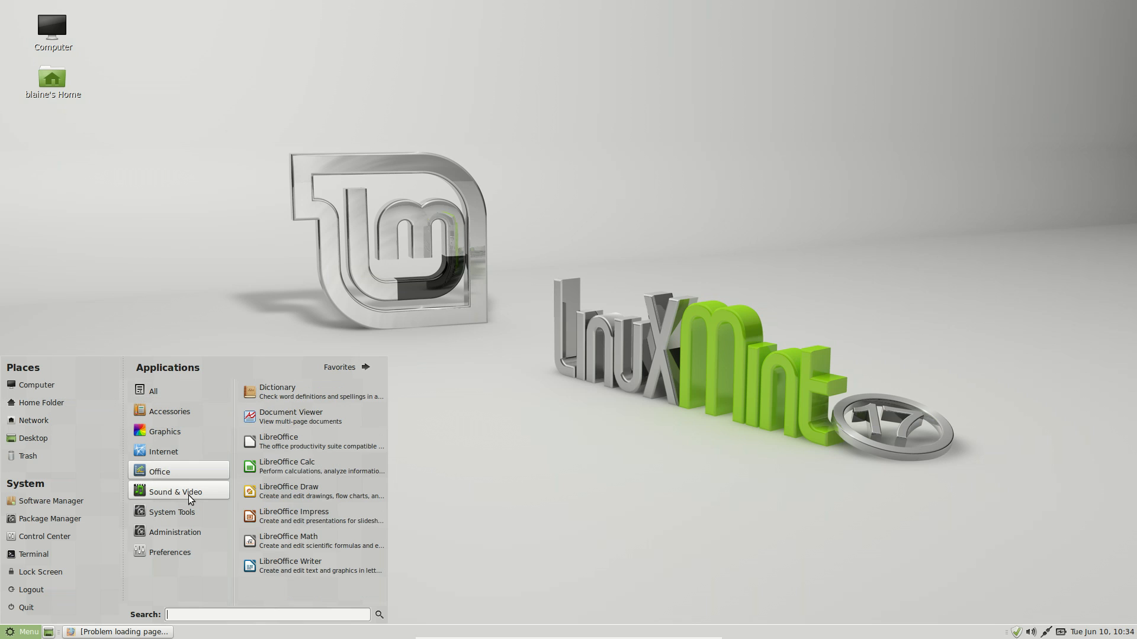
Step: Close the browser window, then close and reopen the Mint menu listing all applications
click(152, 390)
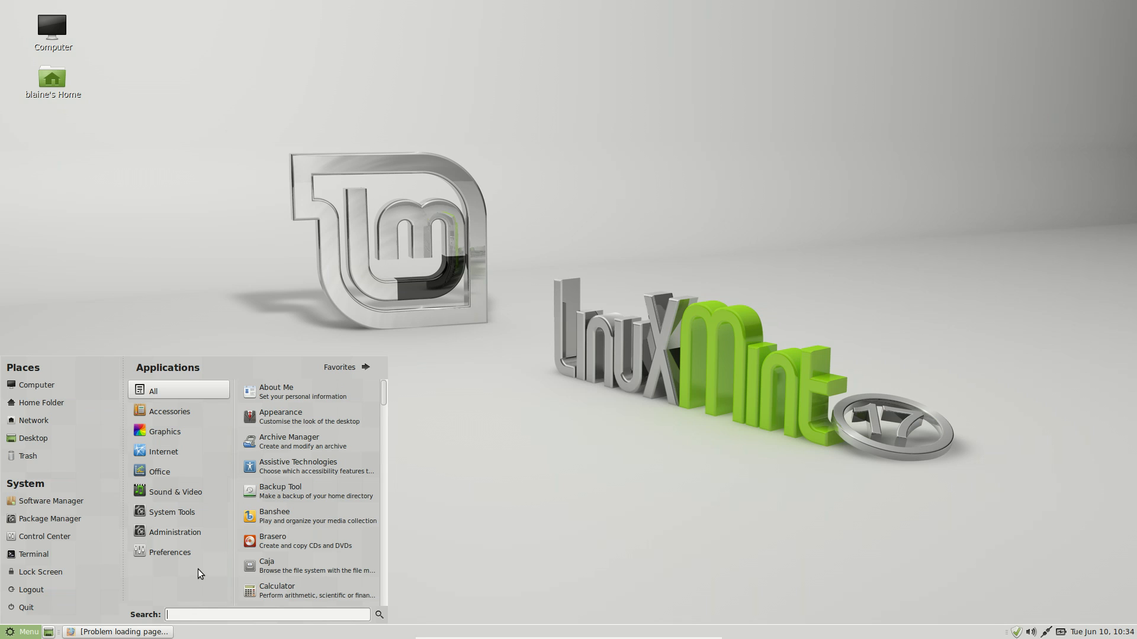
mouse_move(304, 417)
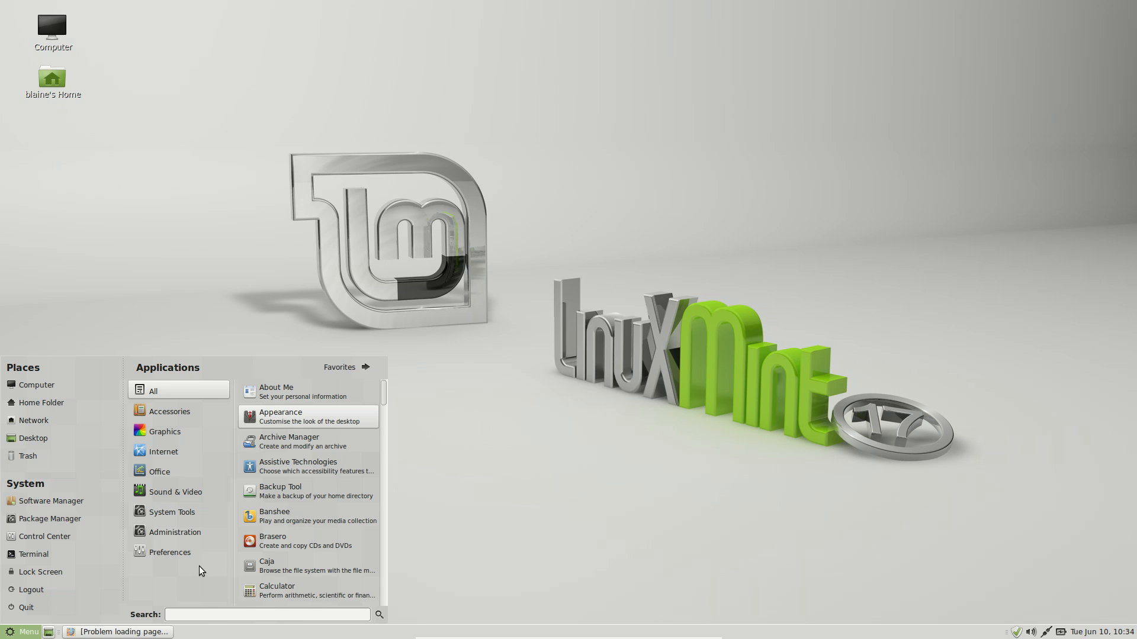
click(169, 411)
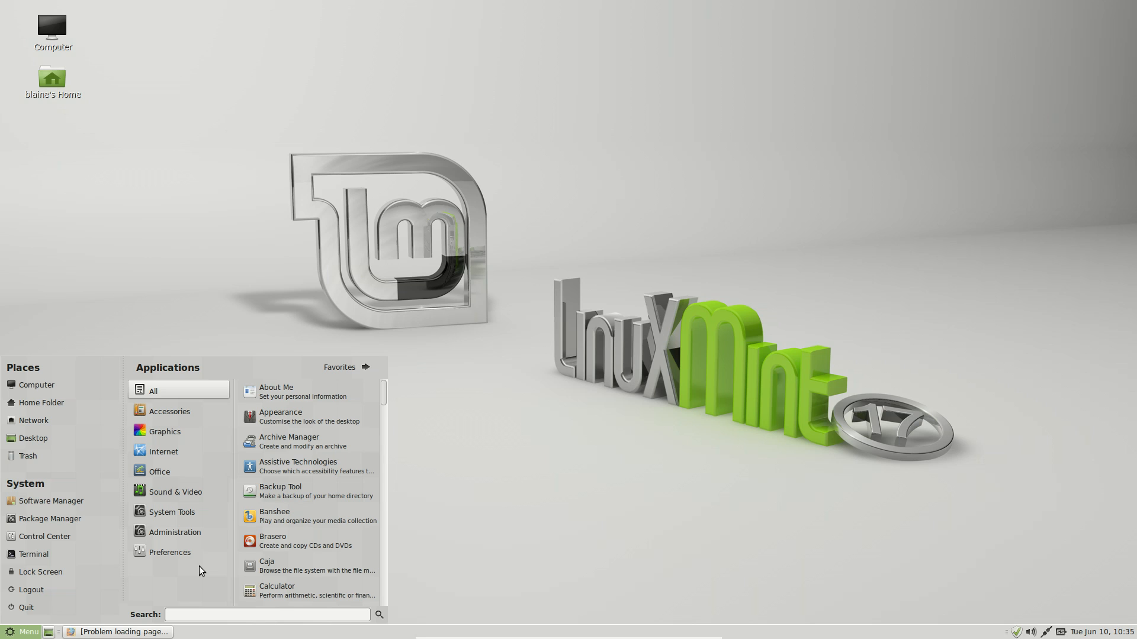
mouse_move(490, 526)
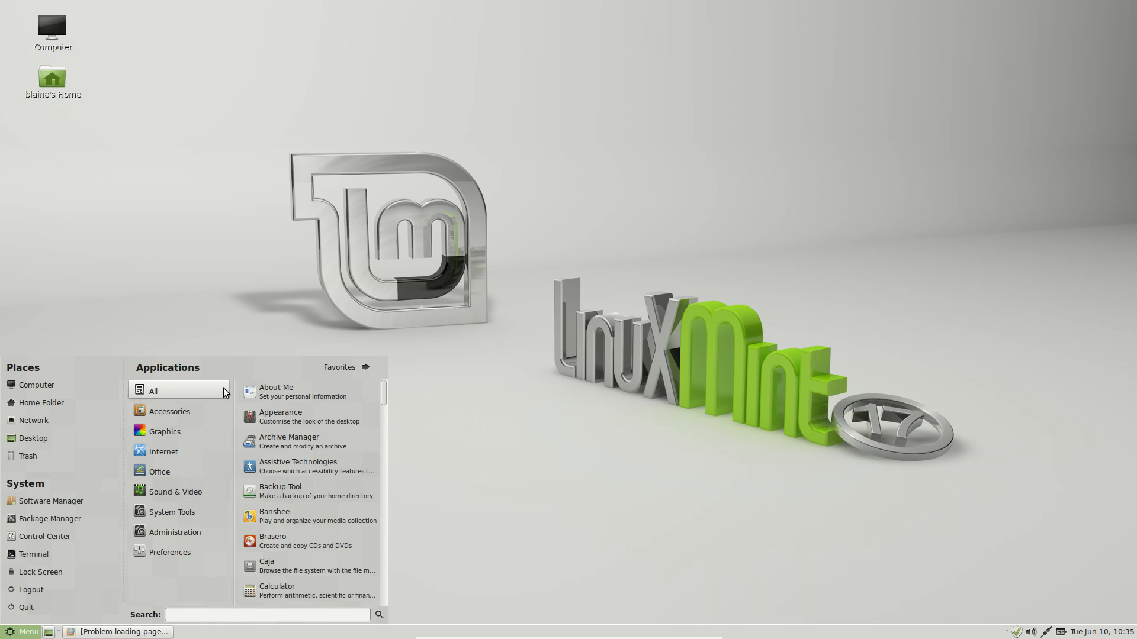
click(23, 631)
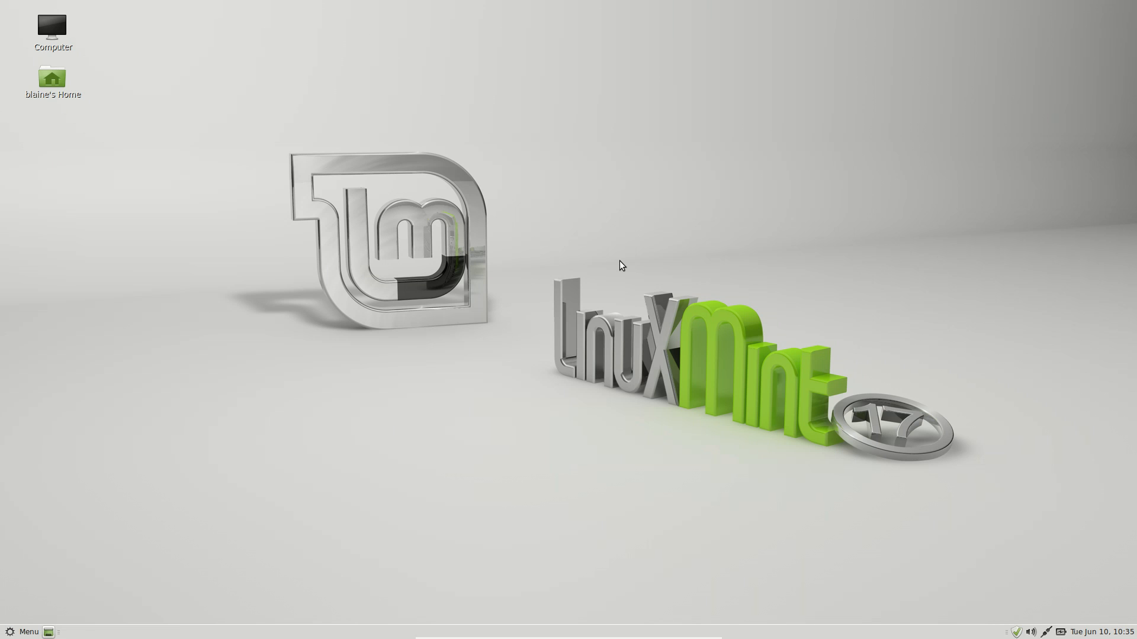
mouse_move(6, 564)
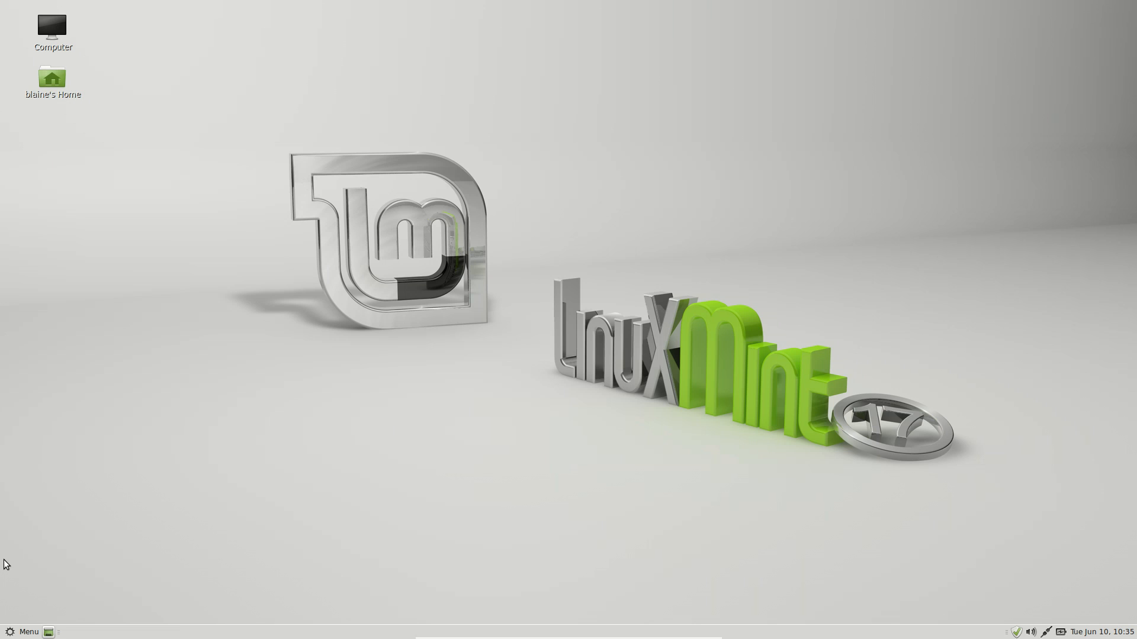
click(24, 631)
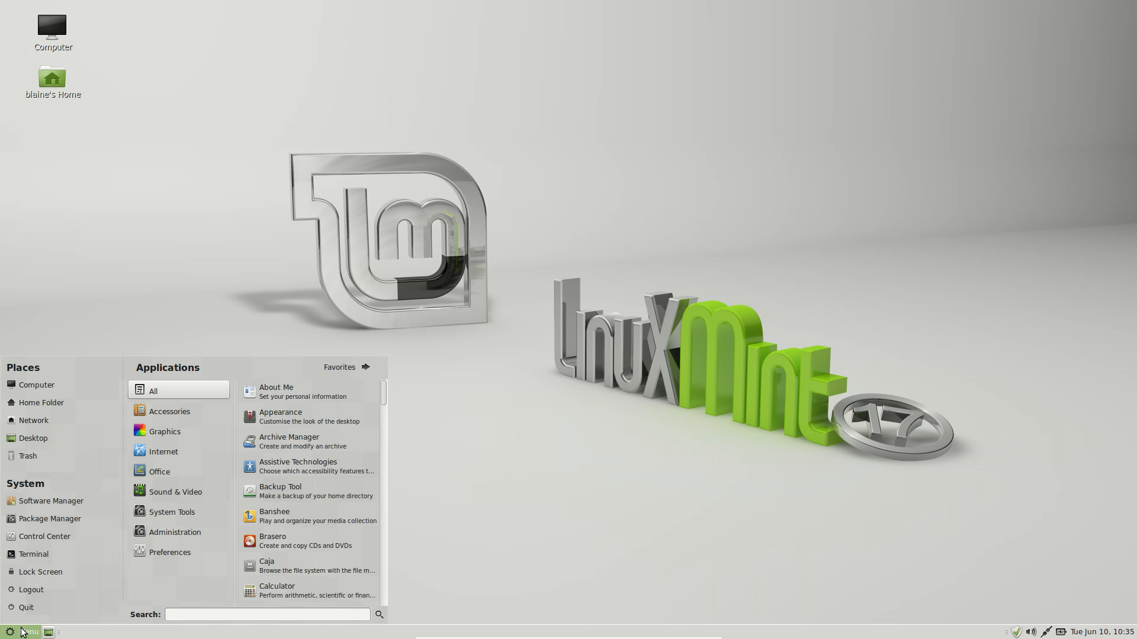
mouse_move(29, 547)
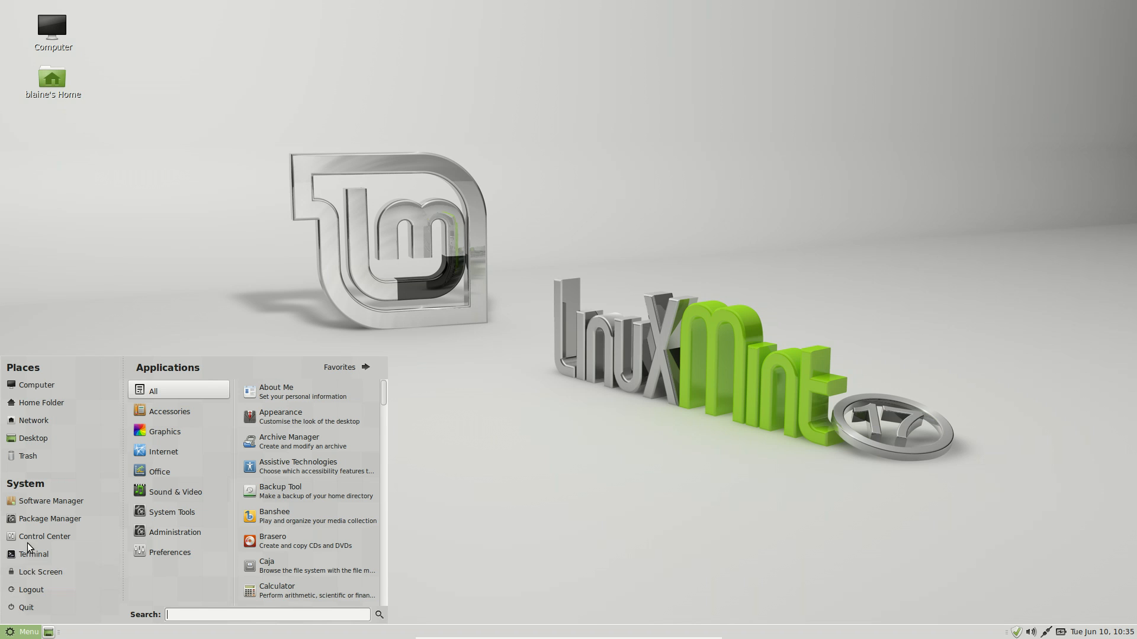
Step: Launch Control Centre, run Driver Manager, see its offline install warning, and close it
click(45, 536)
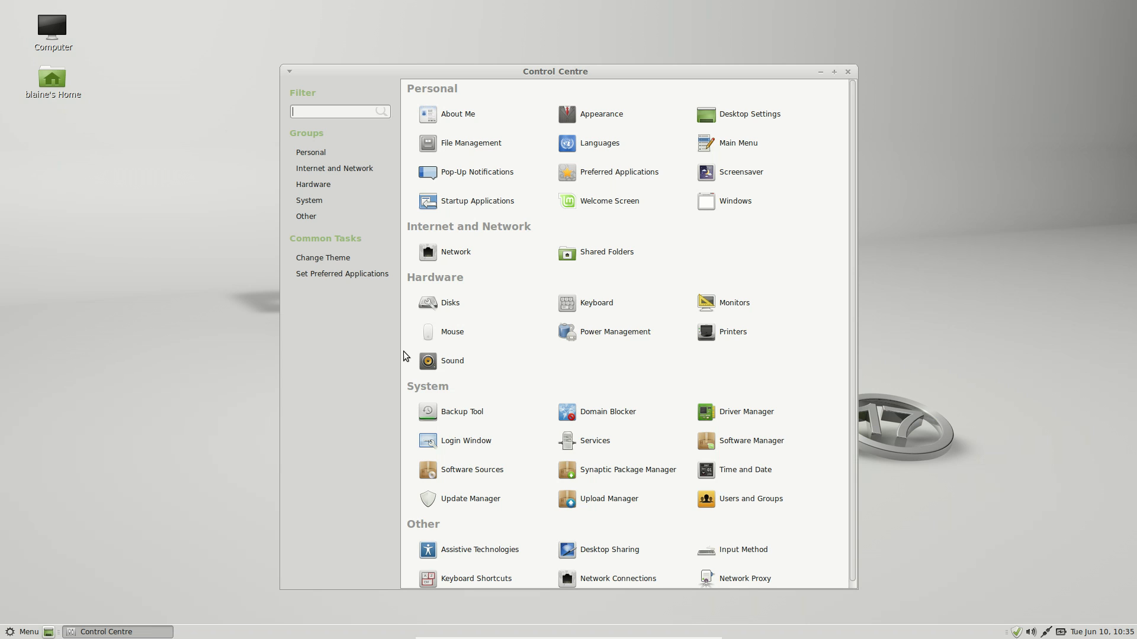
mouse_move(607, 402)
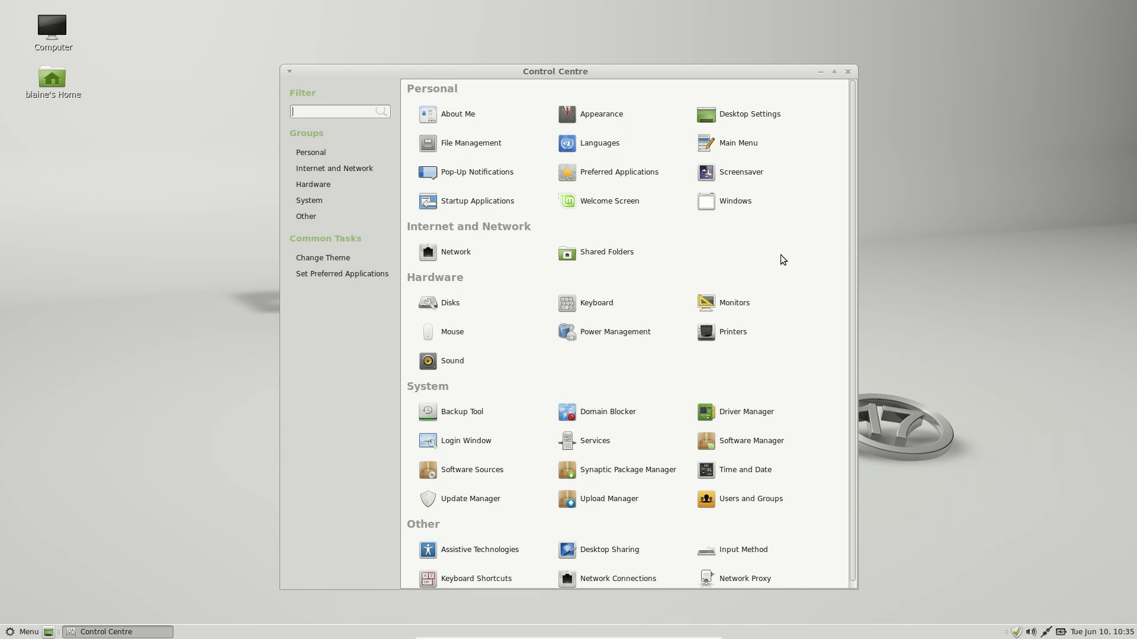
mouse_move(723, 264)
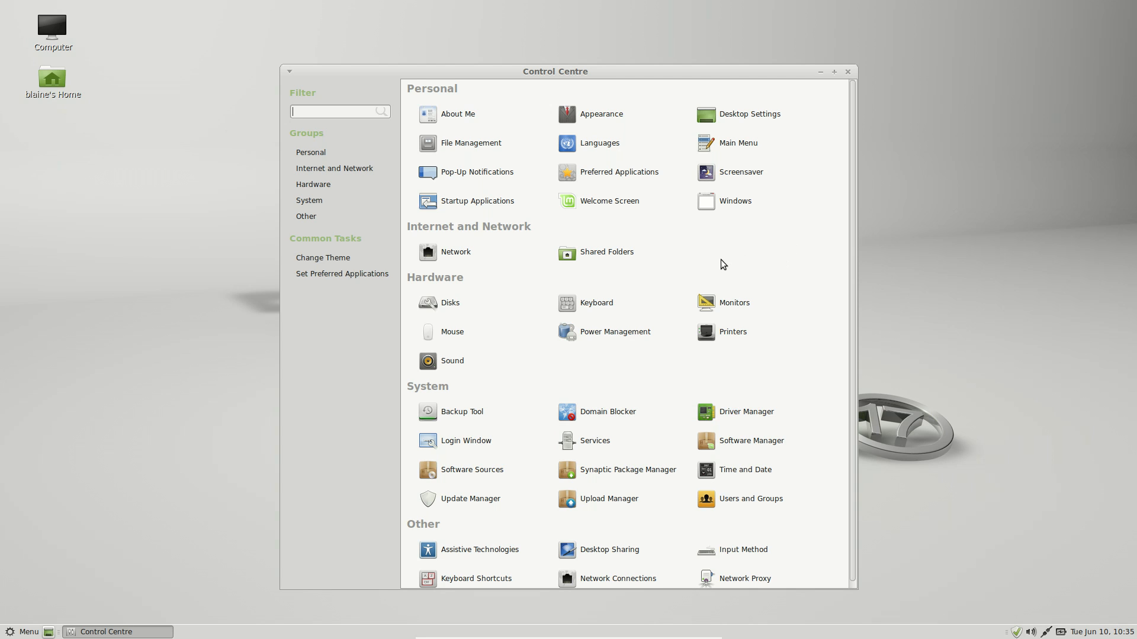
mouse_move(722, 271)
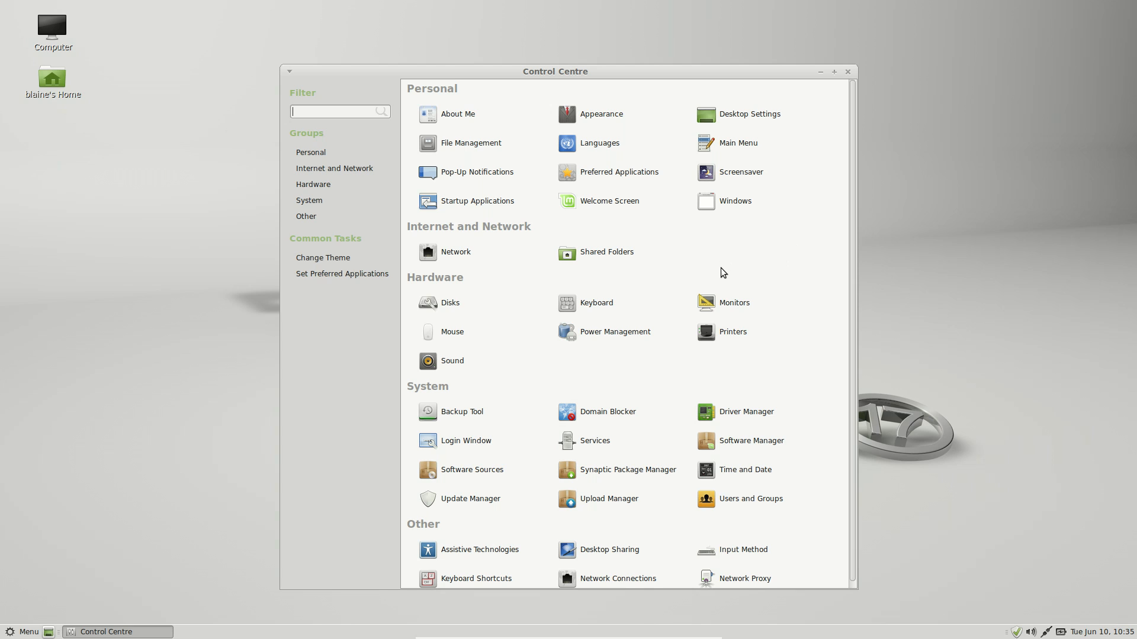
mouse_move(734, 386)
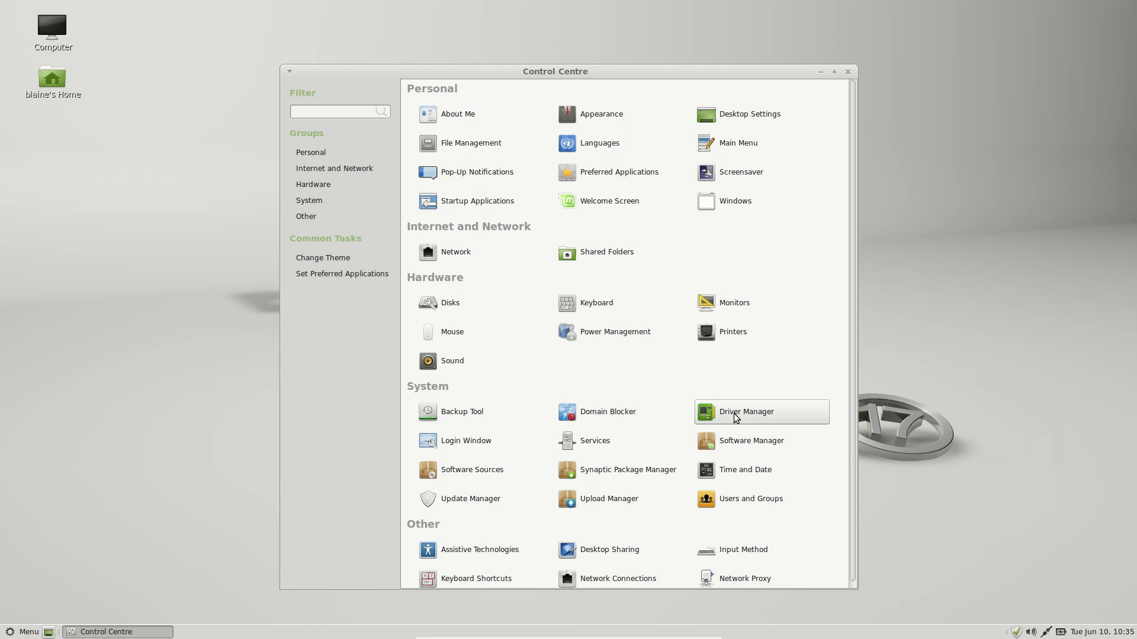
double_click(746, 412)
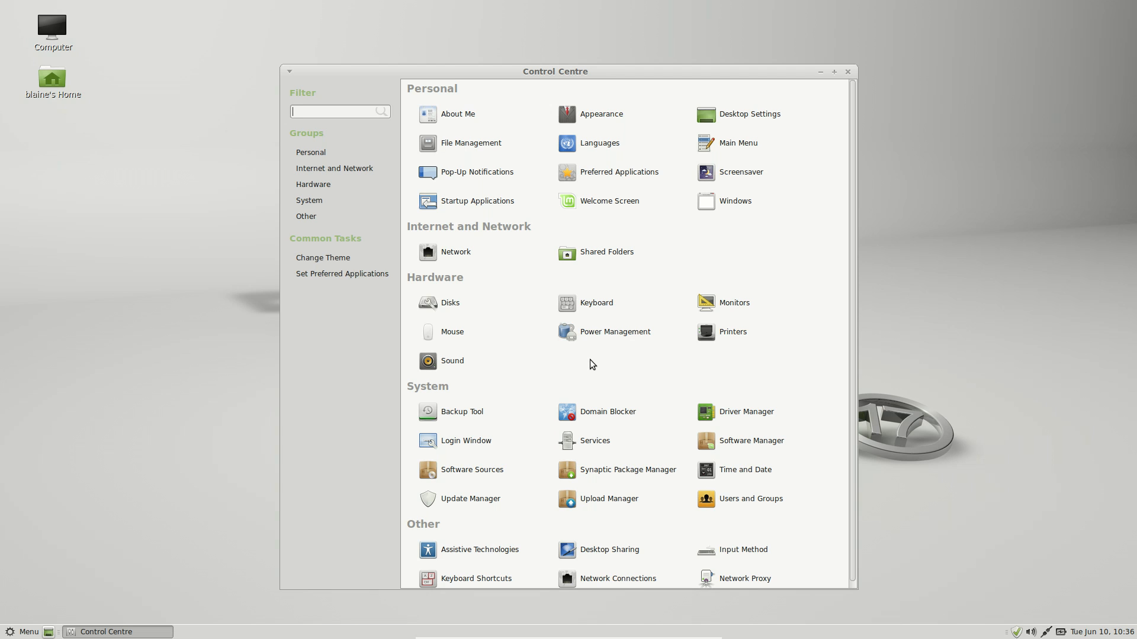
click(744, 411)
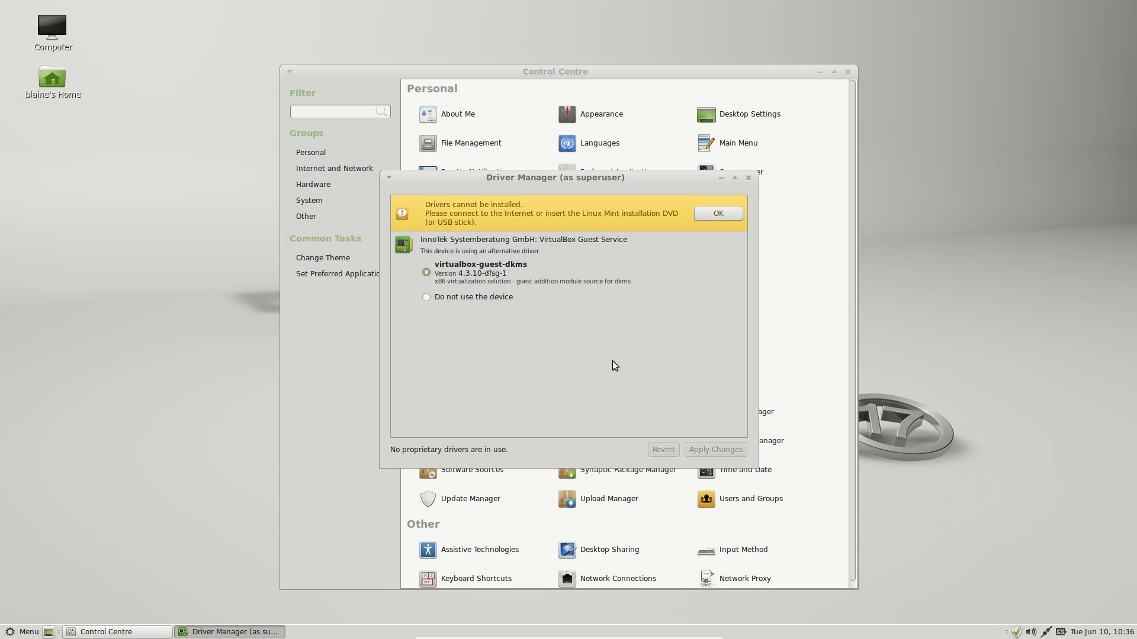
mouse_move(747, 178)
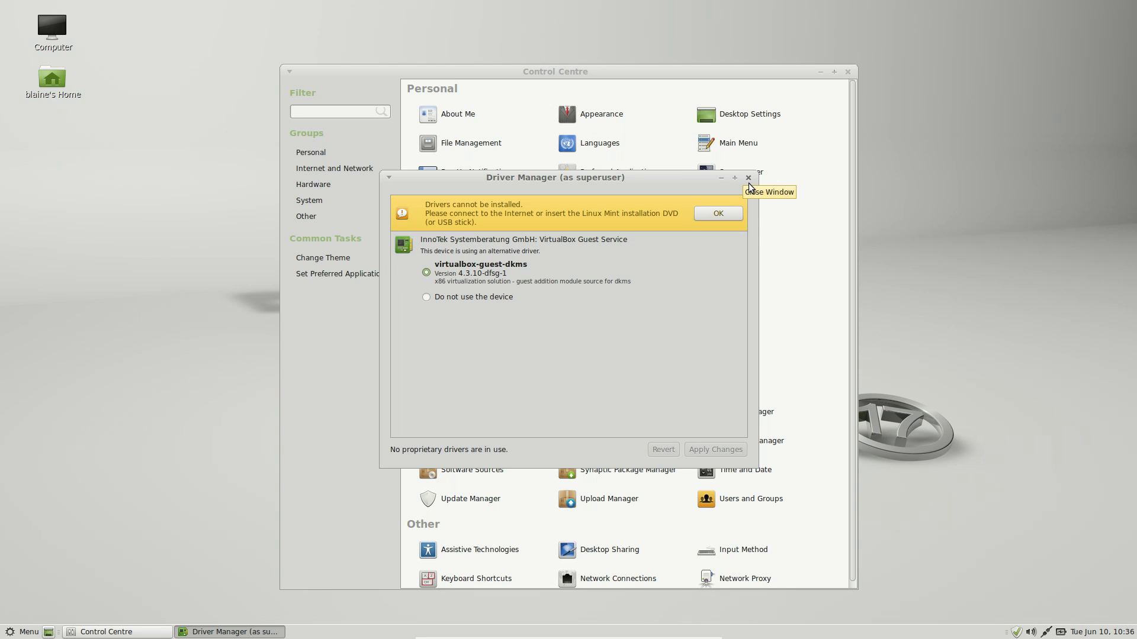
click(747, 177)
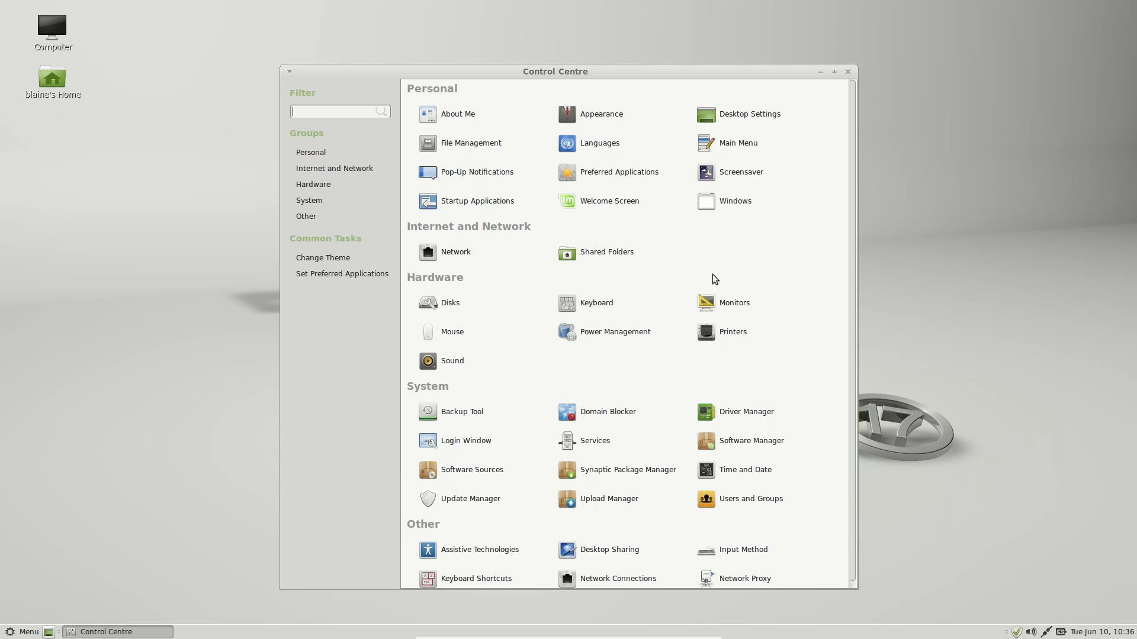
Step: Authenticate into Software Sources to view the official Linux Mint 17 Qiana mirrors
text(fa)
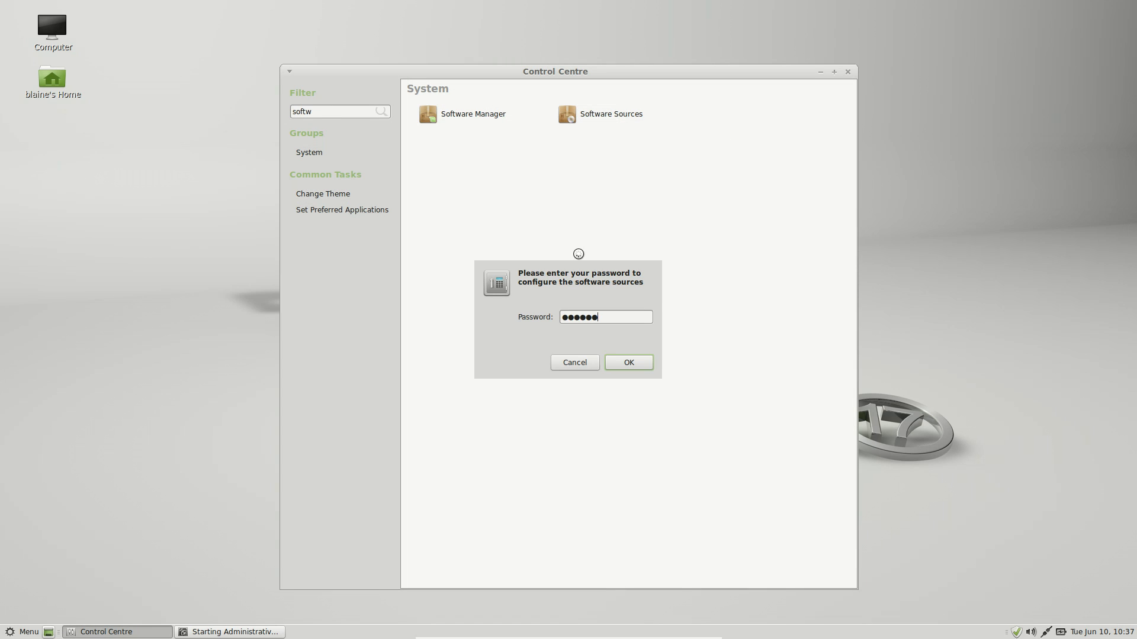
click(627, 362)
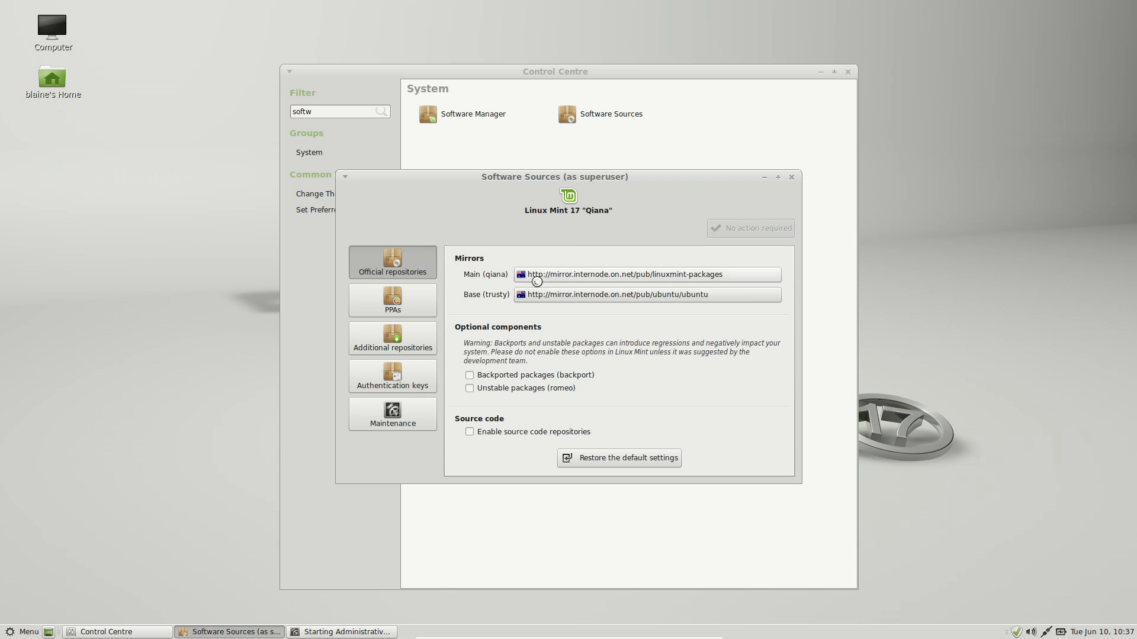
mouse_move(581, 274)
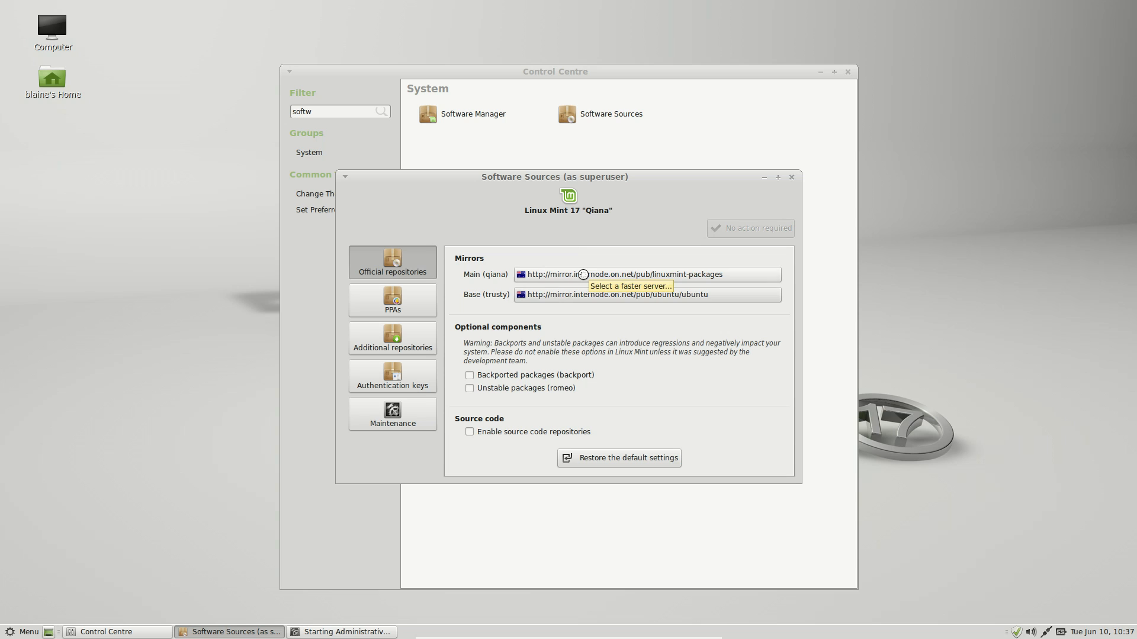
mouse_move(592, 294)
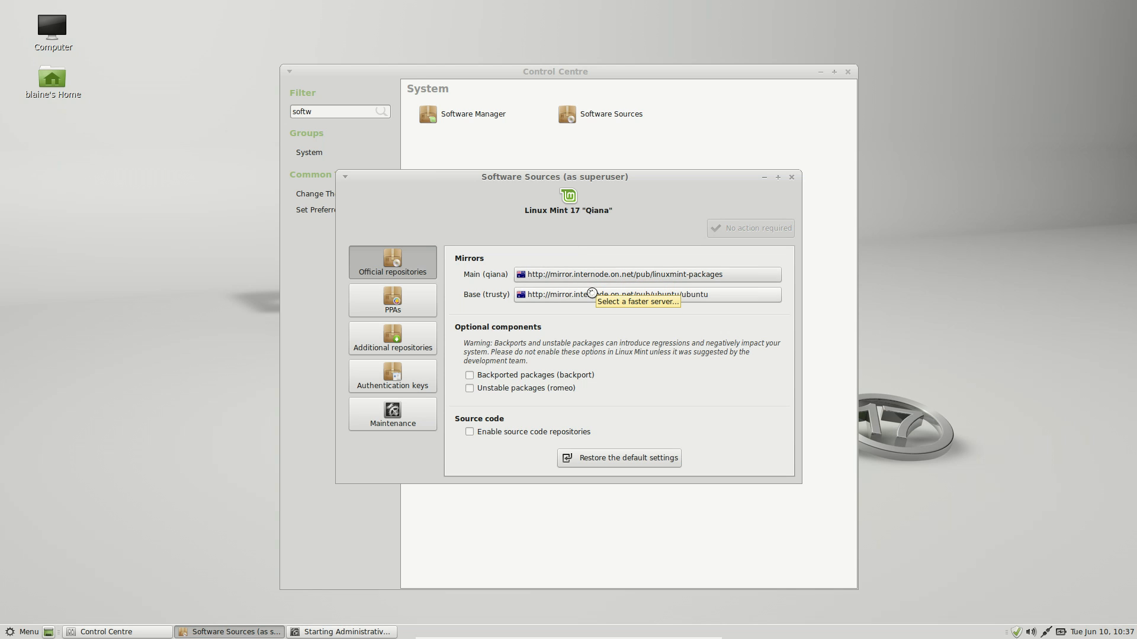
mouse_move(531, 365)
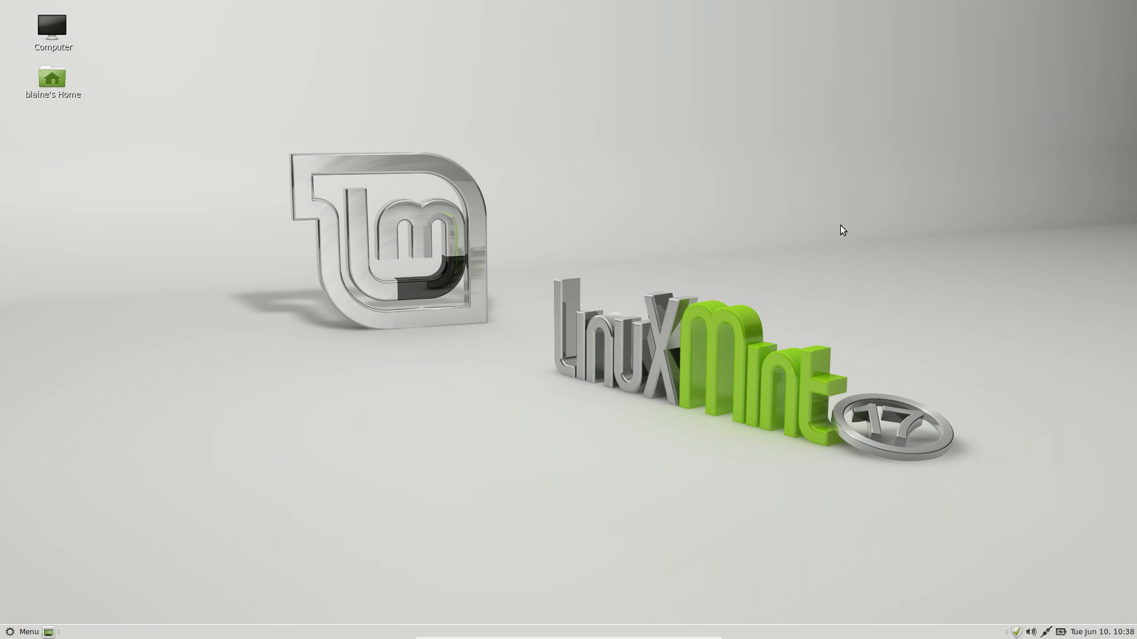
mouse_move(803, 620)
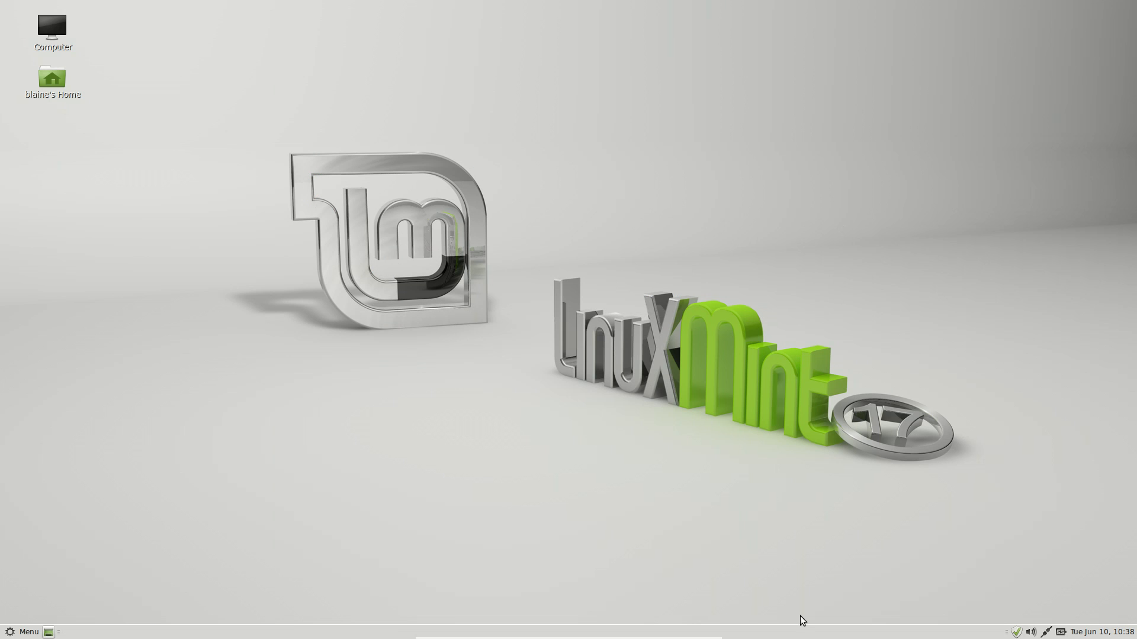
mouse_move(846, 636)
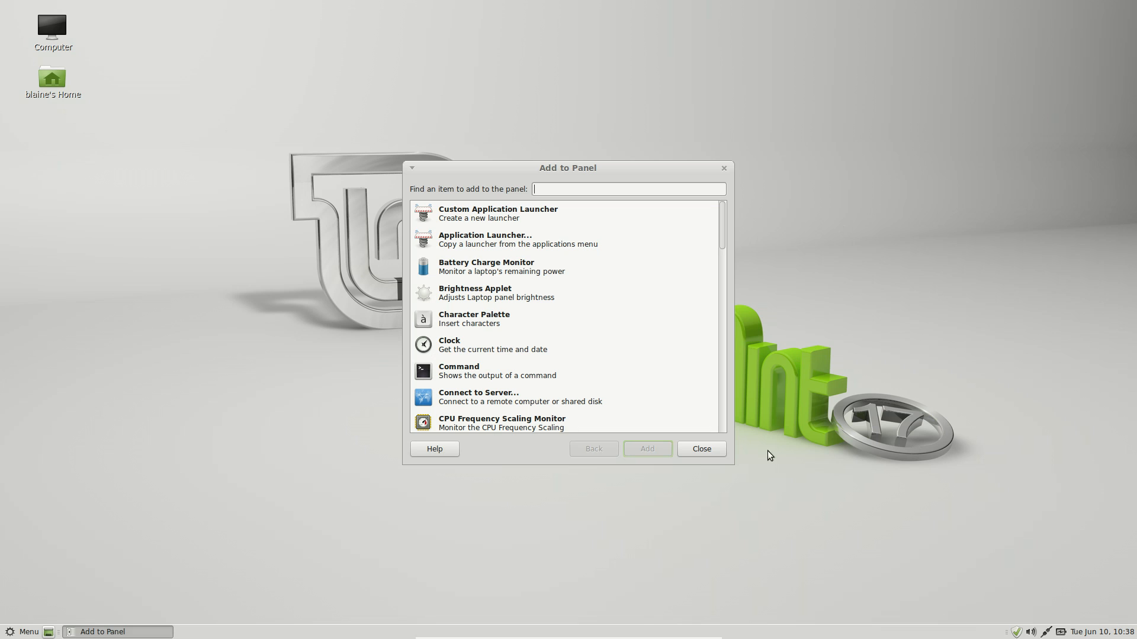
scroll(down, 3)
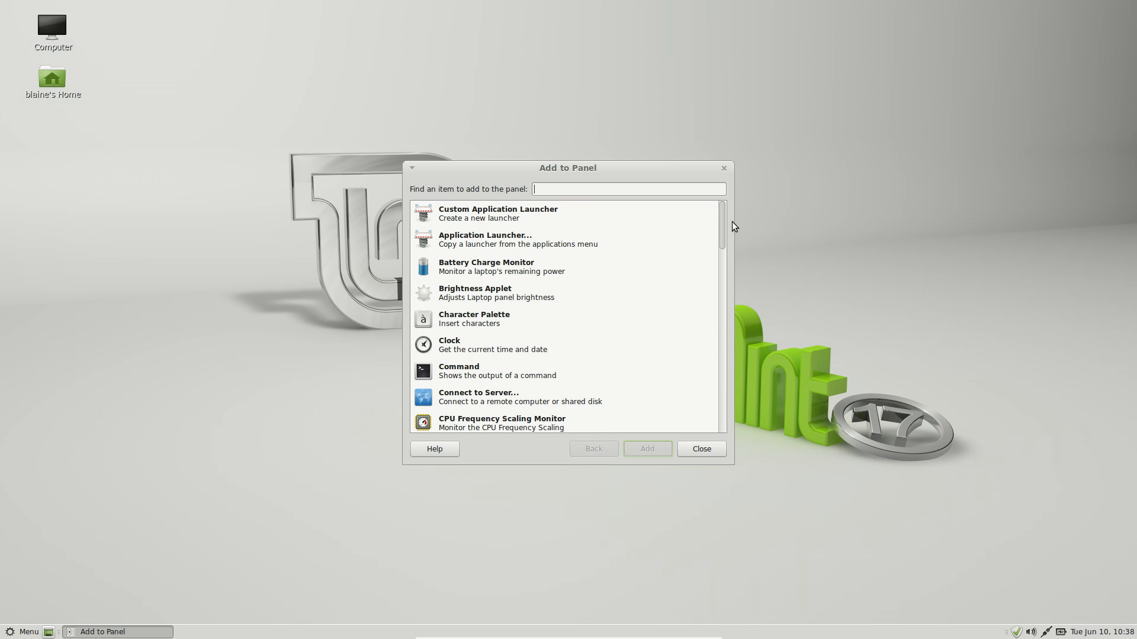
scroll(down, 3)
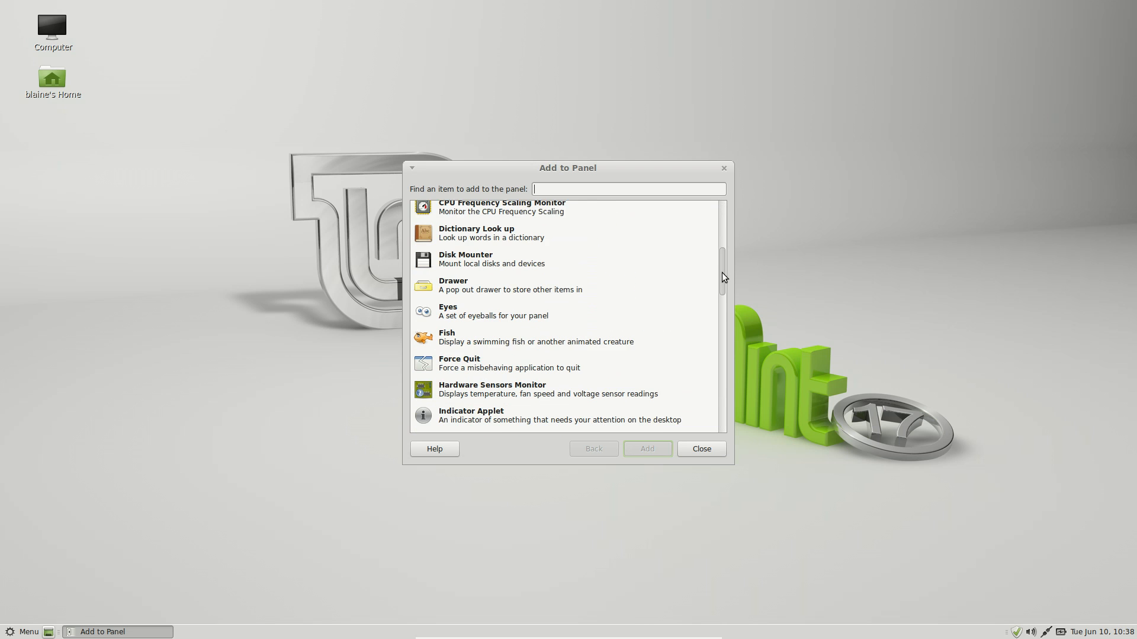
scroll(down, 3)
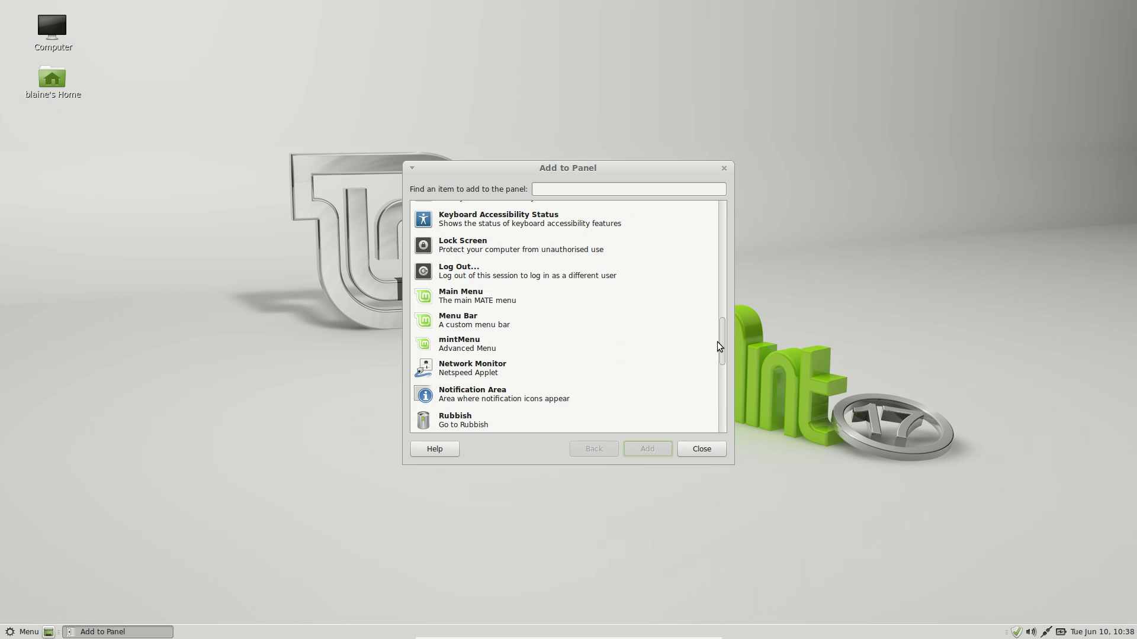
Step: Search the menu for 'login' and launch Login Window settings up to its password prompt
click(24, 632)
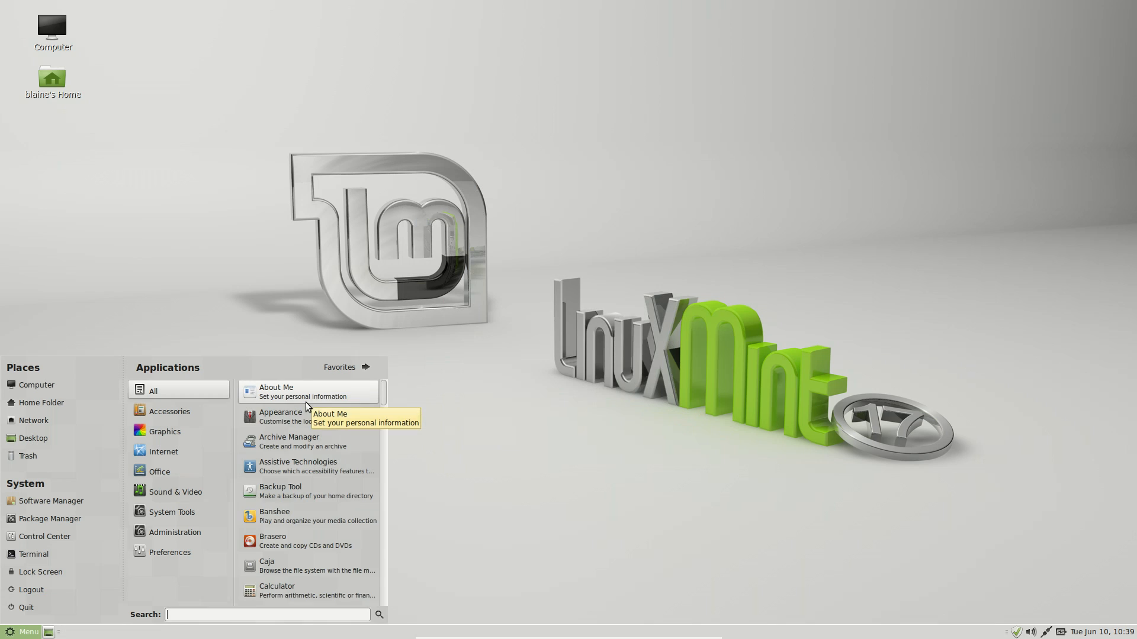
text(login)
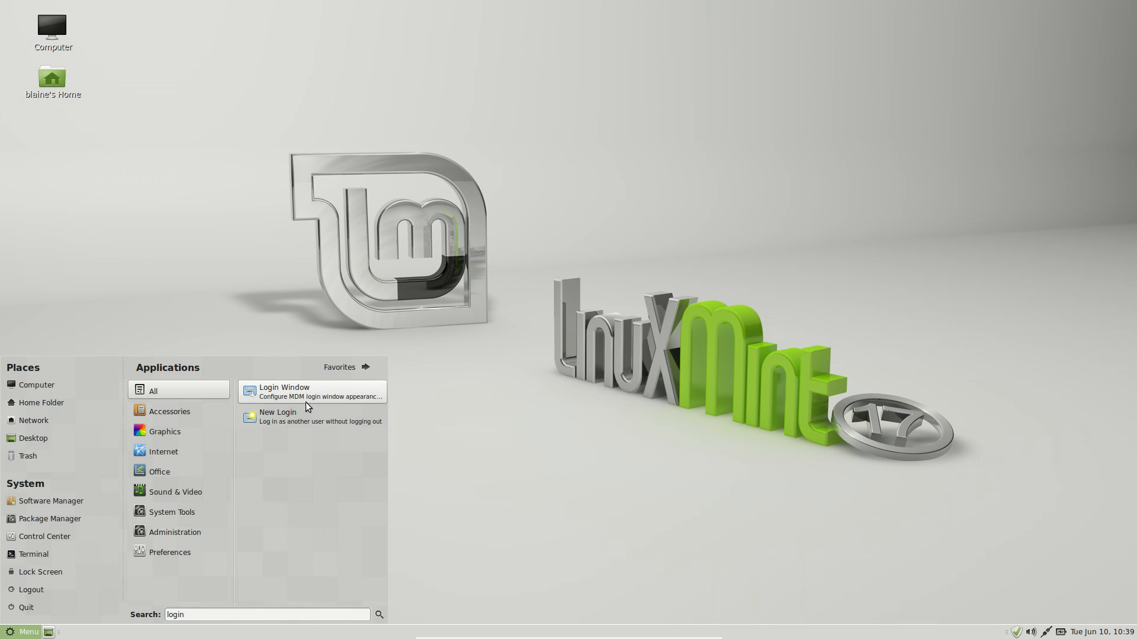
click(316, 391)
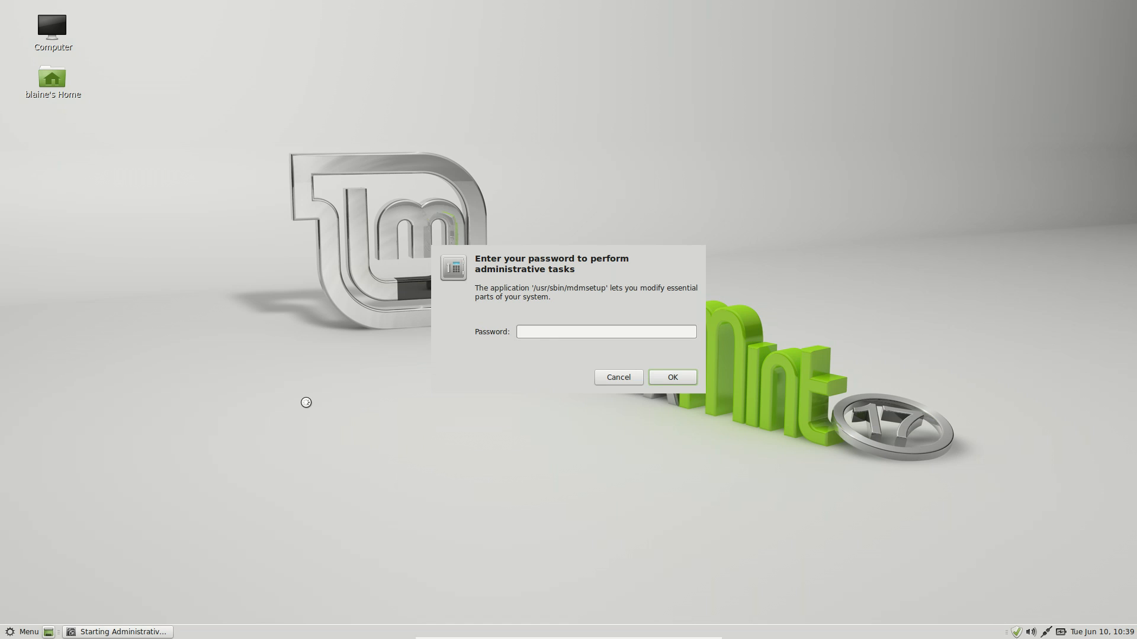
click(617, 377)
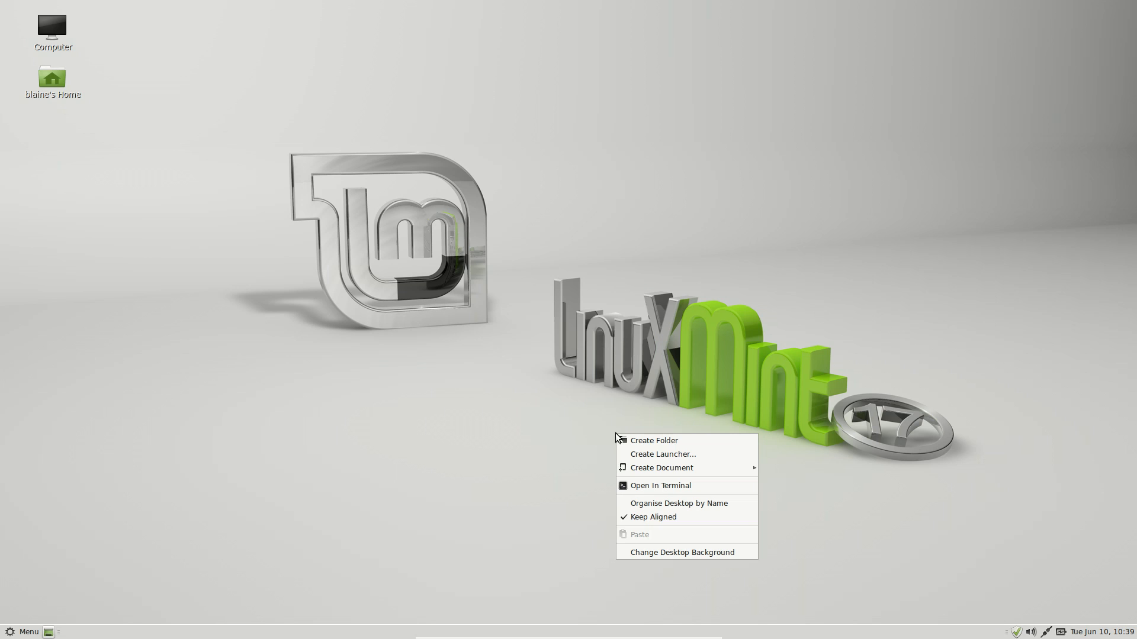
Step: Try the glass building wallpaper, then switch to the purple abstract background
click(681, 552)
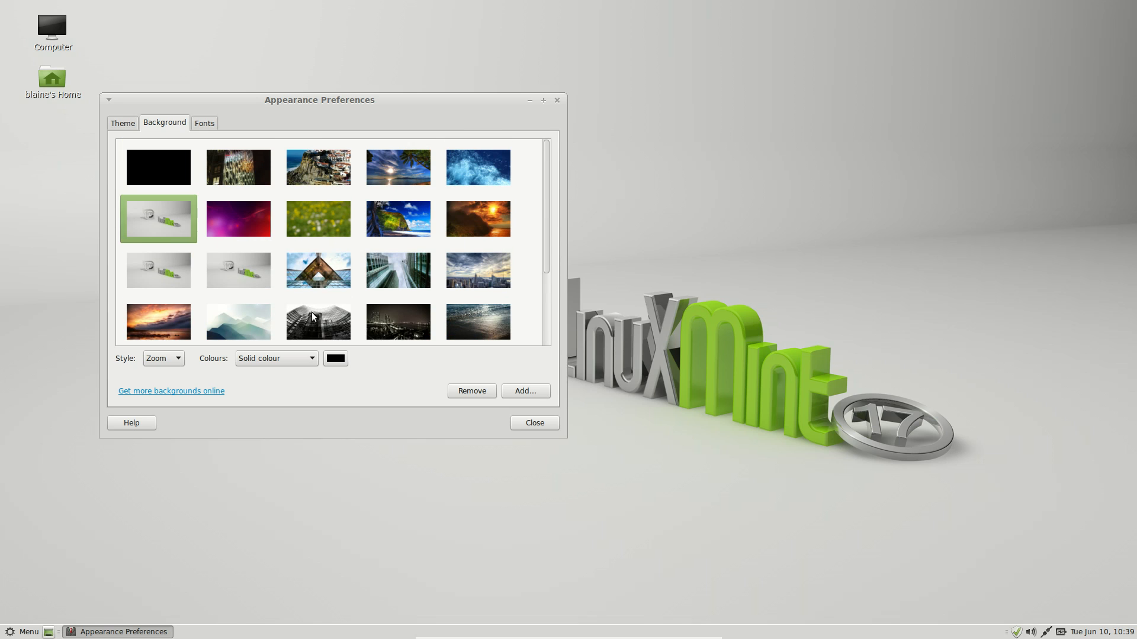
click(318, 270)
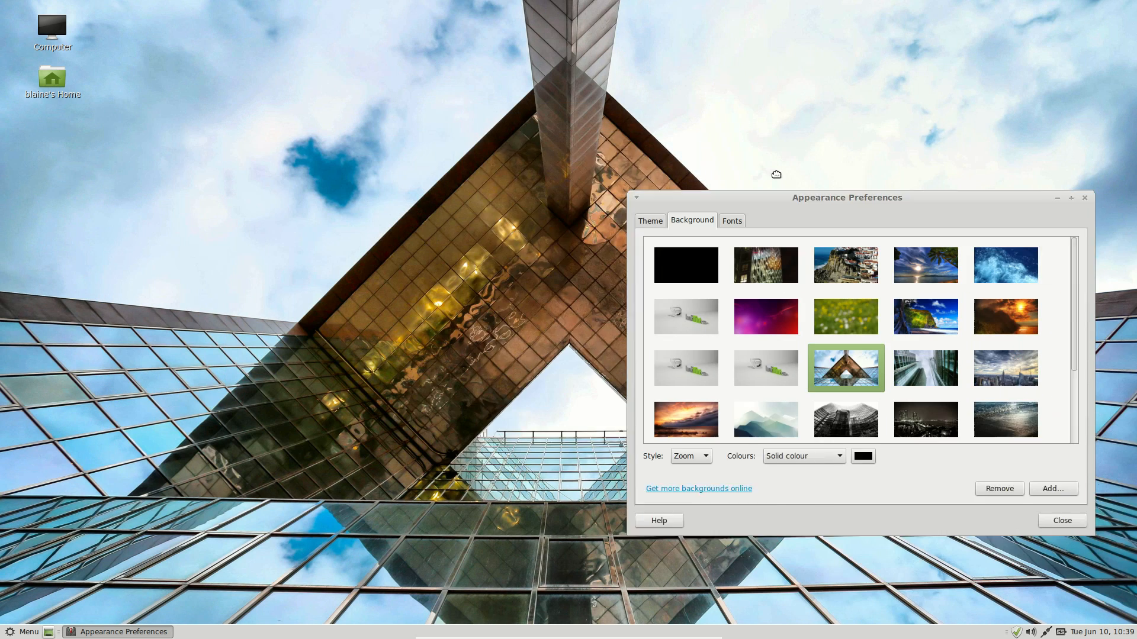
drag(846, 197, 638, 89)
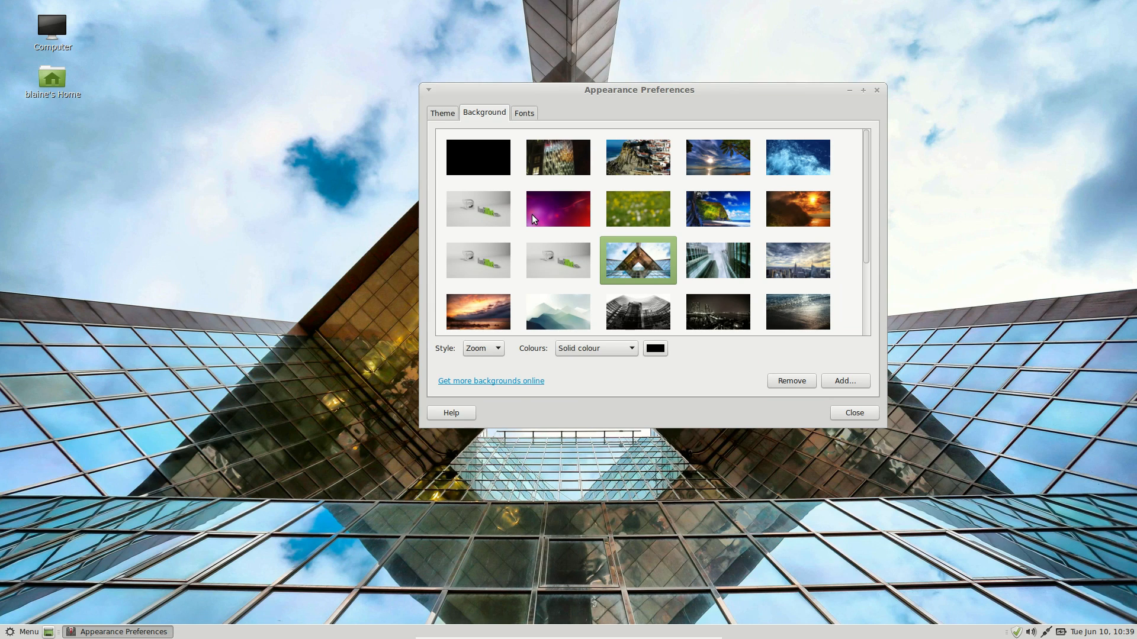
click(558, 209)
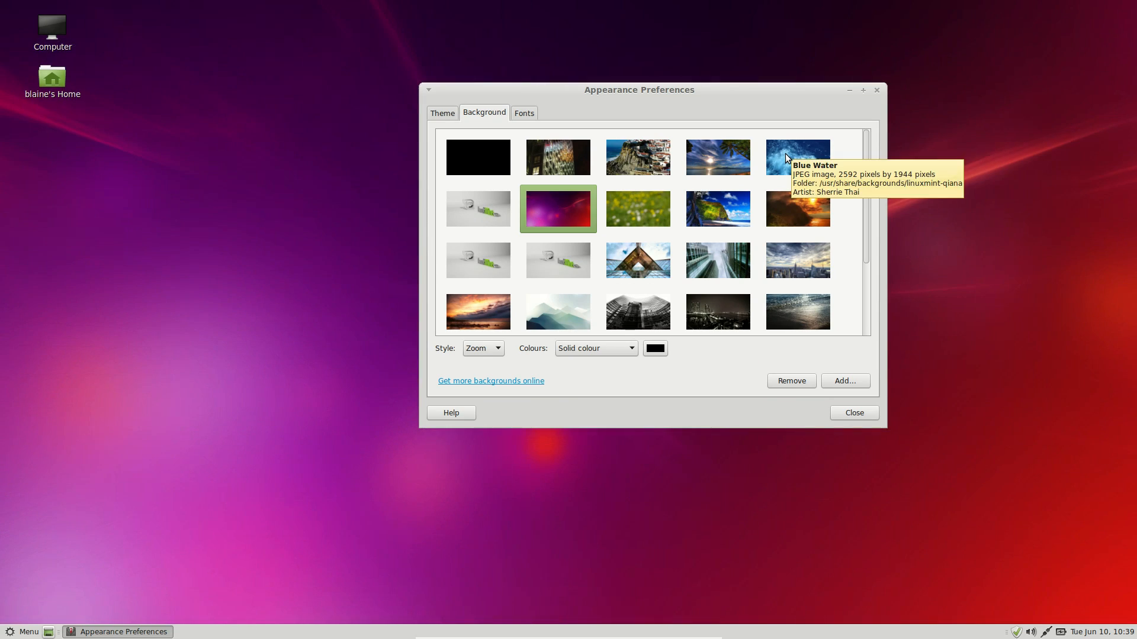
click(853, 412)
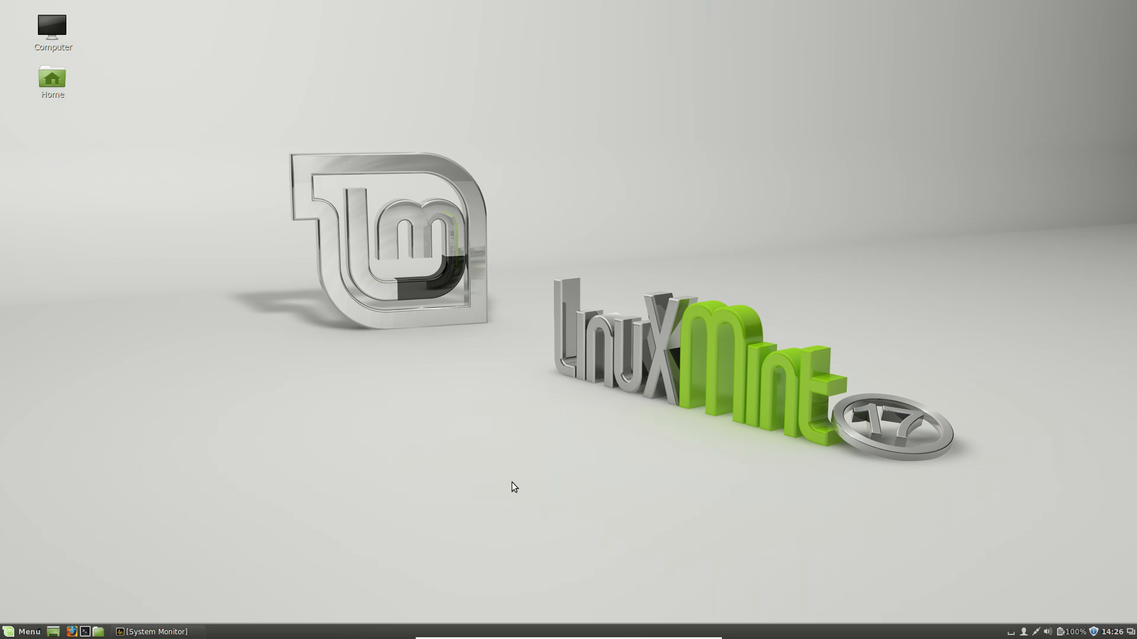
mouse_move(283, 383)
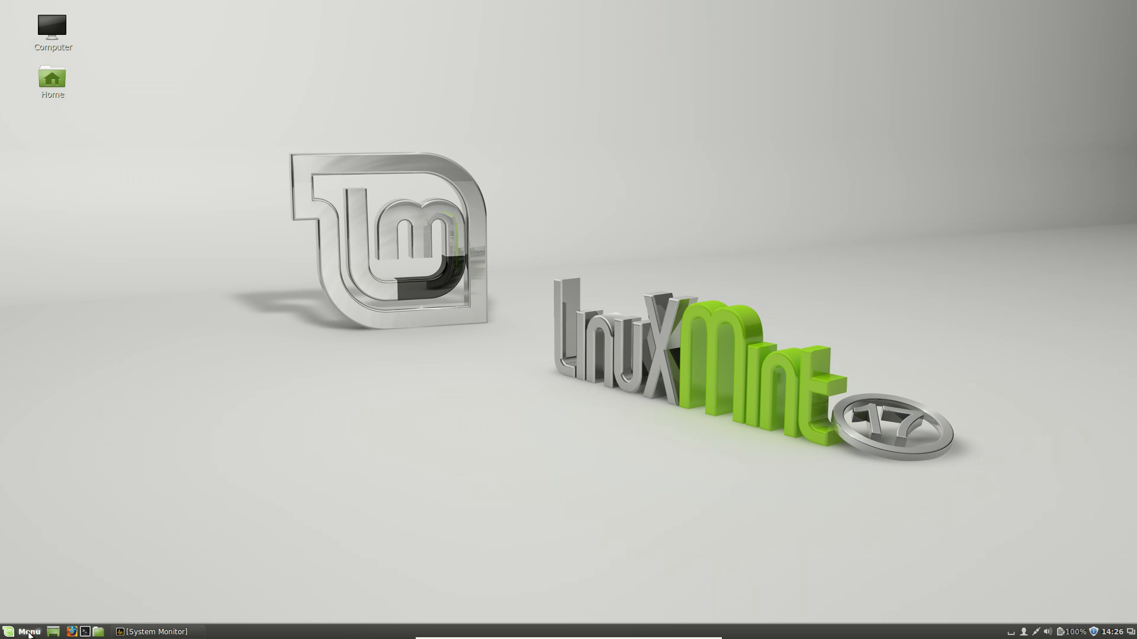
Step: Open the Cinnamon panel Menu listing installed applications and bring up System Monitor
click(25, 632)
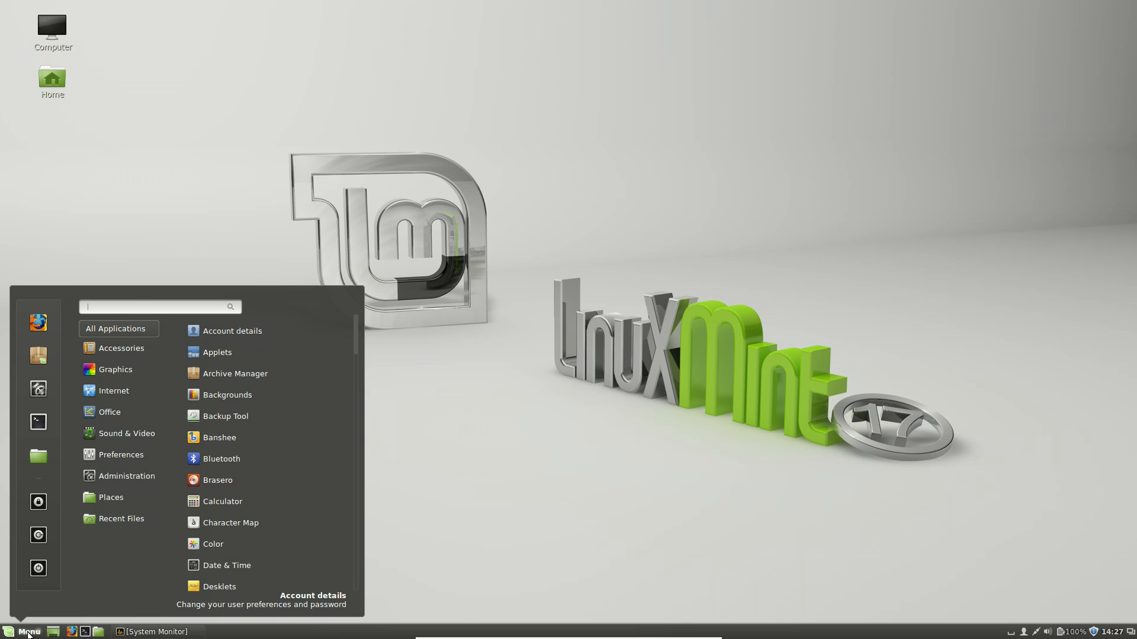
click(27, 632)
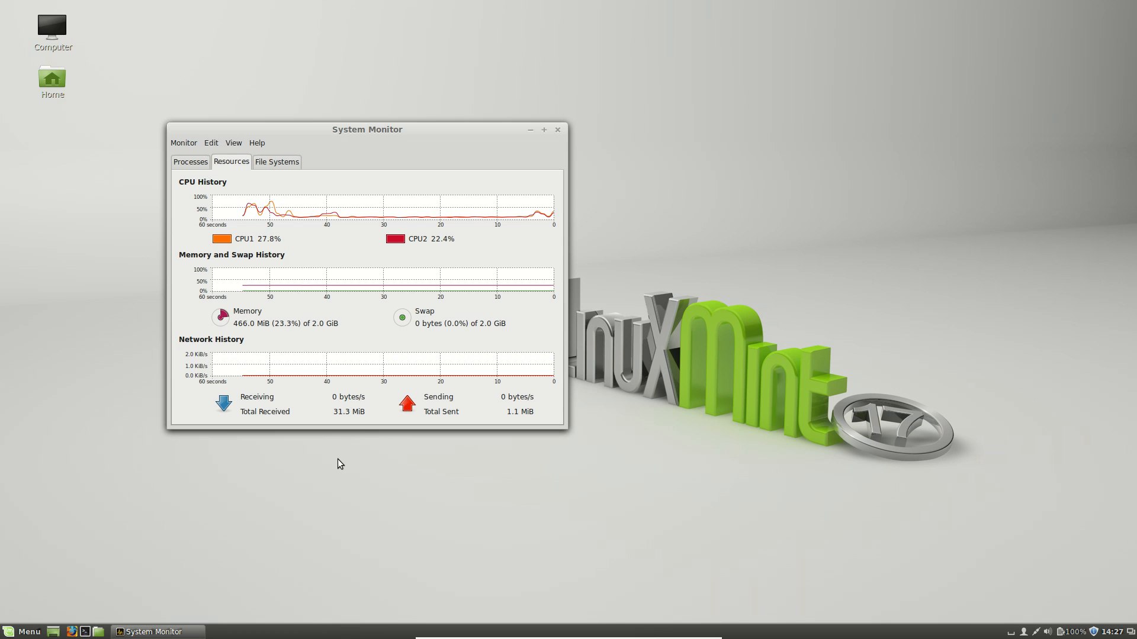
mouse_move(252, 365)
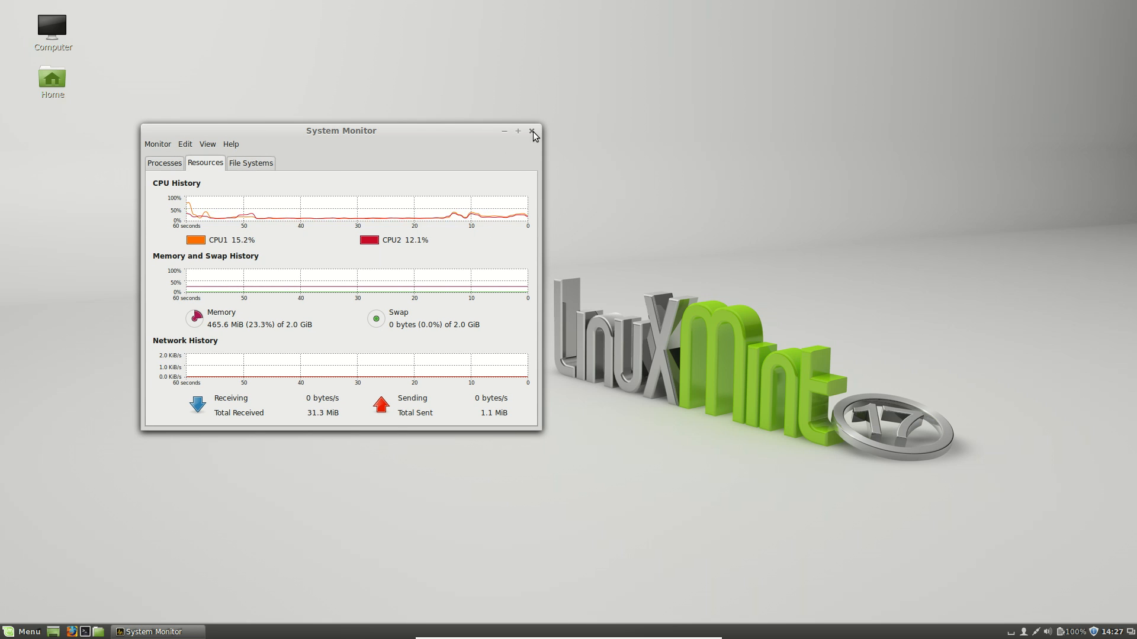
Step: Check file systems (/dev/sda1 50% used) and resource graphs, then close System Monitor
click(250, 163)
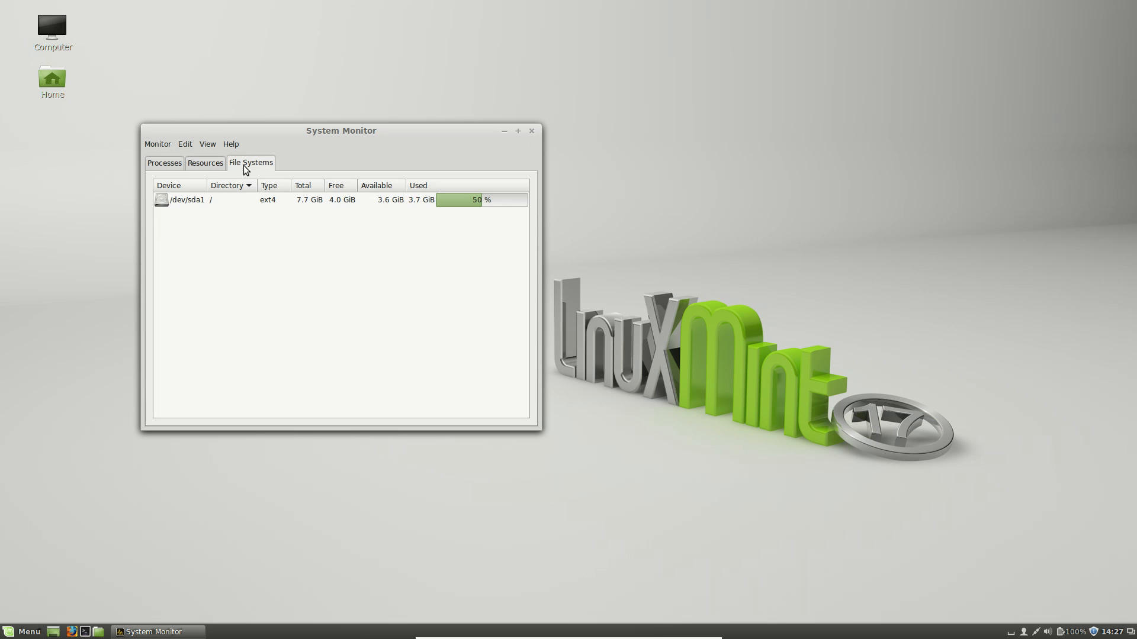
click(214, 149)
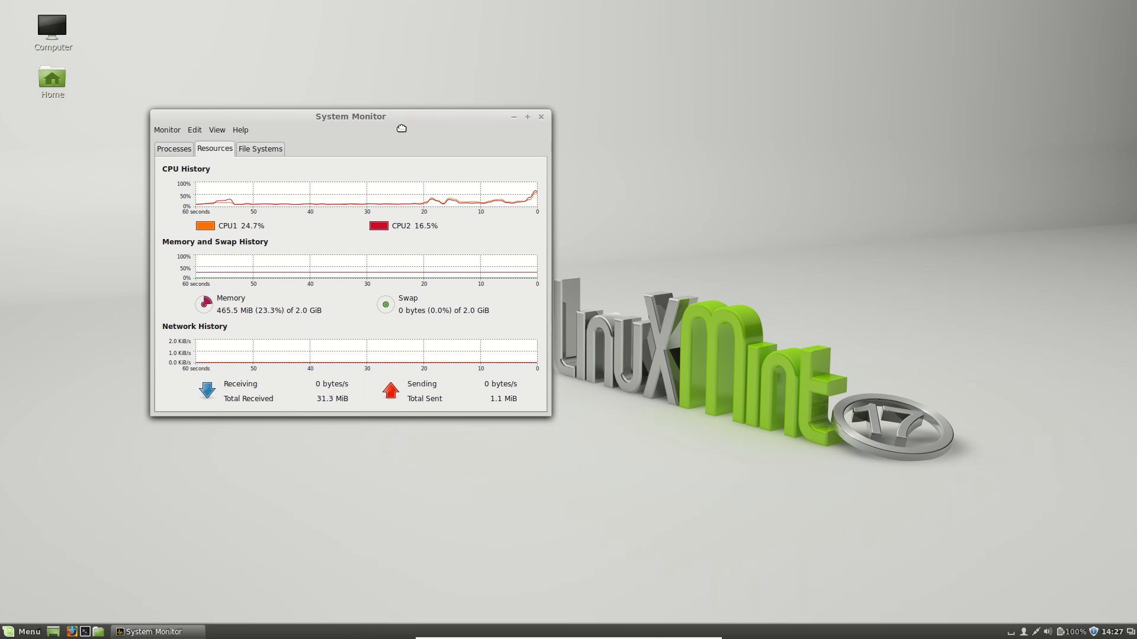
drag(350, 116, 410, 157)
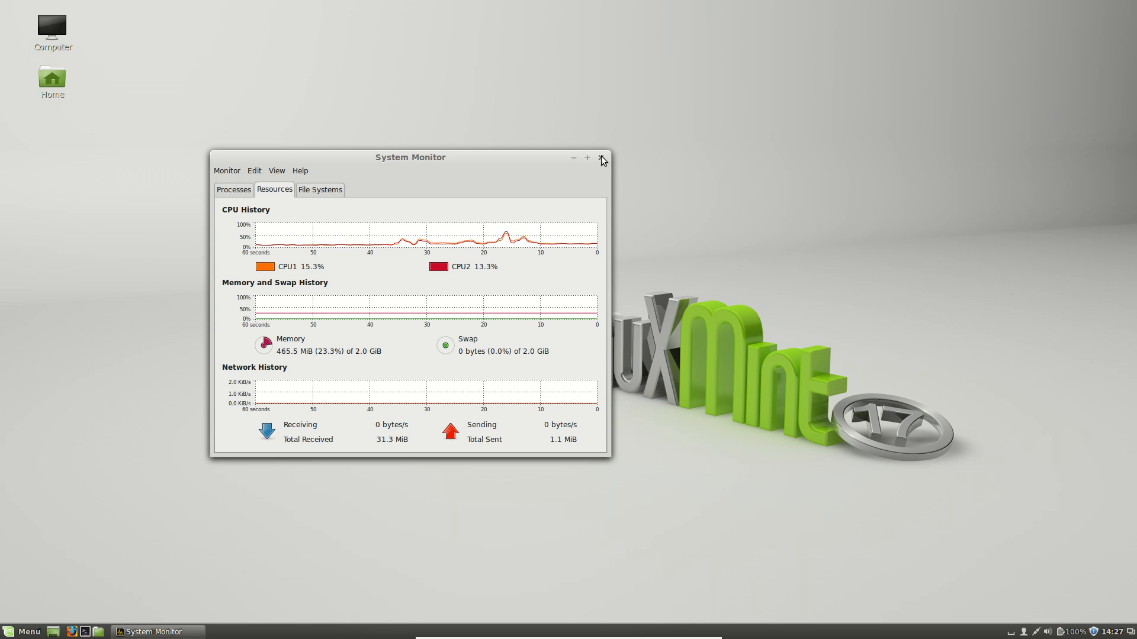
click(600, 157)
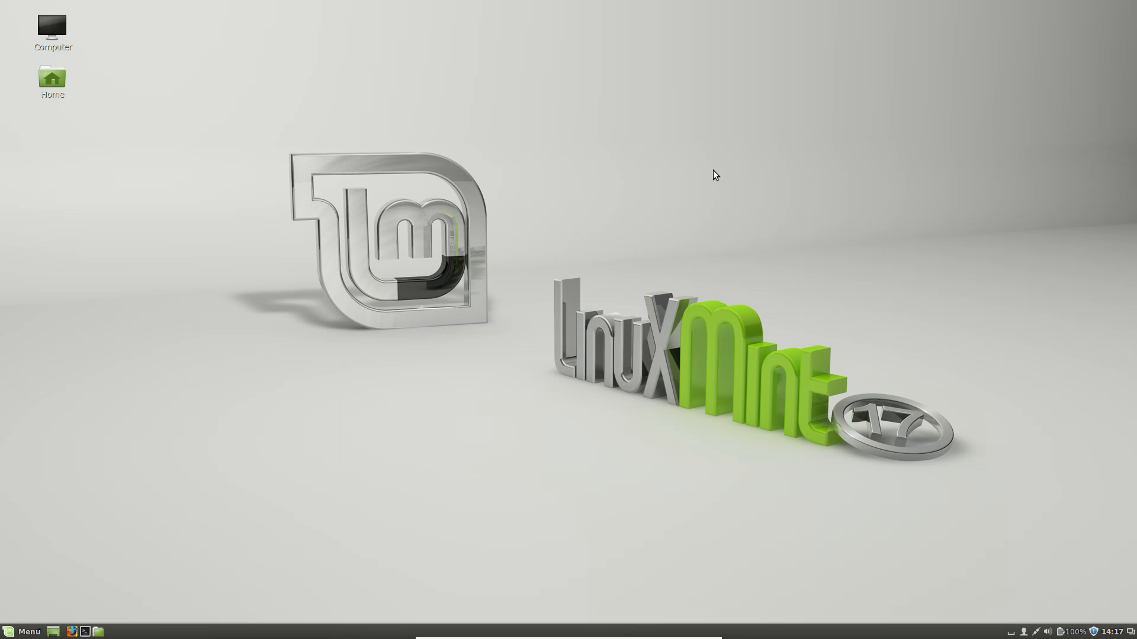
mouse_move(539, 211)
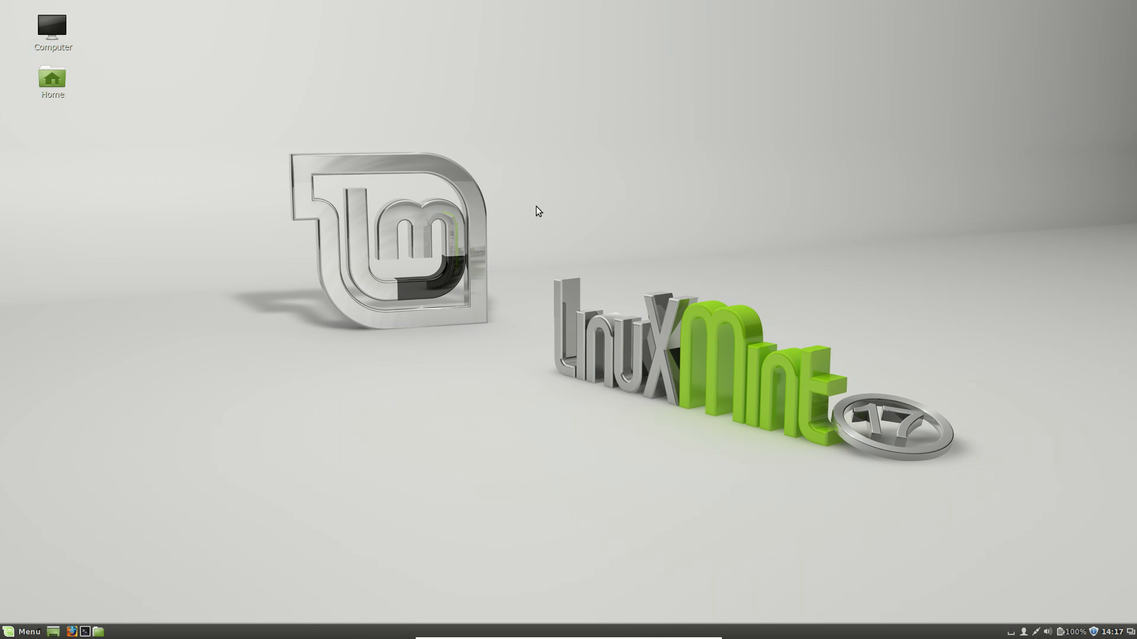
mouse_move(262, 252)
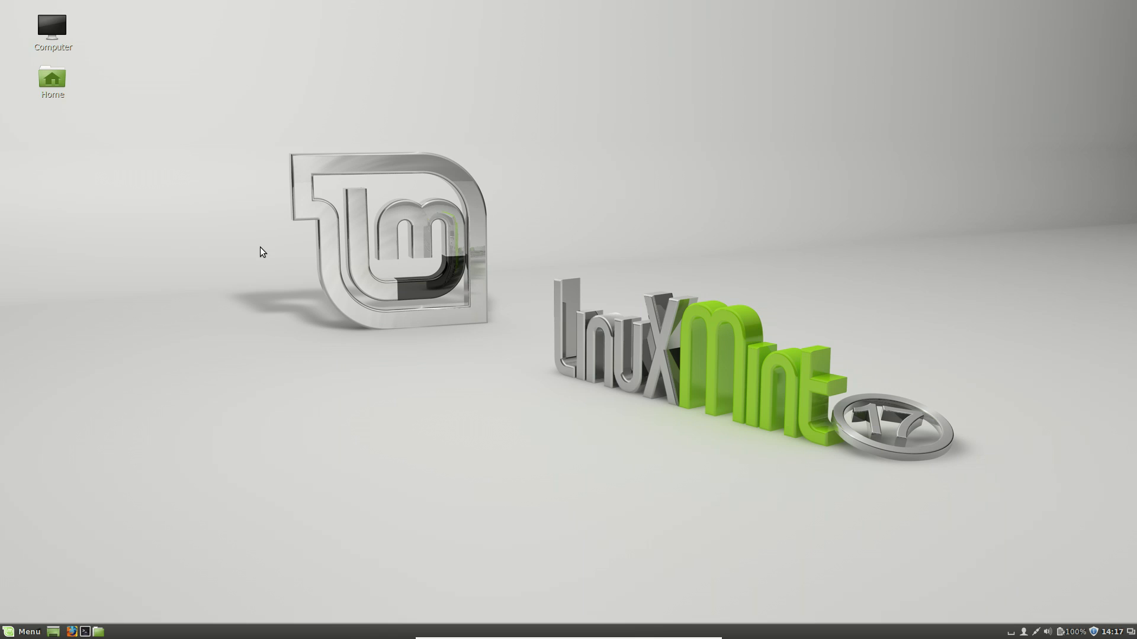
mouse_move(248, 293)
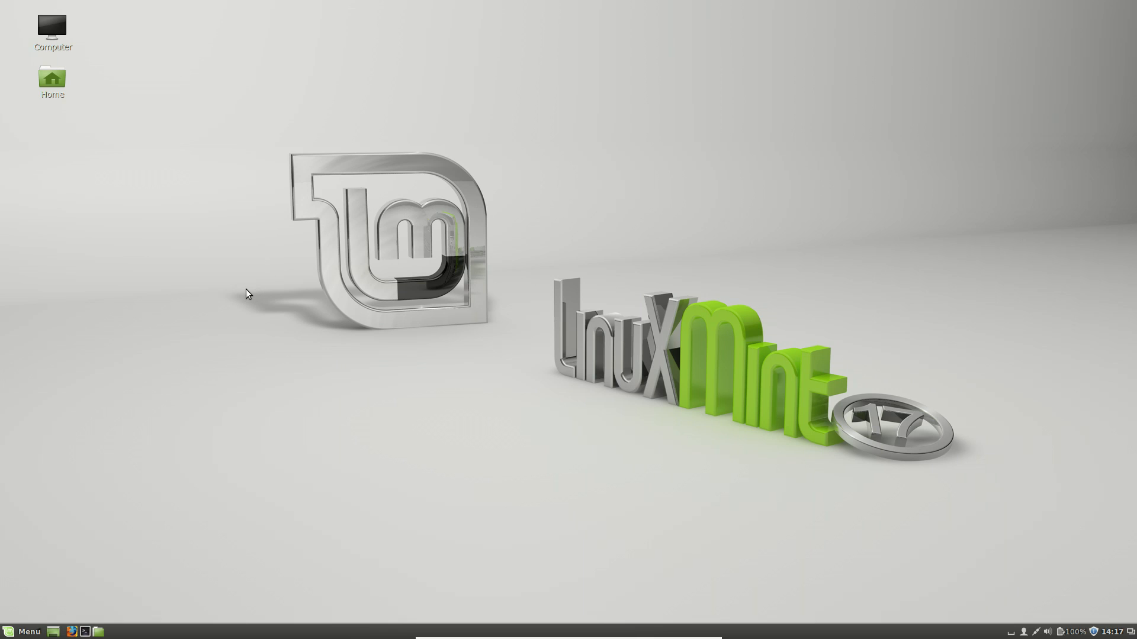
mouse_move(71, 592)
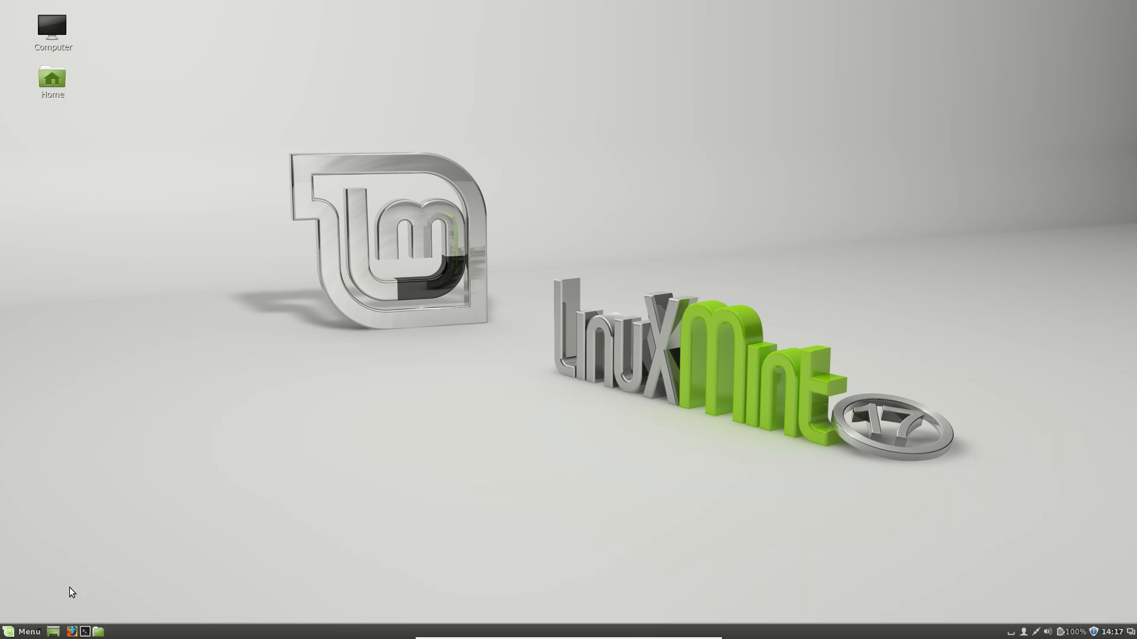
mouse_move(28, 632)
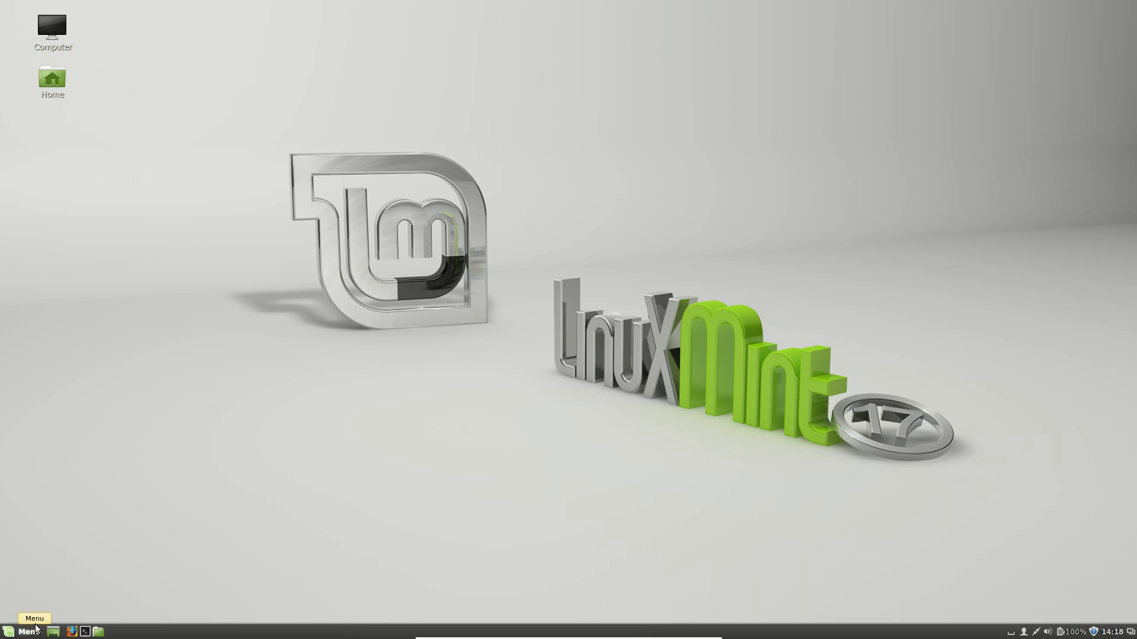
Step: Launch System Settings from the panel Menu
click(20, 630)
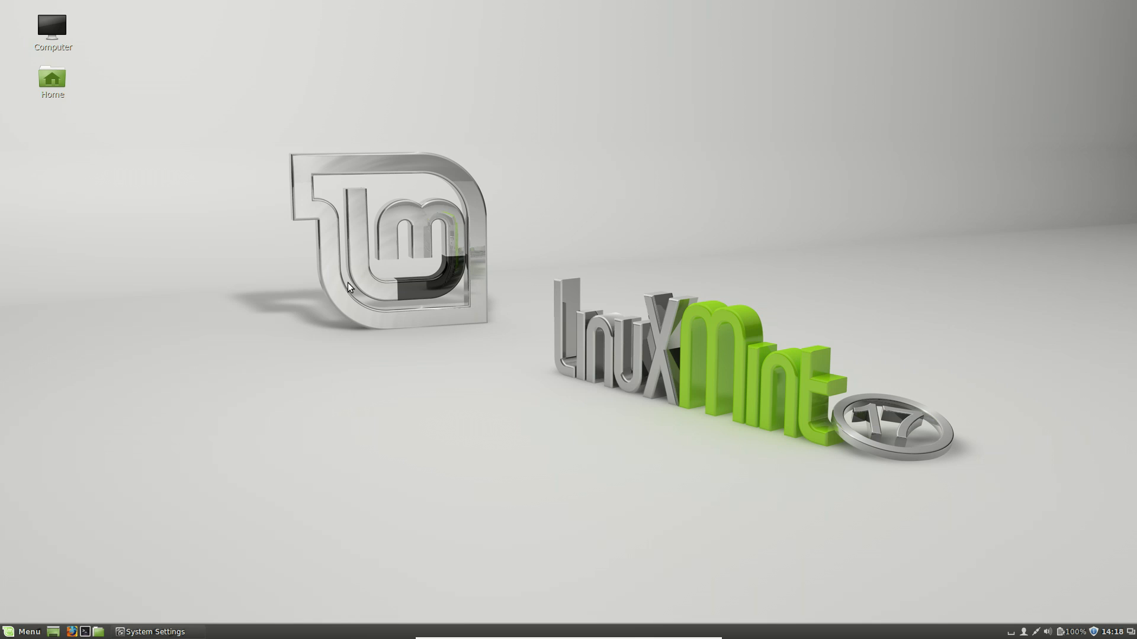
Step: Bring System Settings forward and scroll through its modules from Appearance to Administration
click(151, 631)
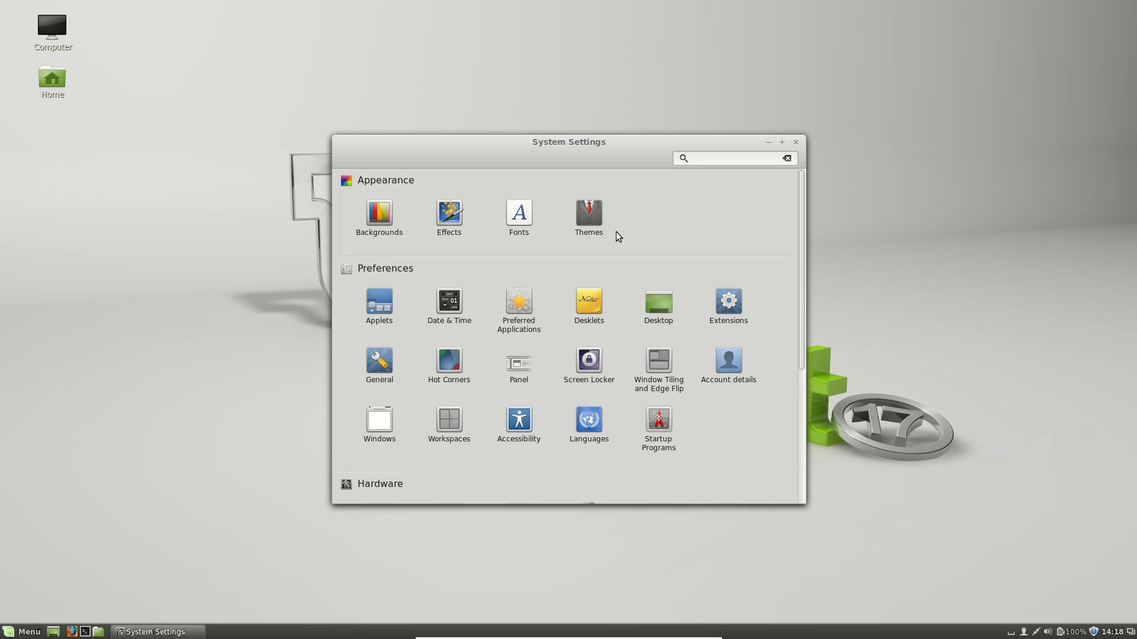
click(729, 158)
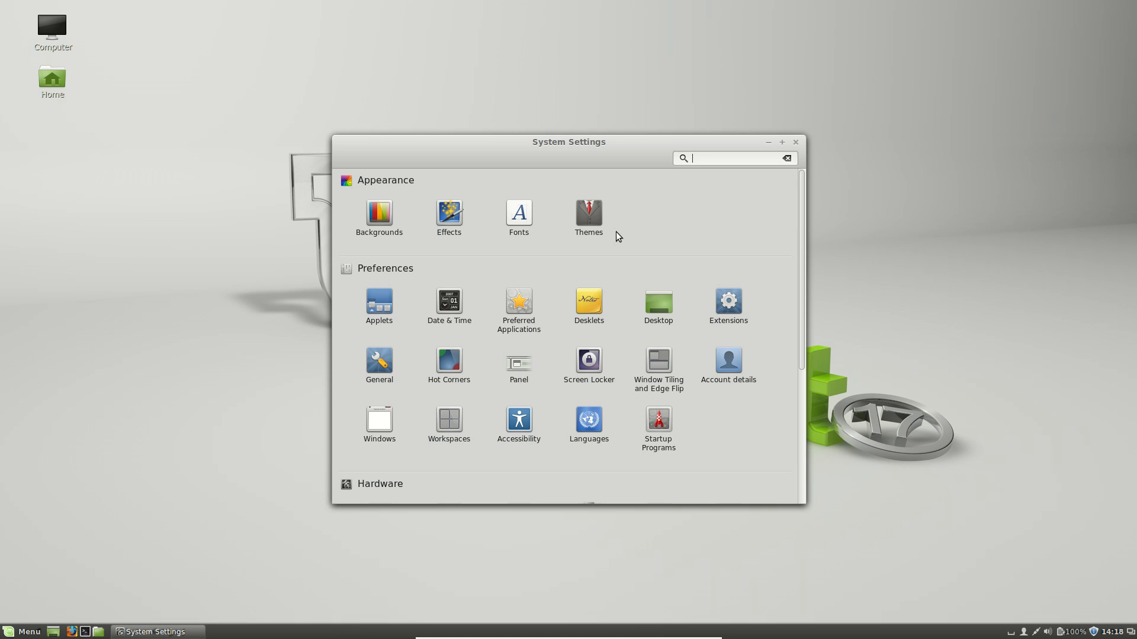
mouse_move(610, 160)
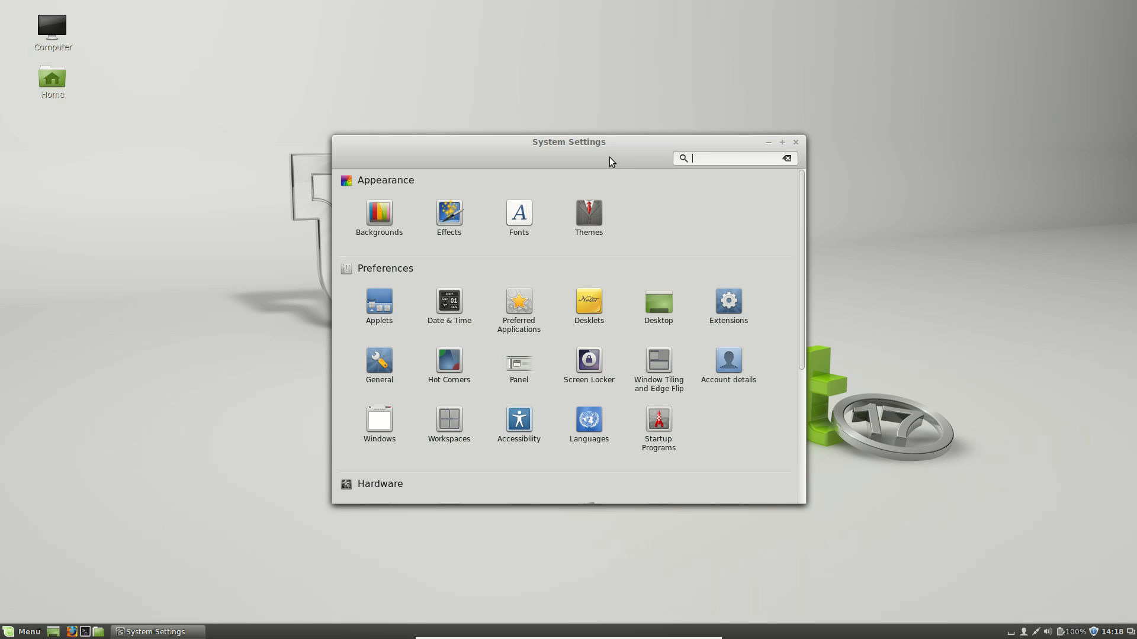
scroll(down, 3)
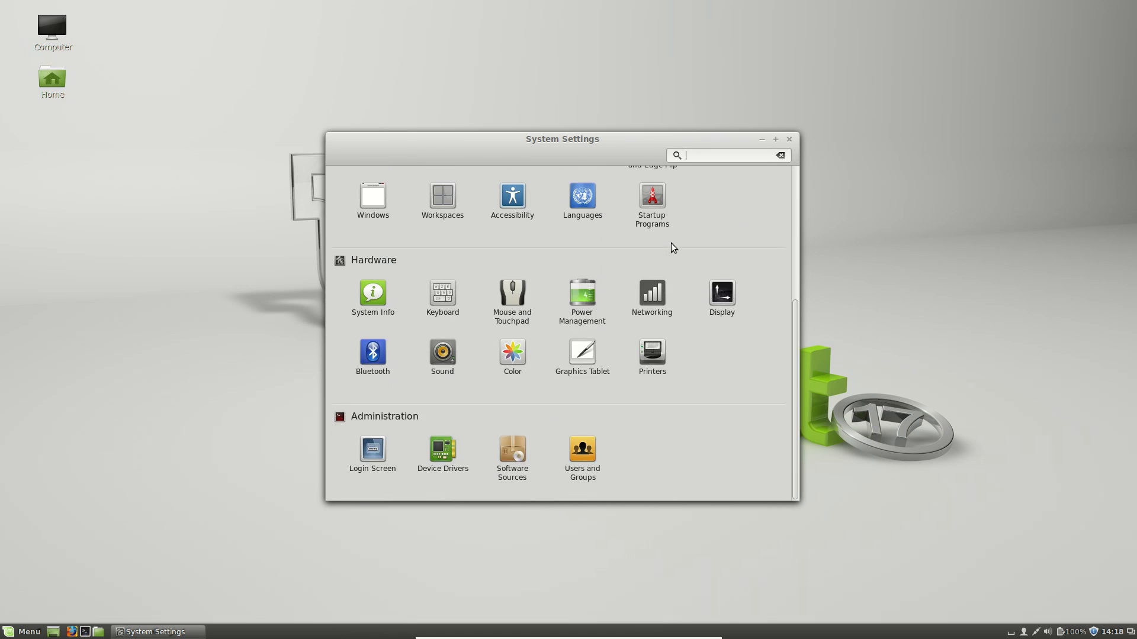
scroll(up, 3)
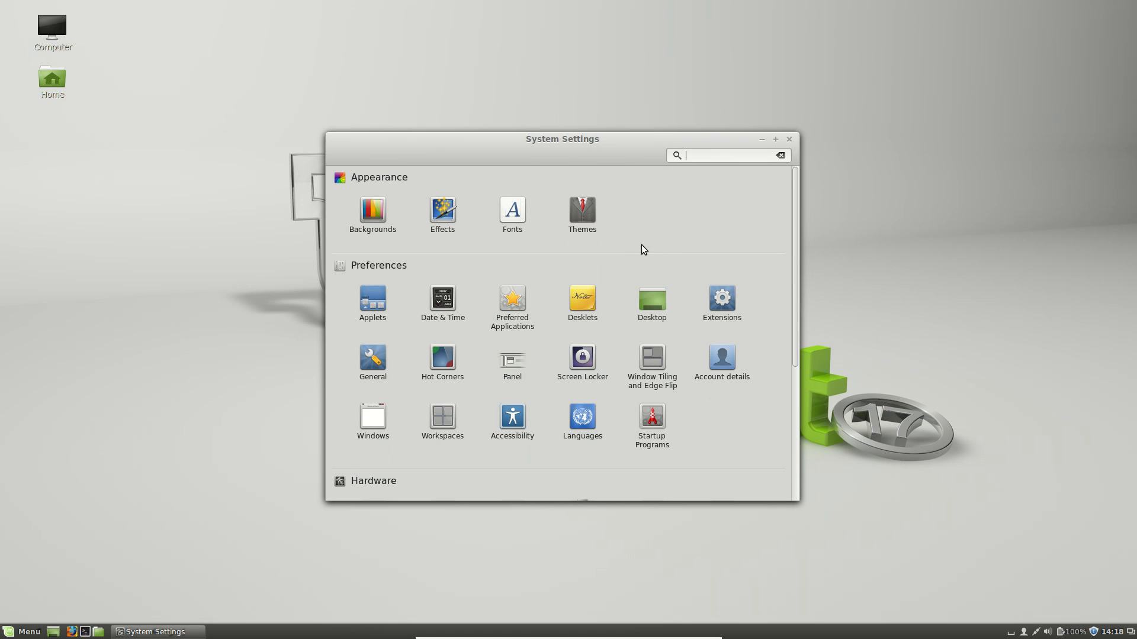
mouse_move(407, 216)
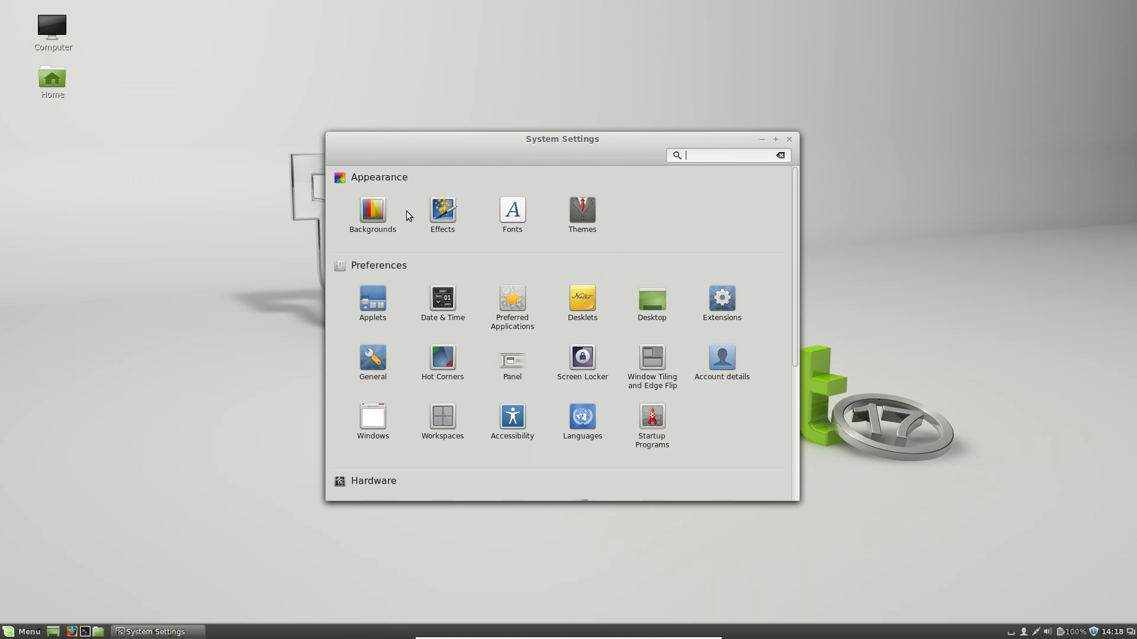
mouse_move(462, 255)
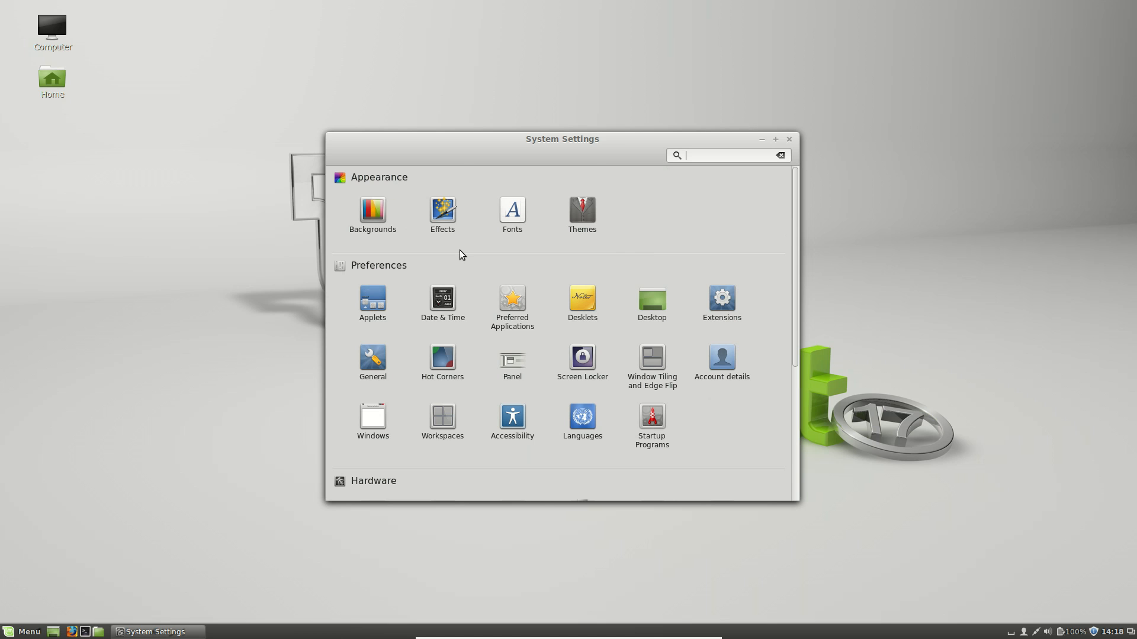
scroll(down, 3)
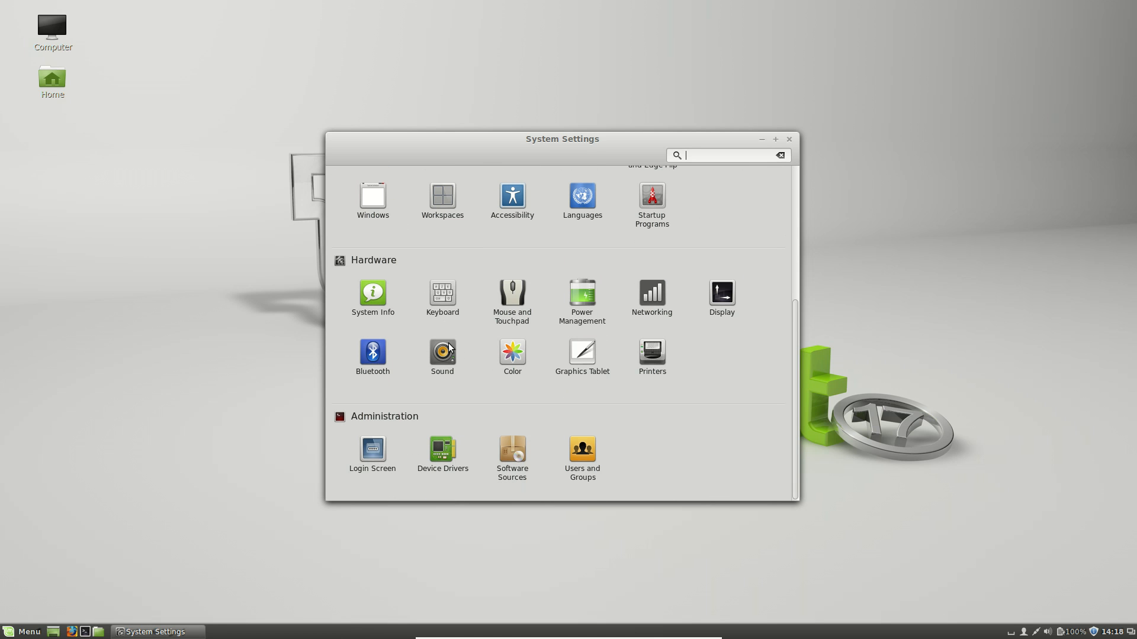
mouse_move(728, 414)
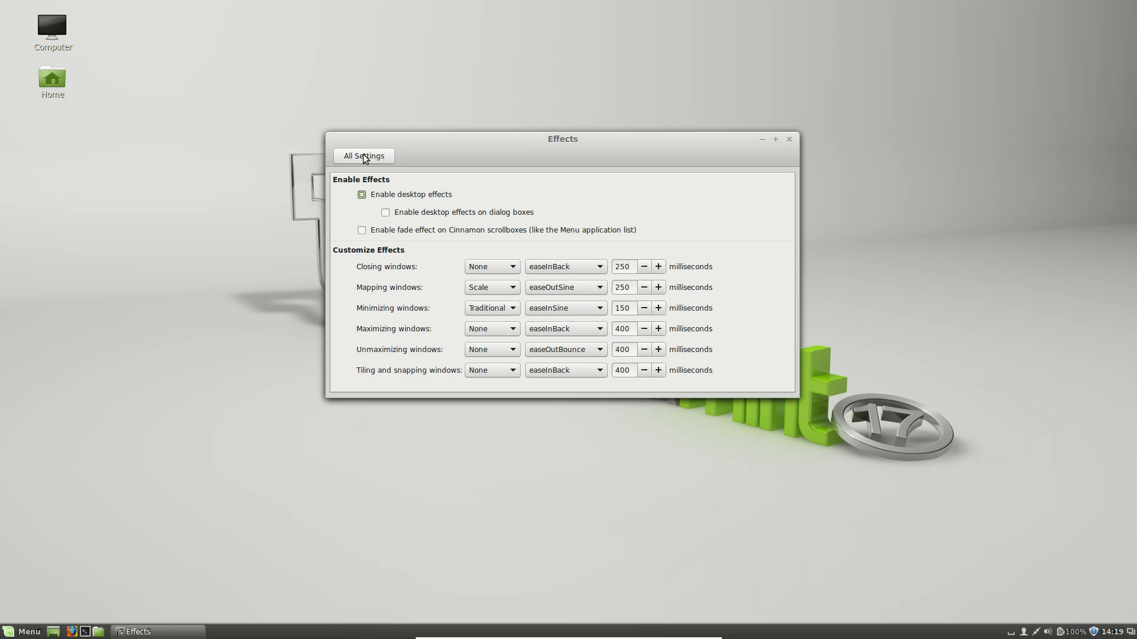
Step: Browse the Themes and Applets modules via All Settings, then open the General module
click(364, 156)
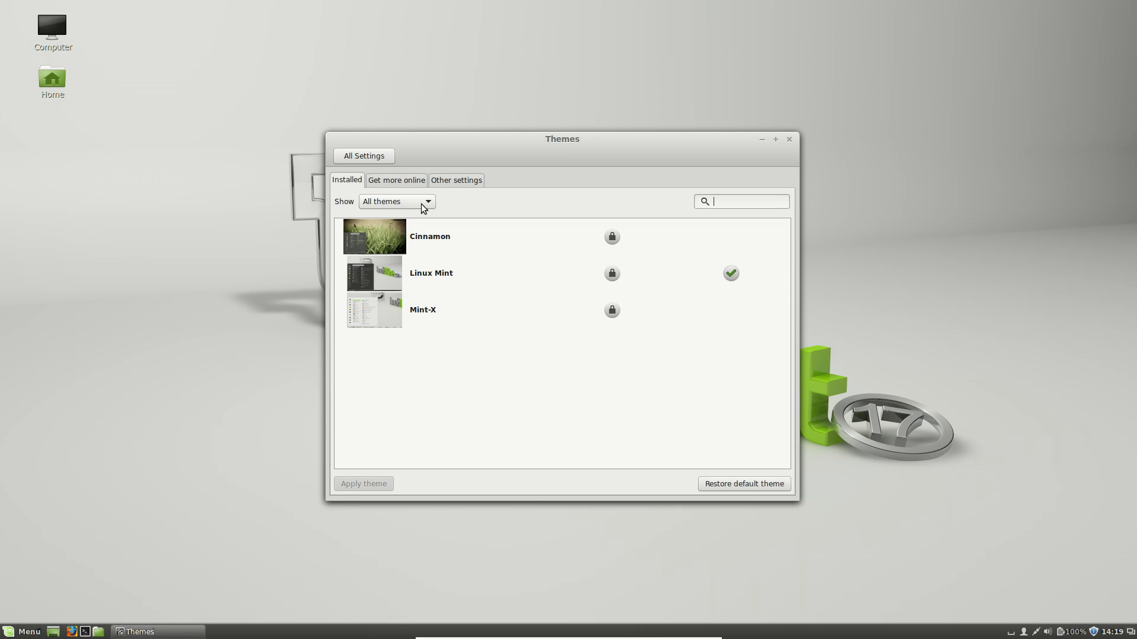
click(363, 156)
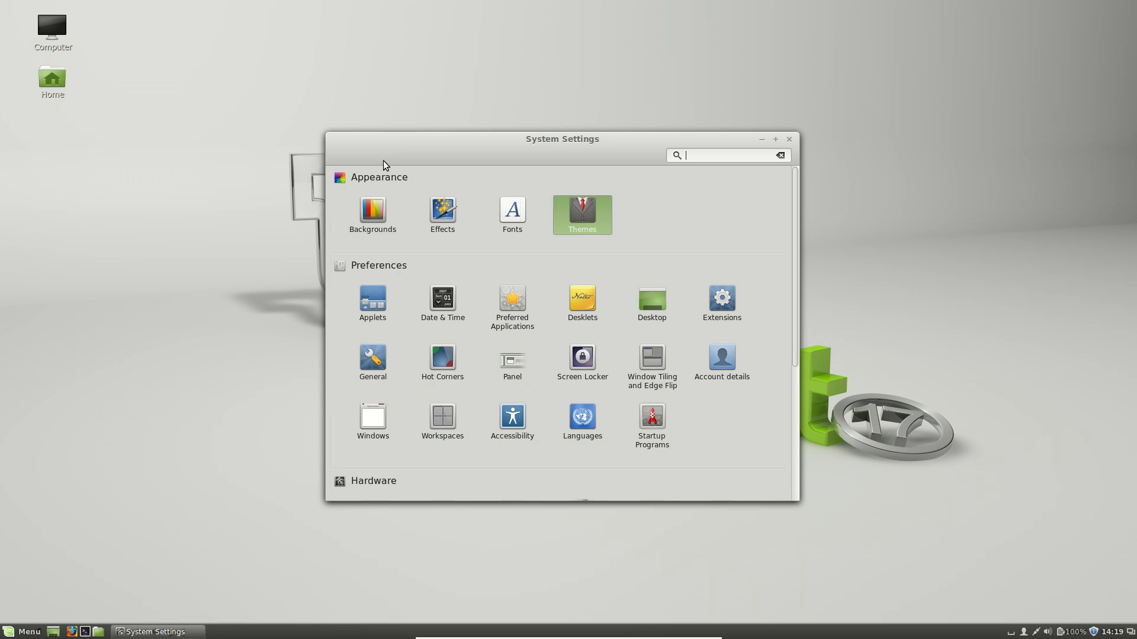
mouse_move(523, 264)
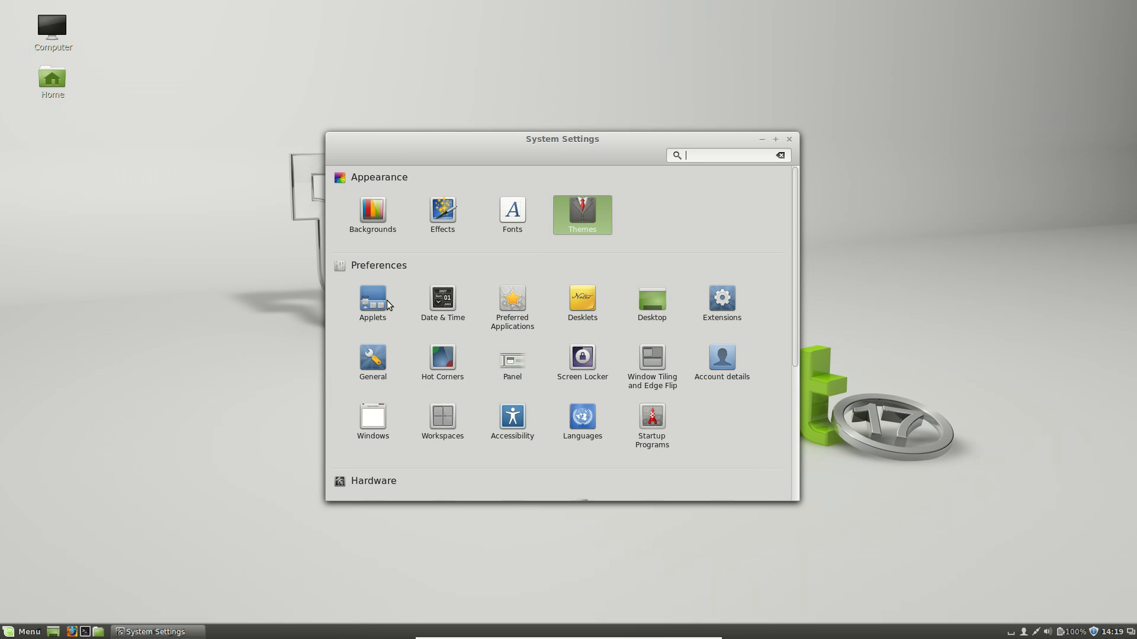
click(372, 300)
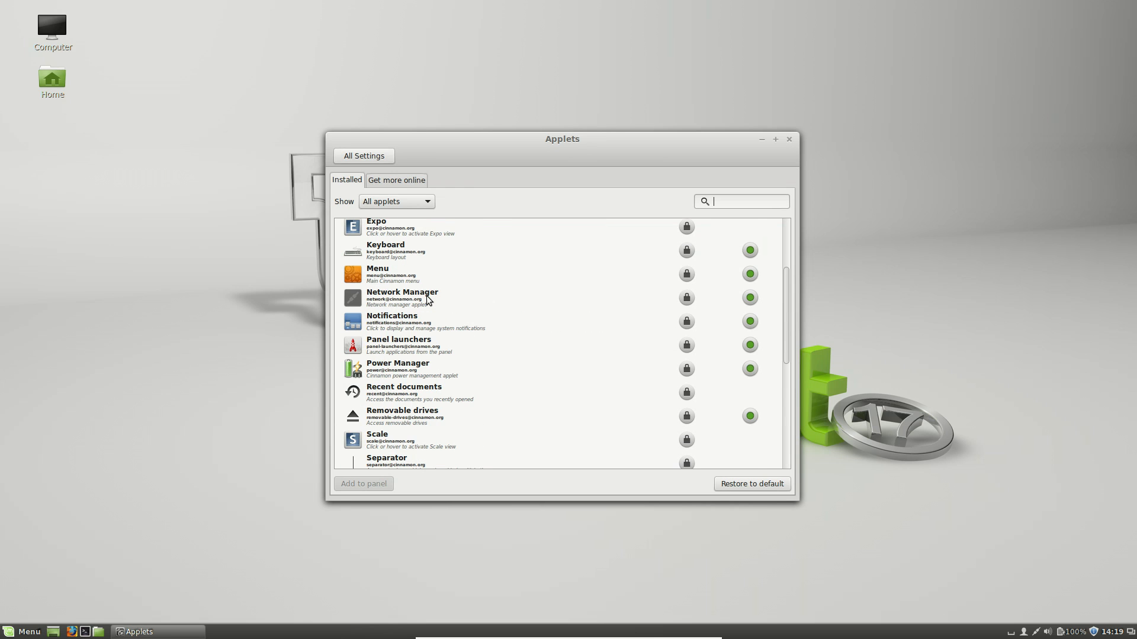
click(363, 155)
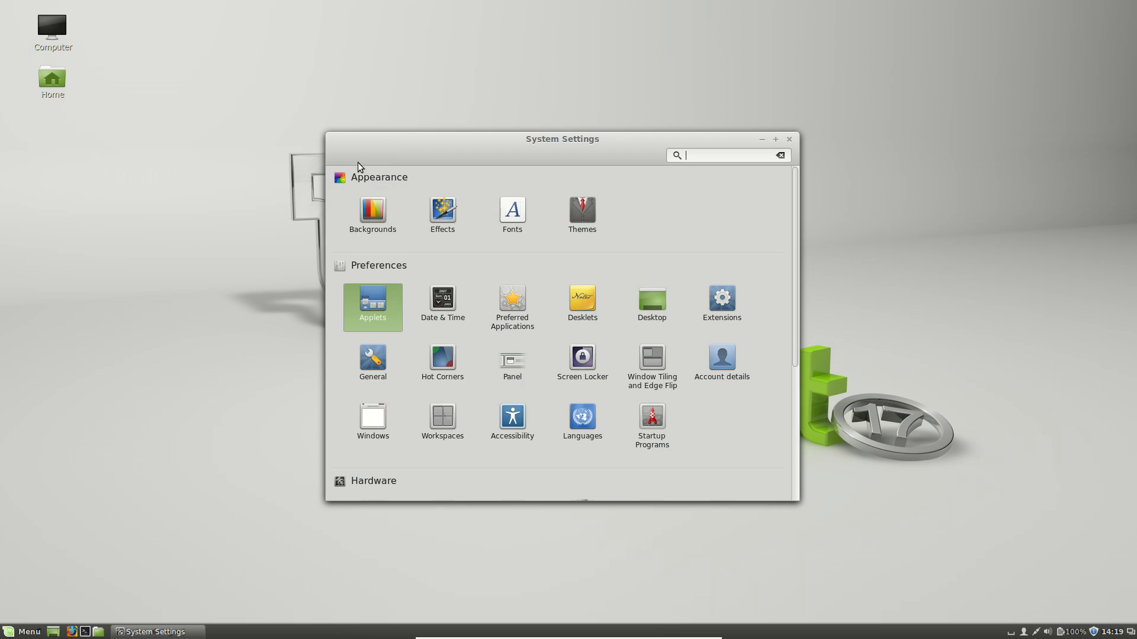
mouse_move(443, 314)
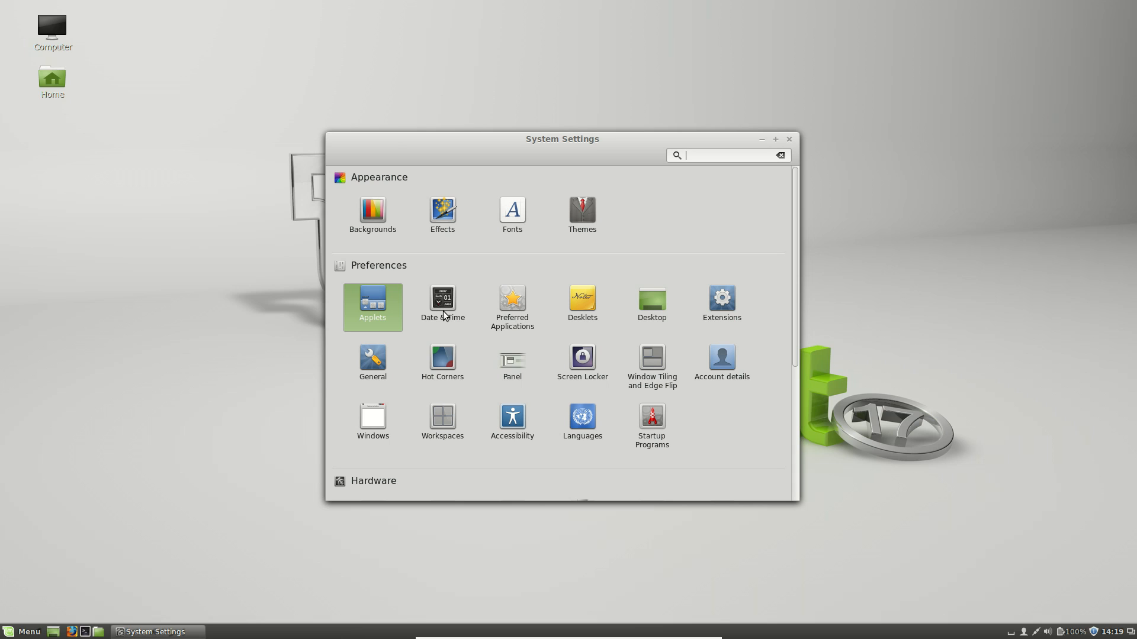
mouse_move(444, 316)
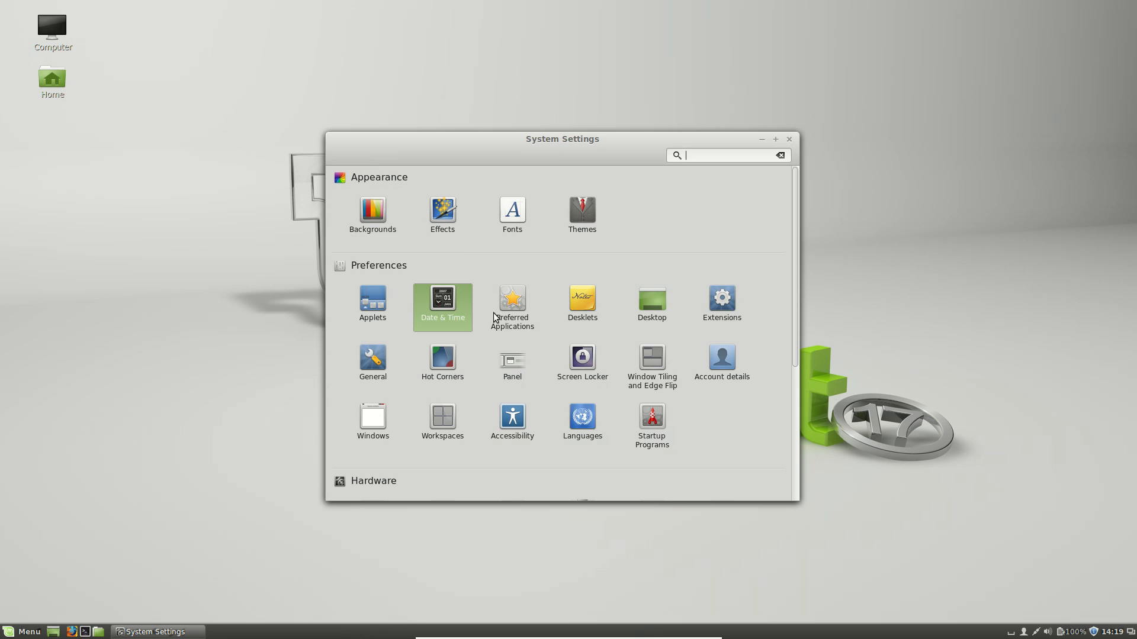
mouse_move(511, 305)
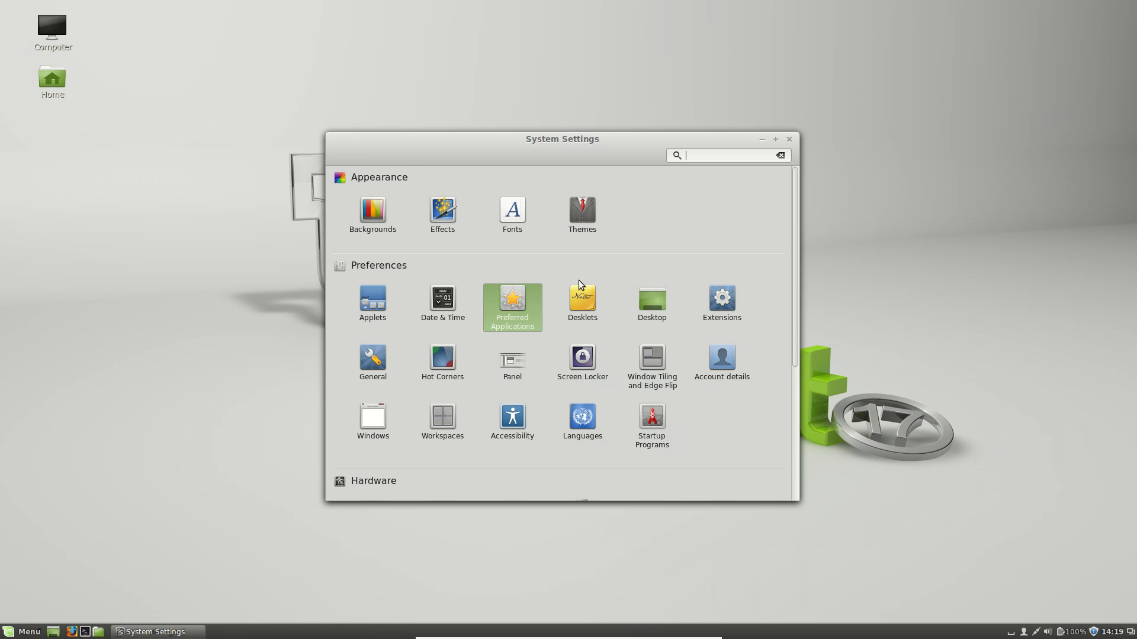
click(581, 300)
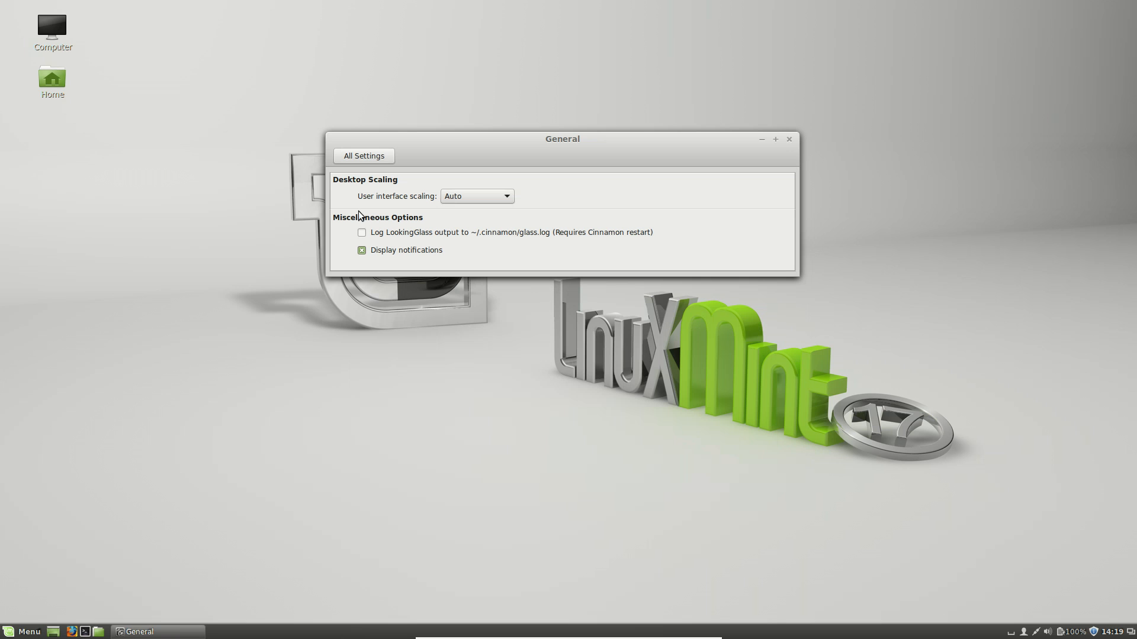
Step: Switch user interface scaling to Double (Hi-DPI) and drag the enlarged window back into view
click(363, 155)
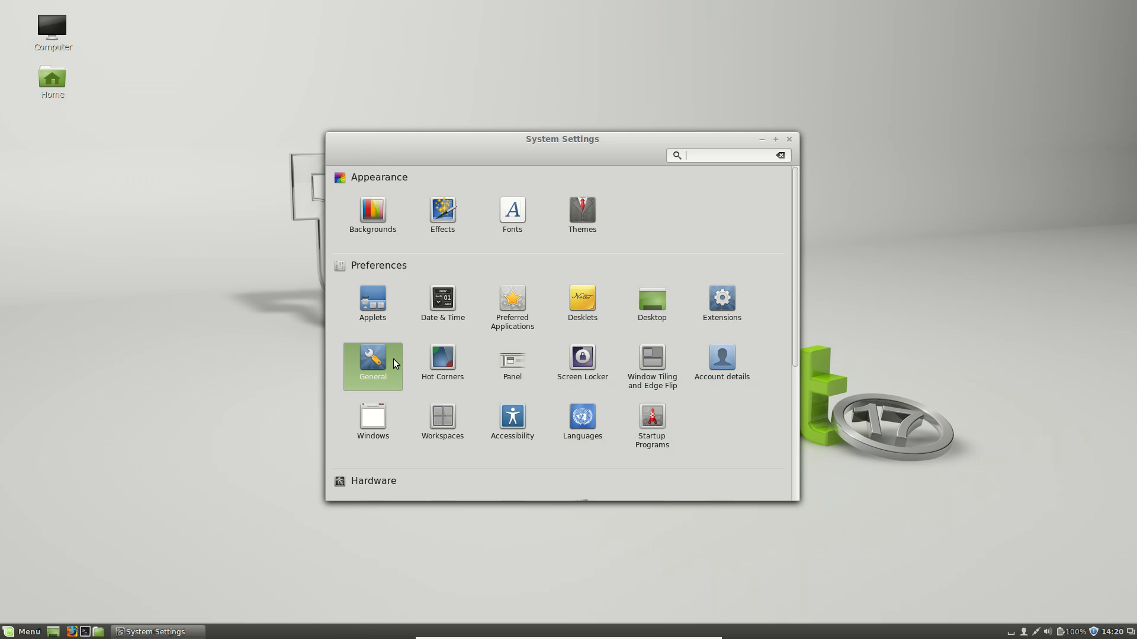
mouse_move(383, 378)
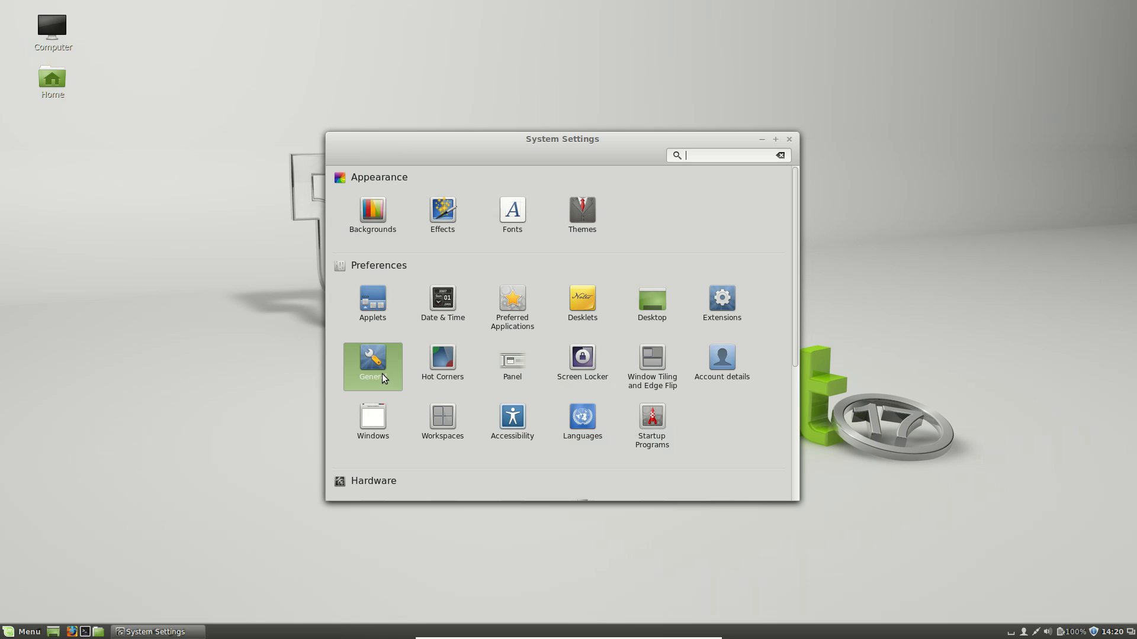
click(372, 363)
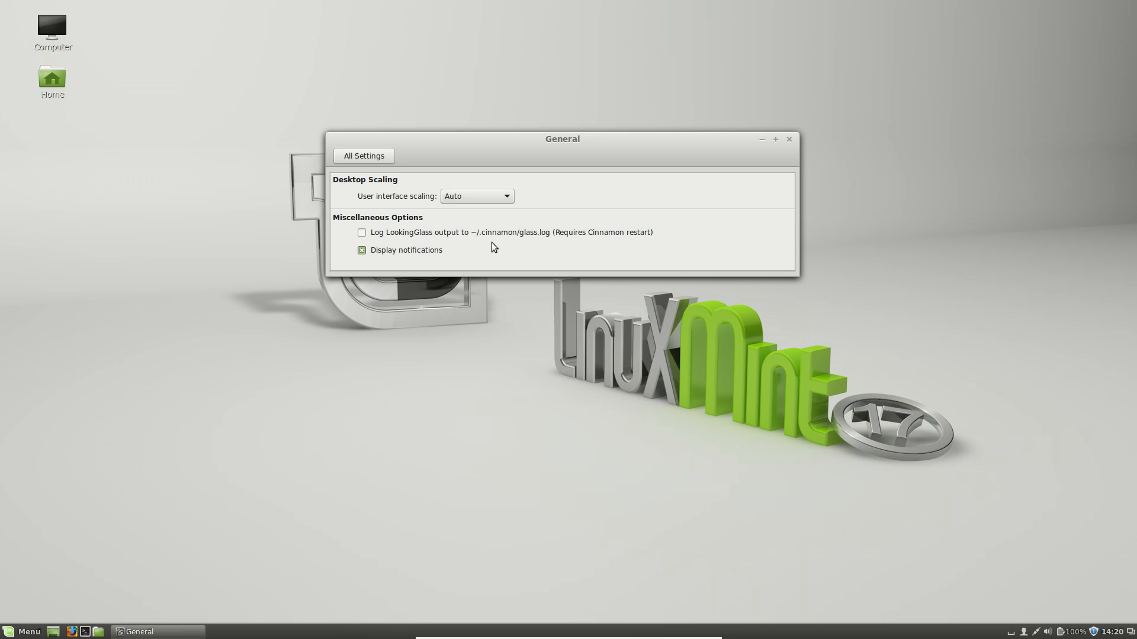
mouse_move(482, 199)
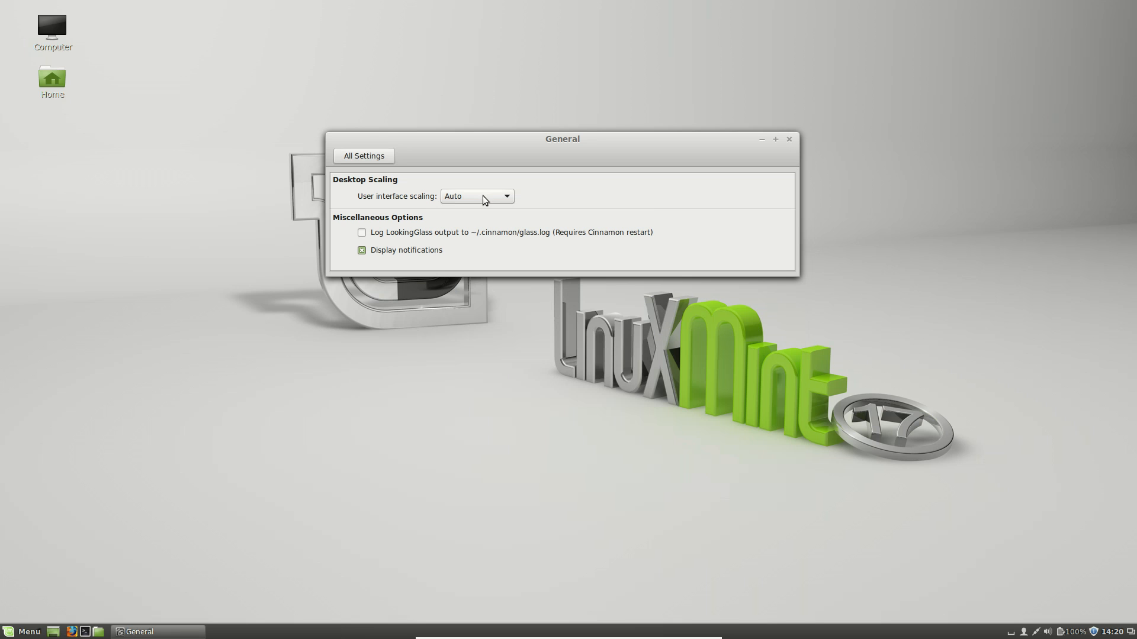
click(476, 196)
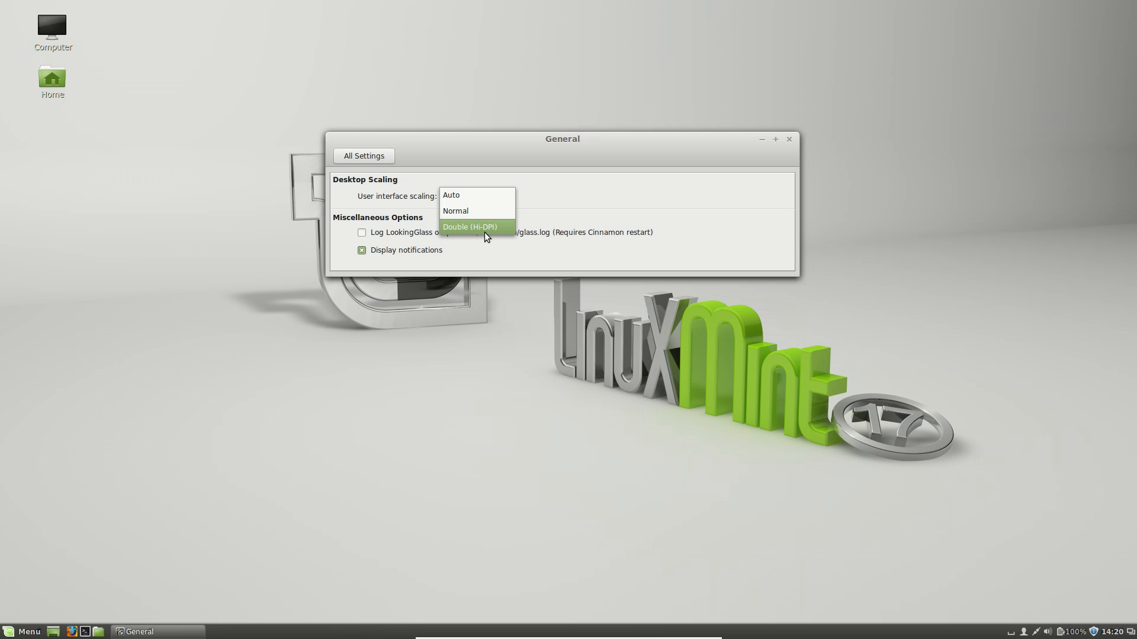
click(469, 226)
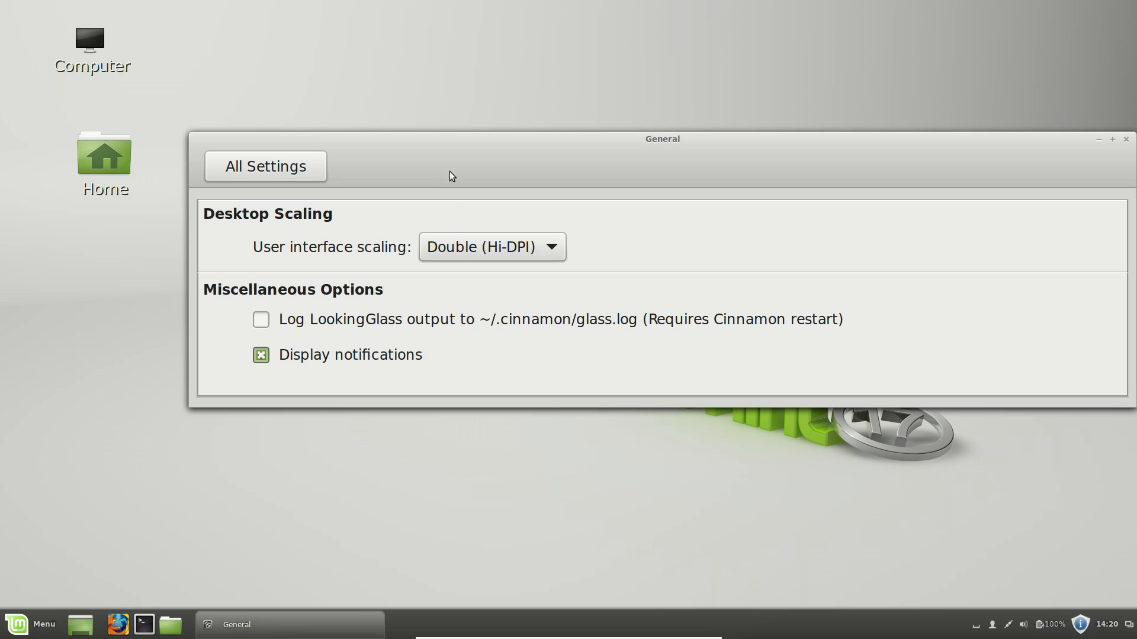
drag(661, 138, 571, 119)
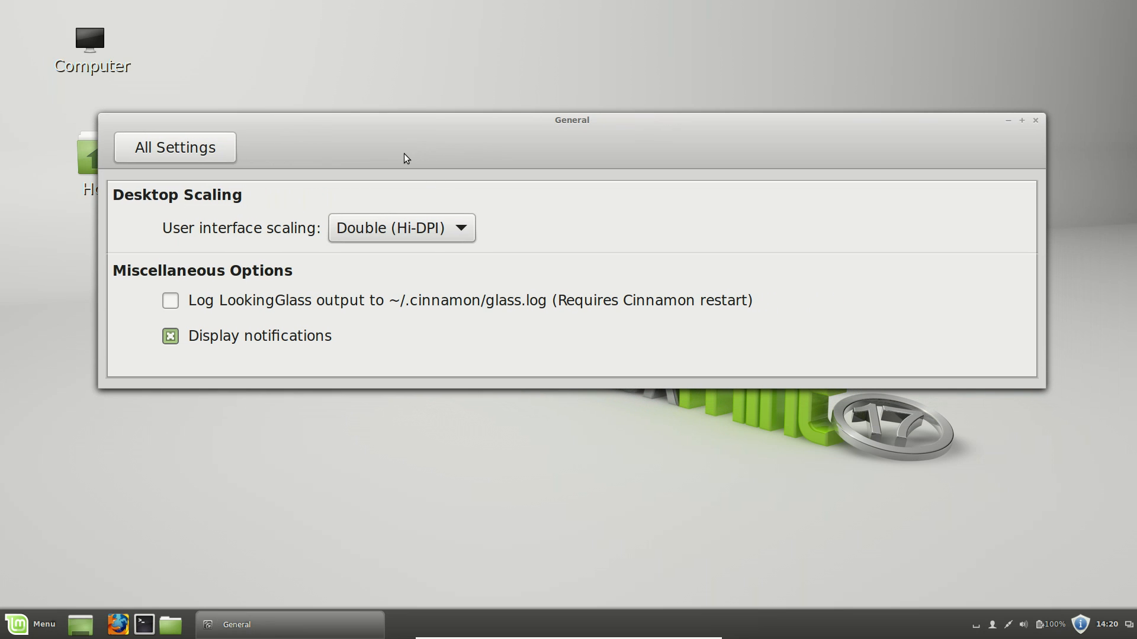
click(400, 226)
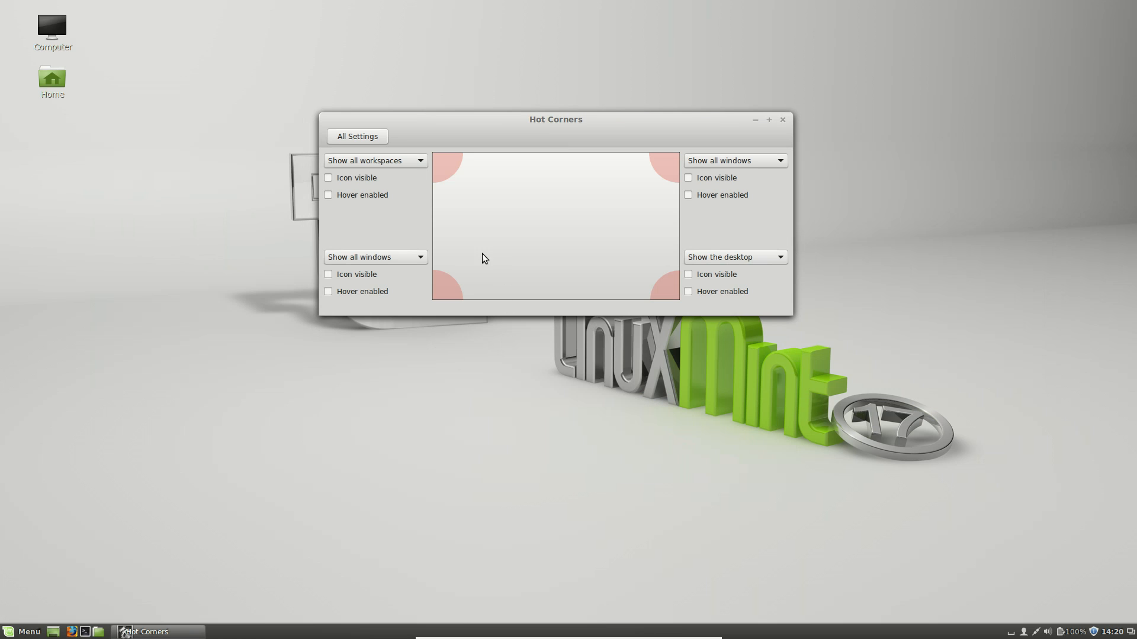
mouse_move(456, 176)
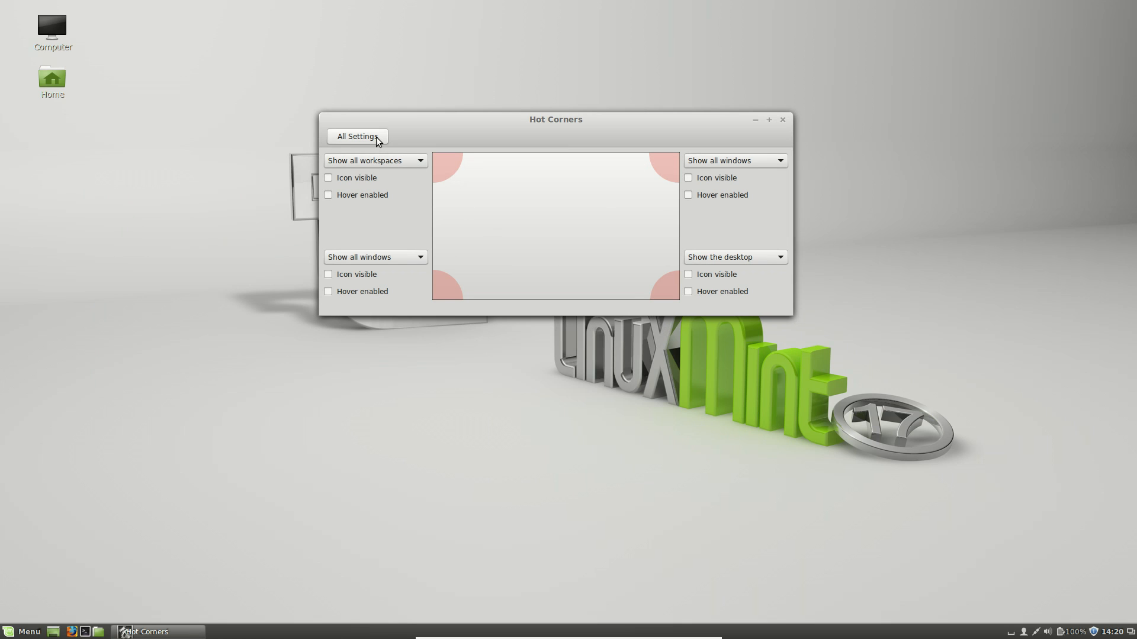
Step: View System Info (Linux Mint 17 Cinnamon 64-bit, 2 GiB memory), then return to All Settings
click(356, 136)
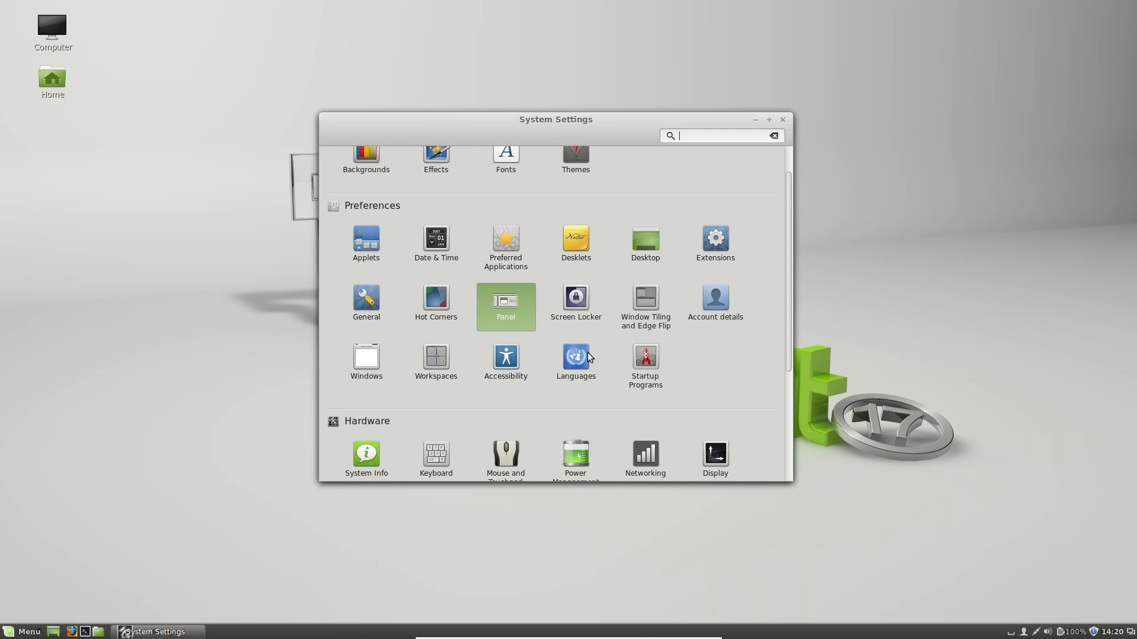
scroll(down, 3)
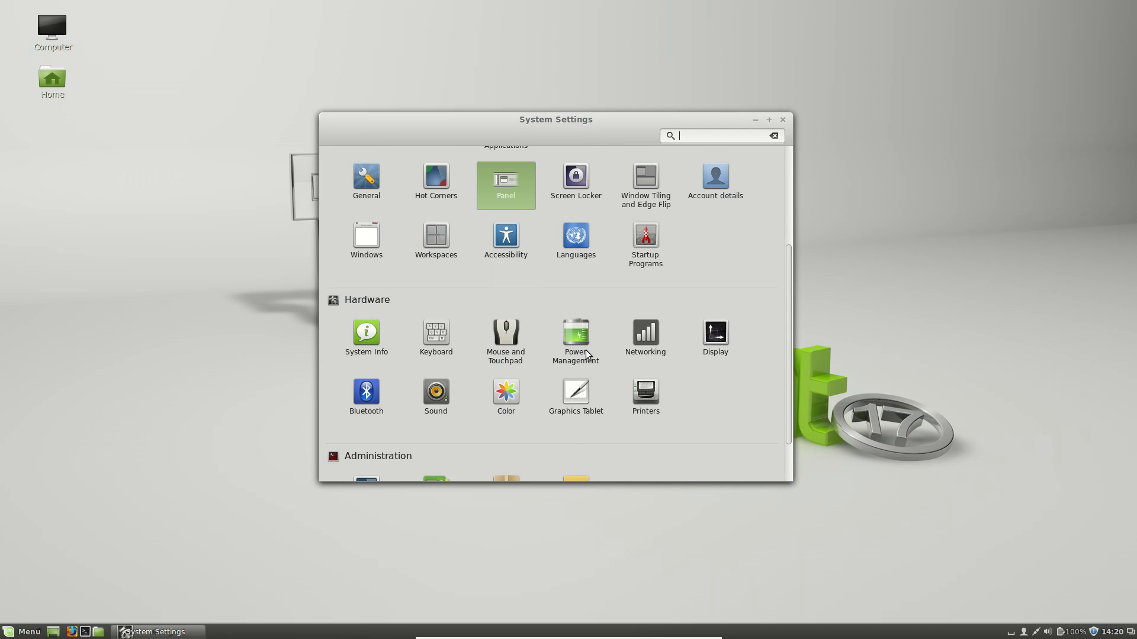
scroll(down, 3)
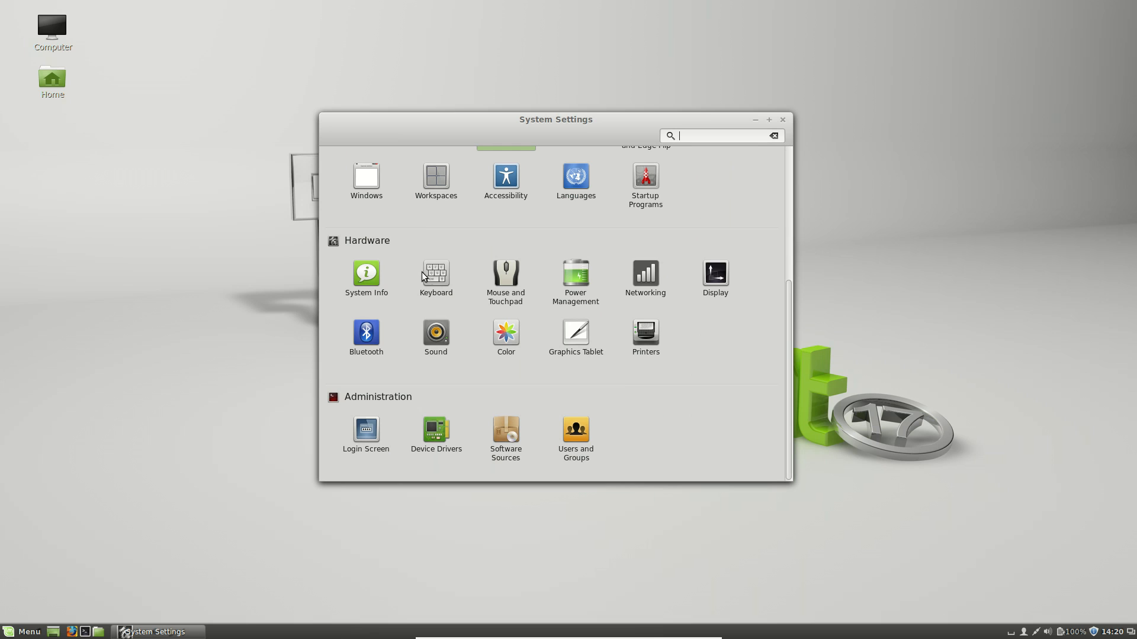
click(365, 274)
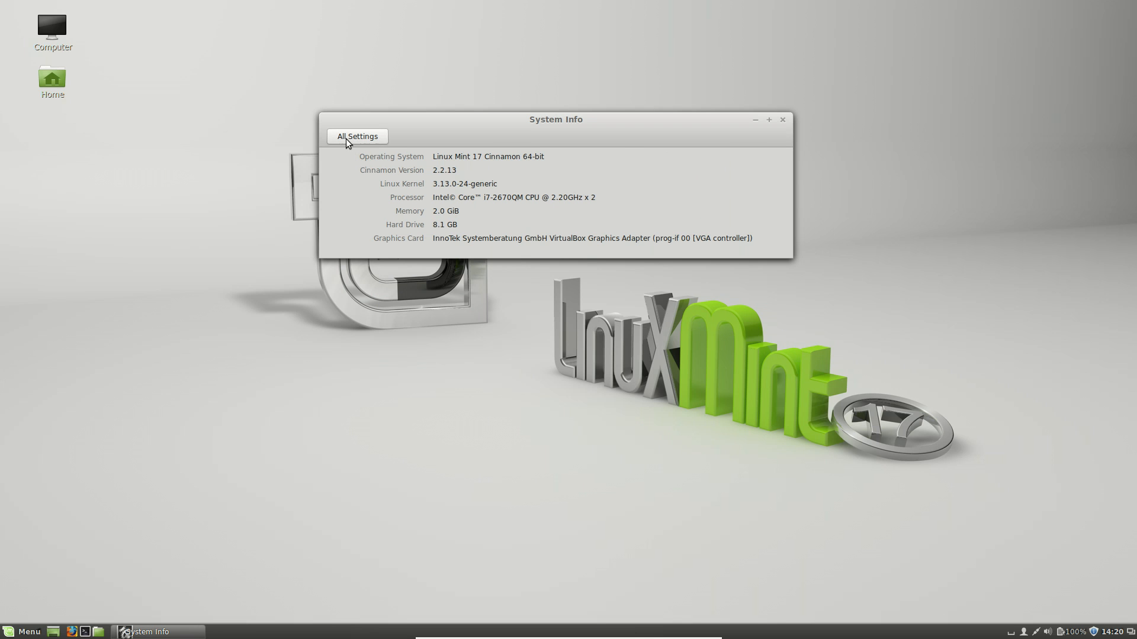
click(355, 136)
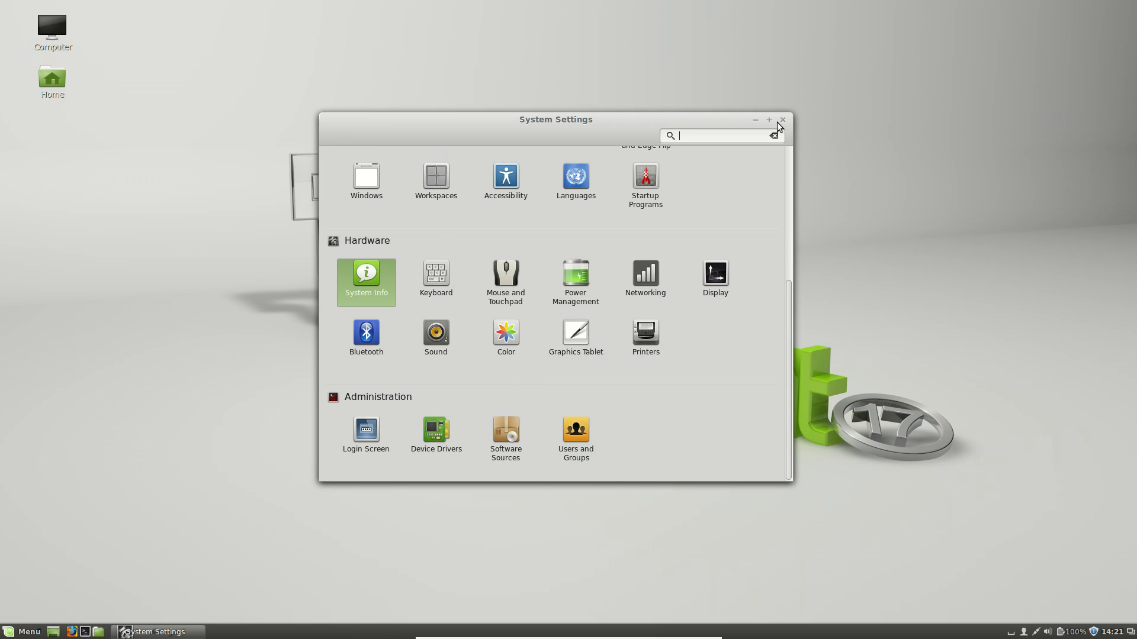
click(782, 119)
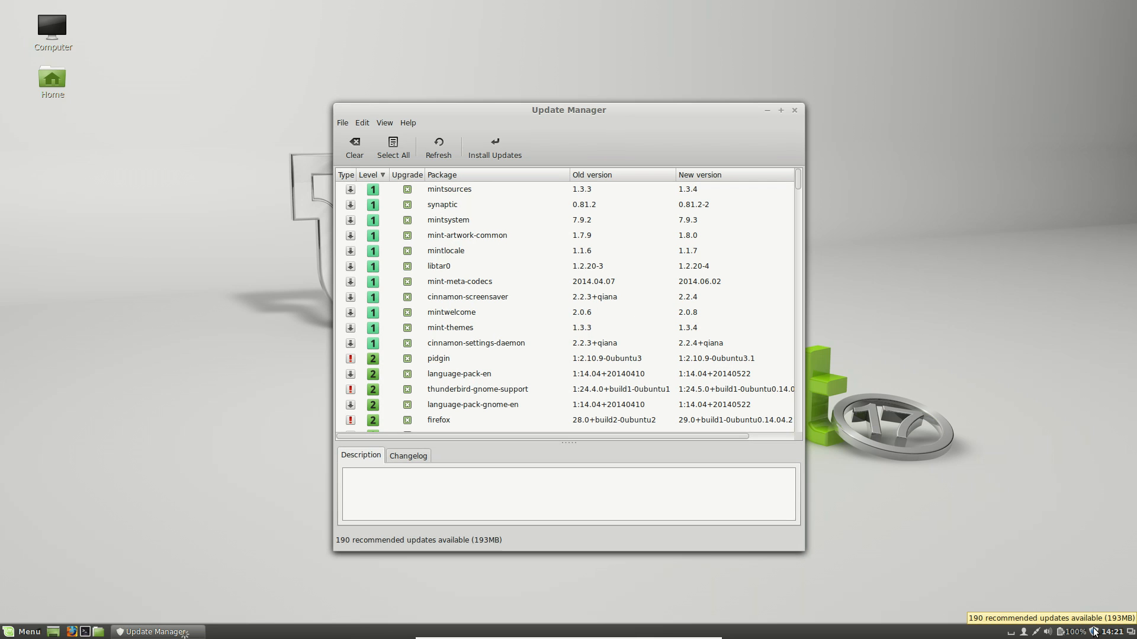
mouse_move(668, 346)
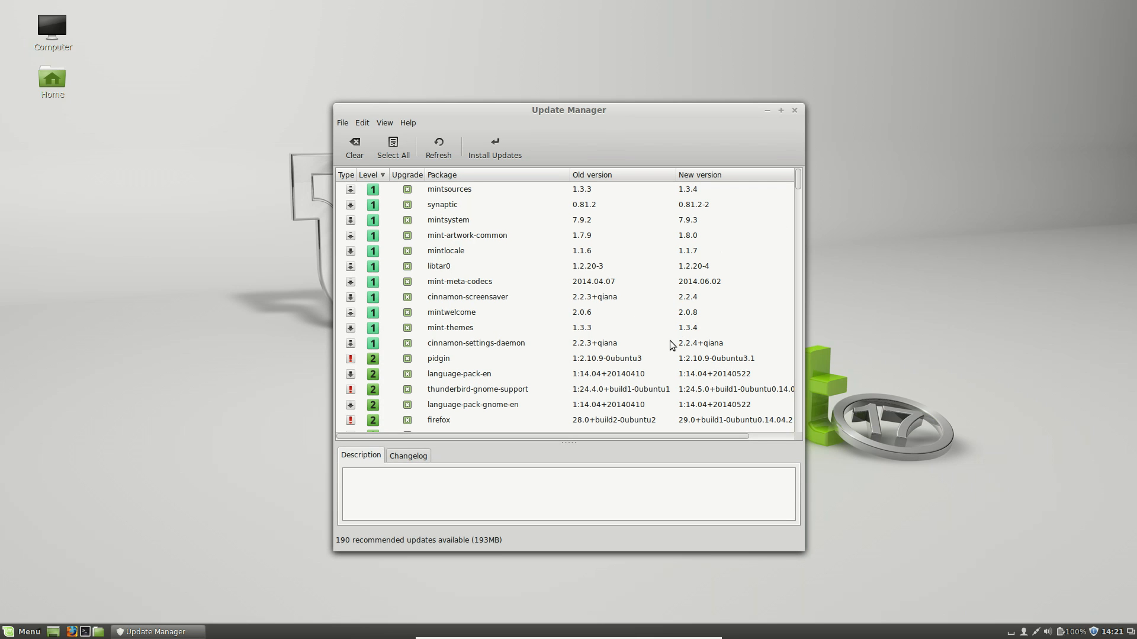
mouse_move(671, 345)
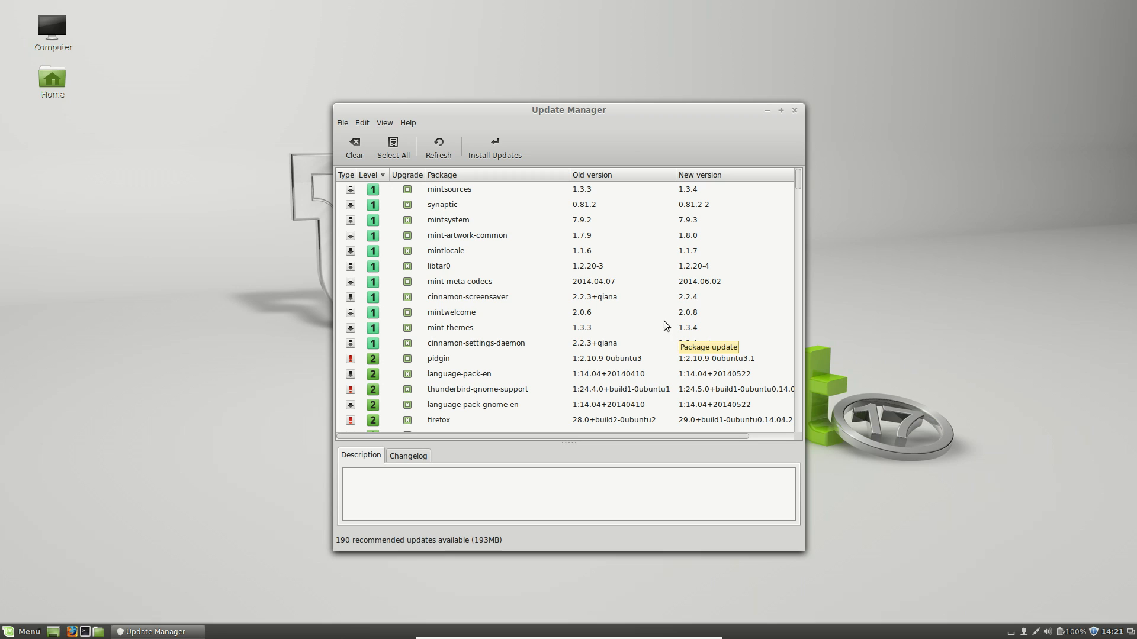
drag(569, 110, 556, 94)
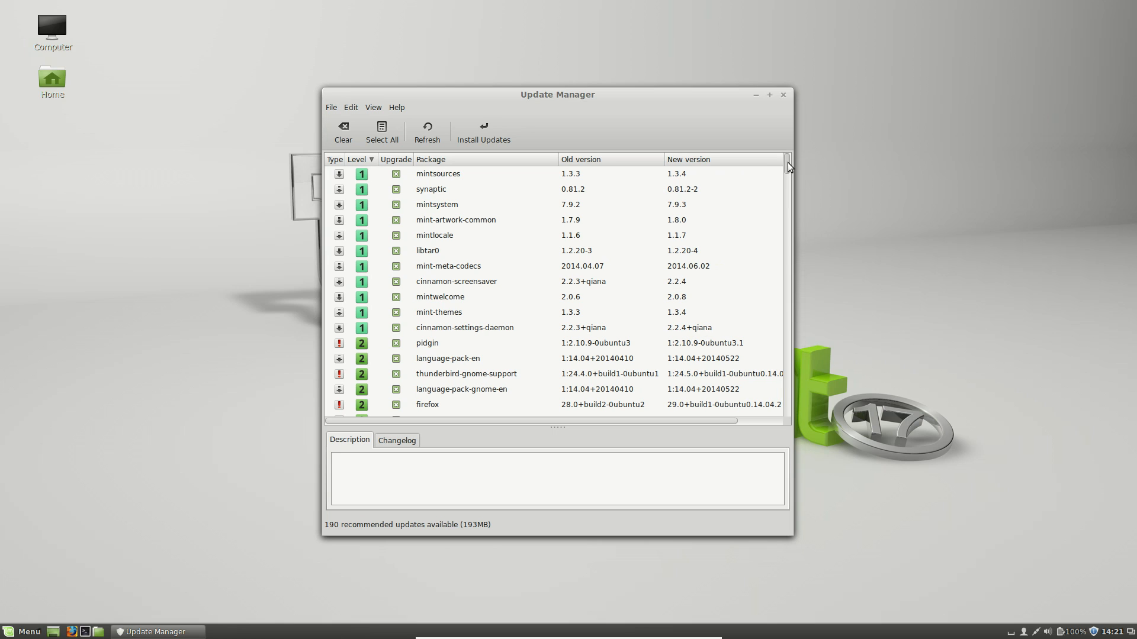
mouse_move(405, 185)
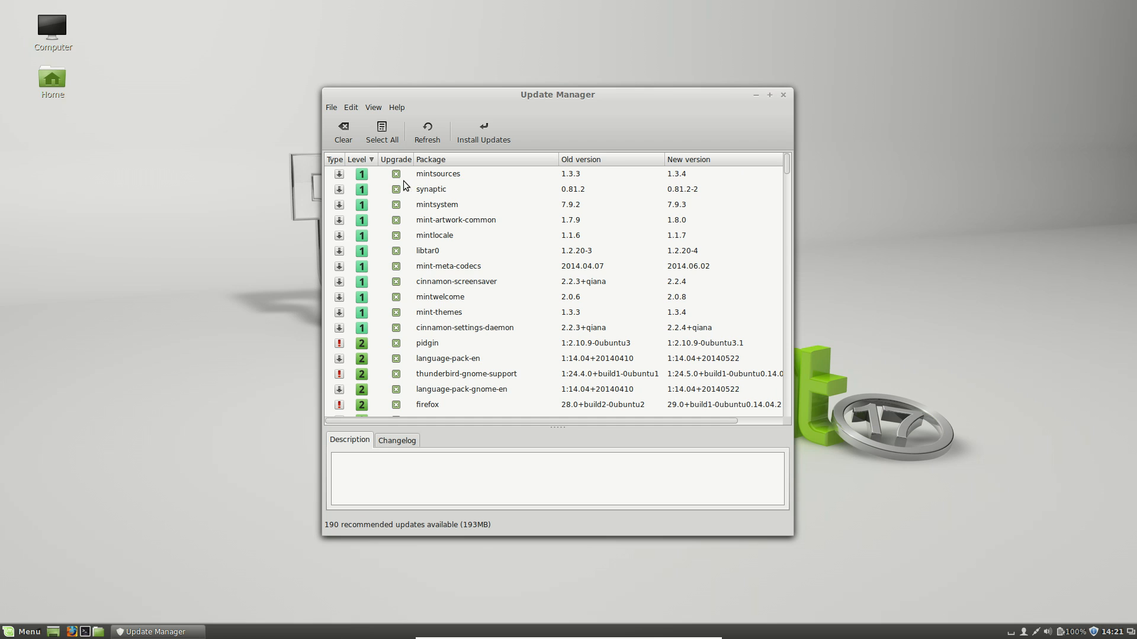
scroll(down, 3)
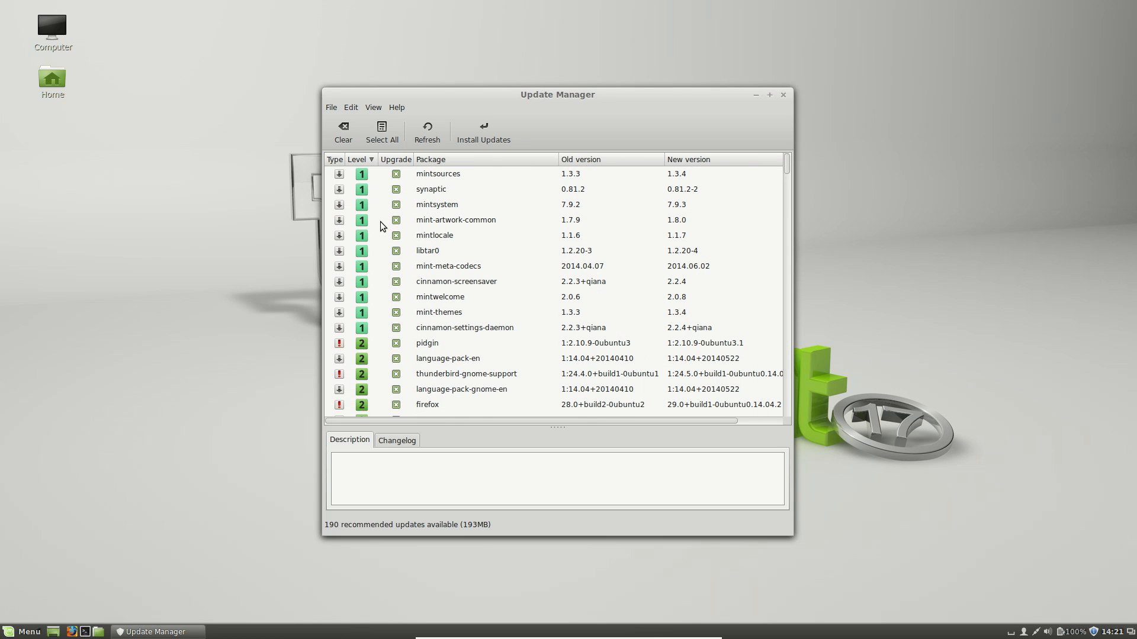
mouse_move(339, 174)
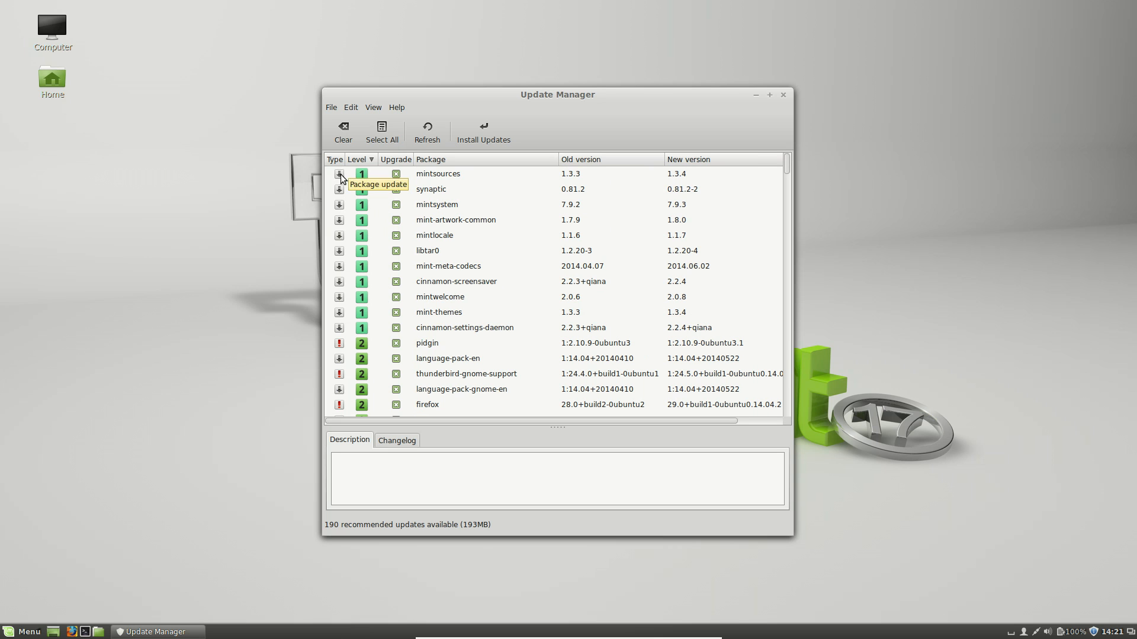
scroll(down, 3)
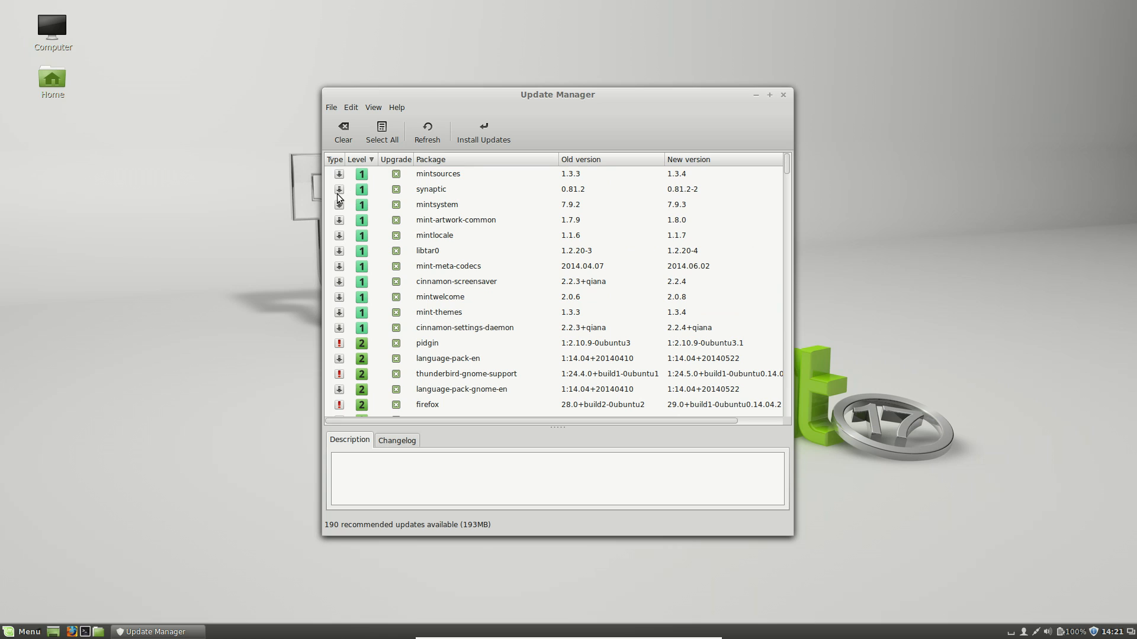
mouse_move(352, 317)
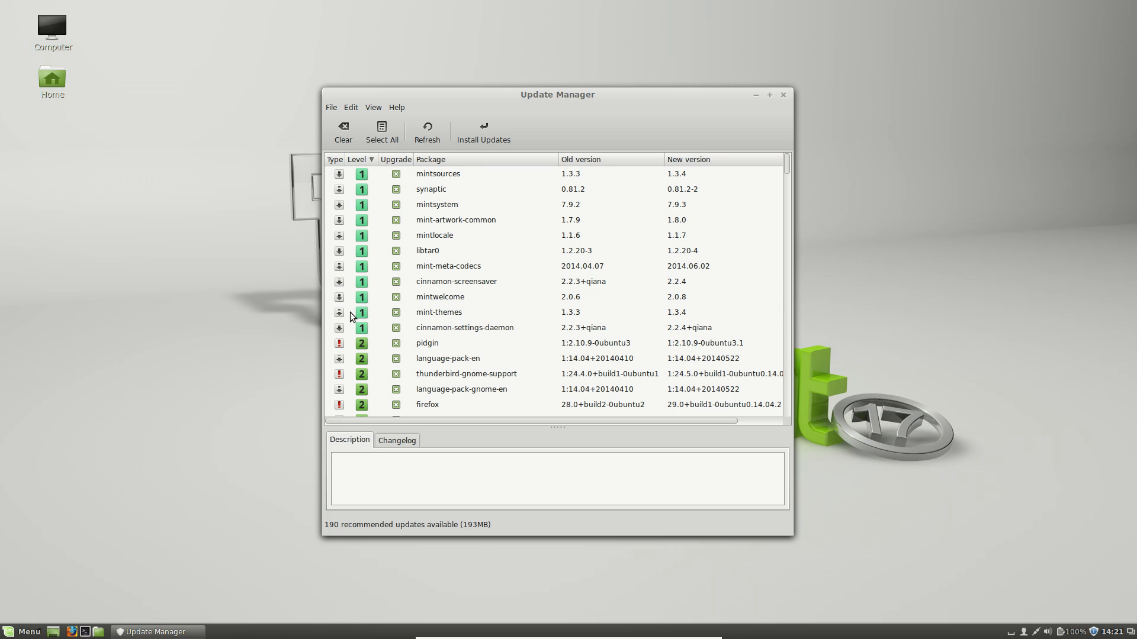
mouse_move(339, 345)
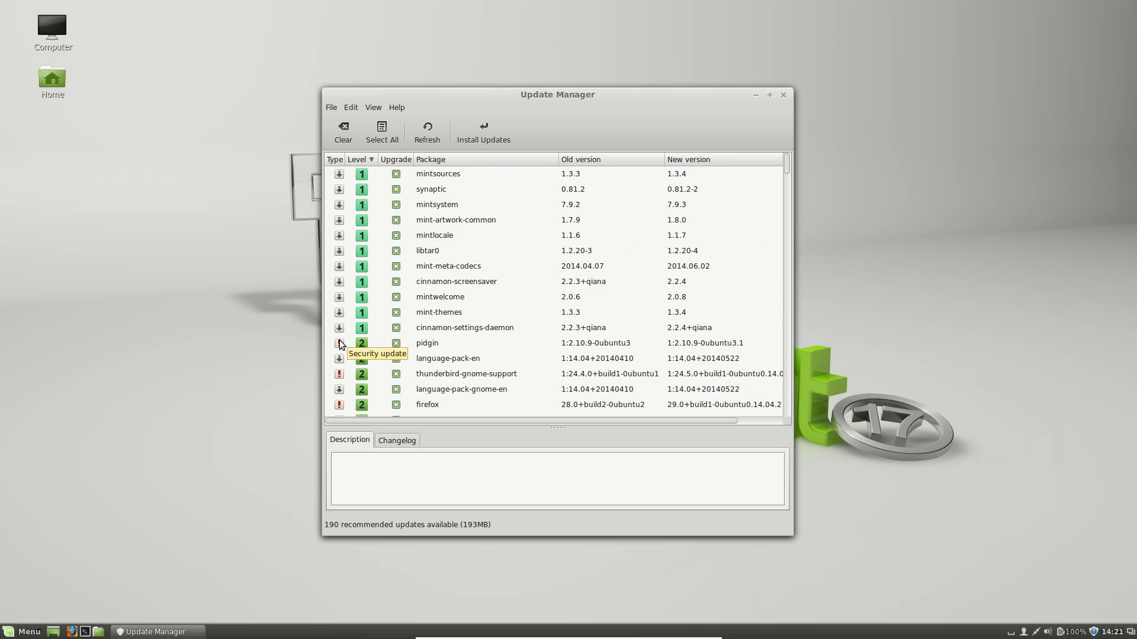
mouse_move(369, 213)
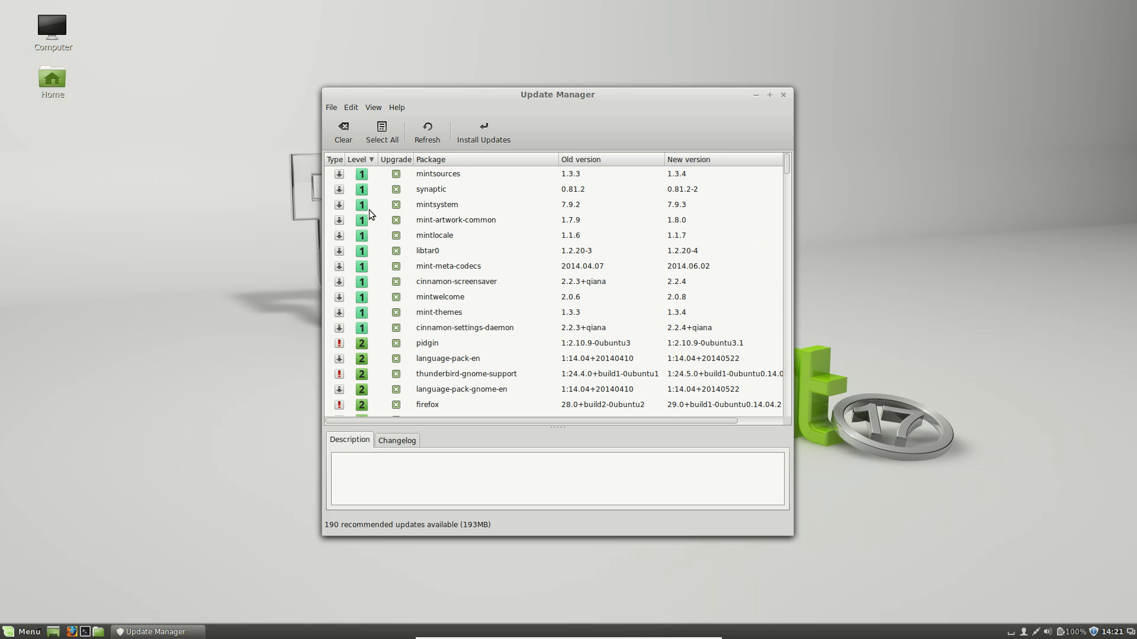
Step: Sort updates by Type, browse the list, re-sort by Level, and show Synaptic's description
click(333, 159)
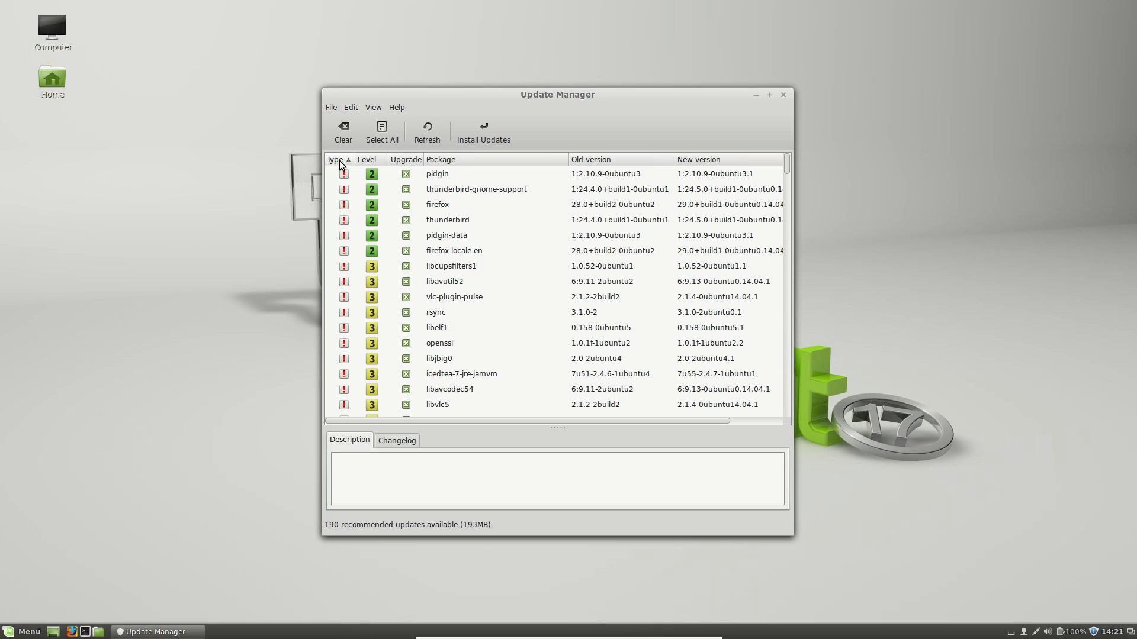
scroll(down, 3)
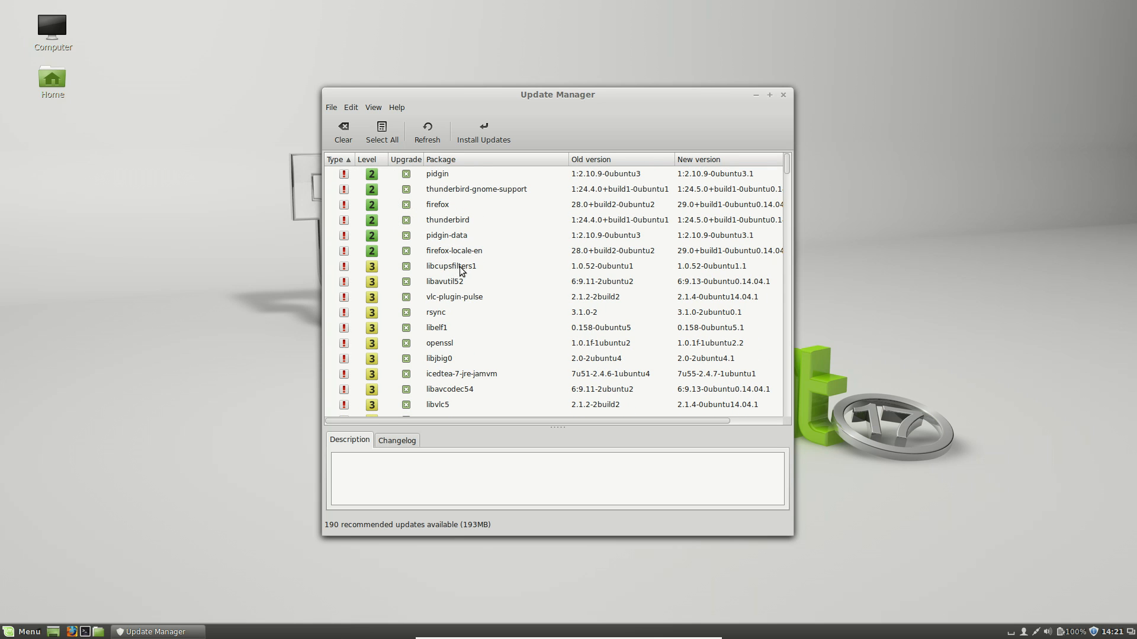
scroll(down, 3)
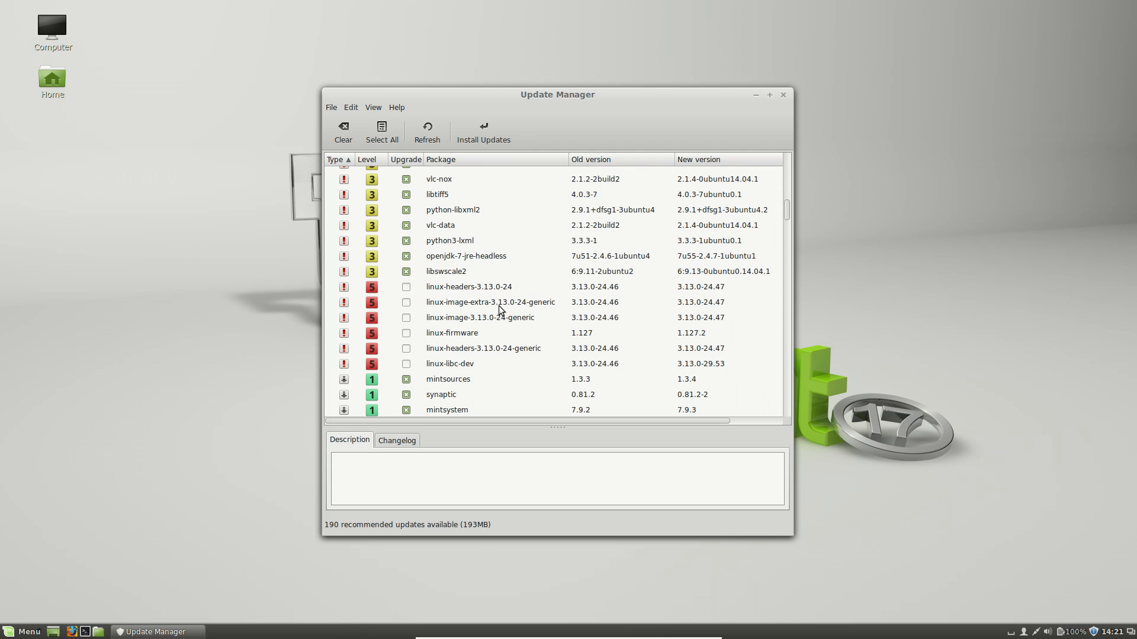
click(368, 158)
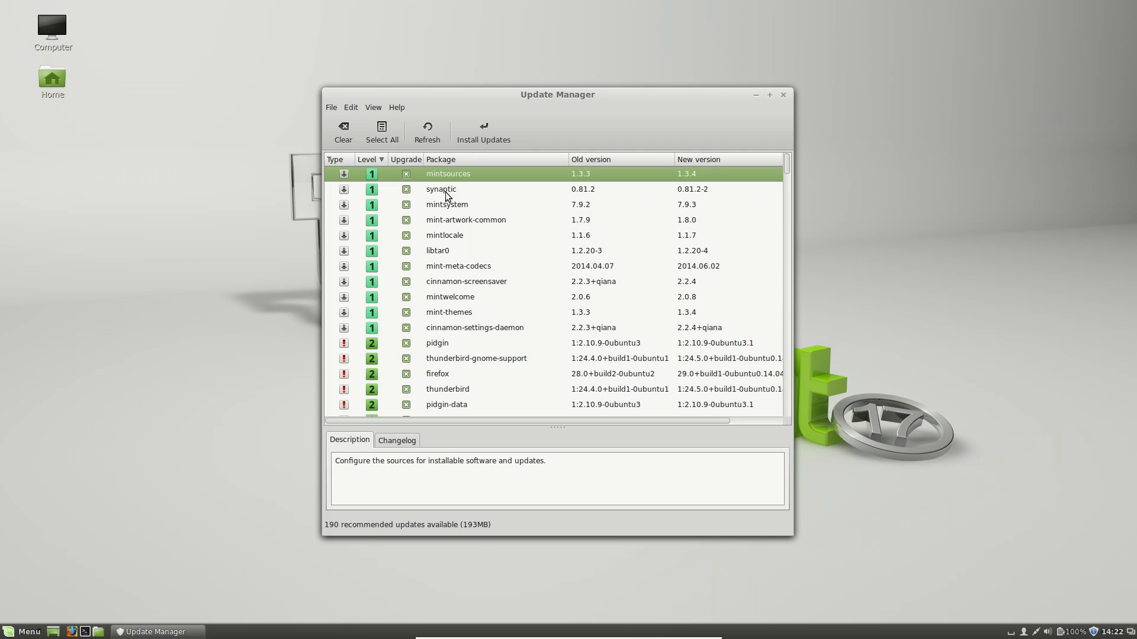
click(441, 190)
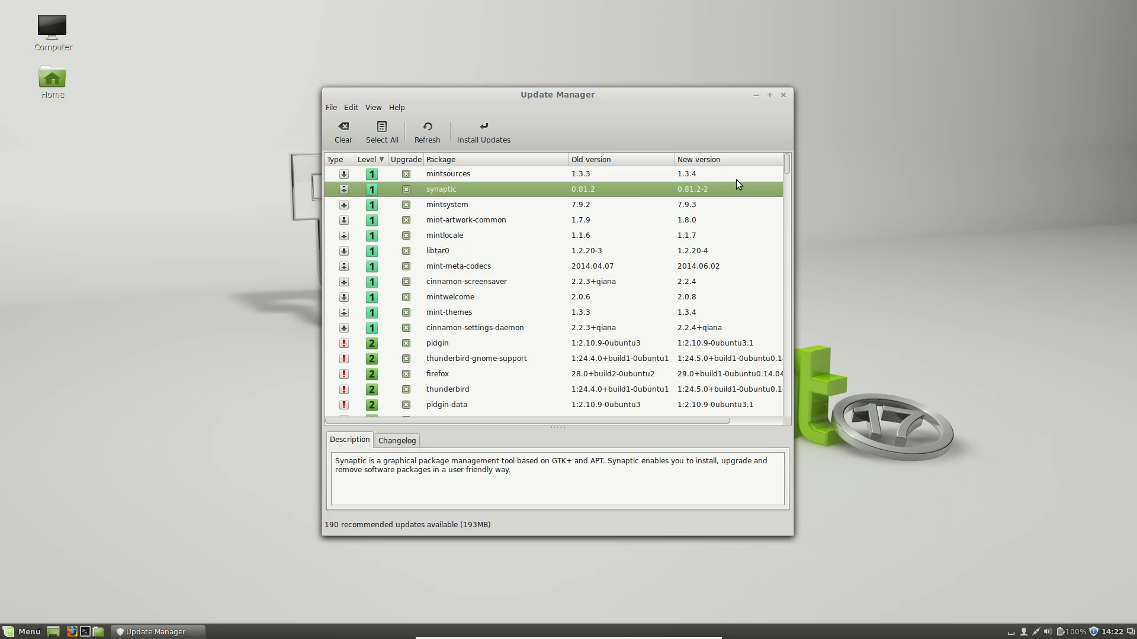
mouse_move(643, 181)
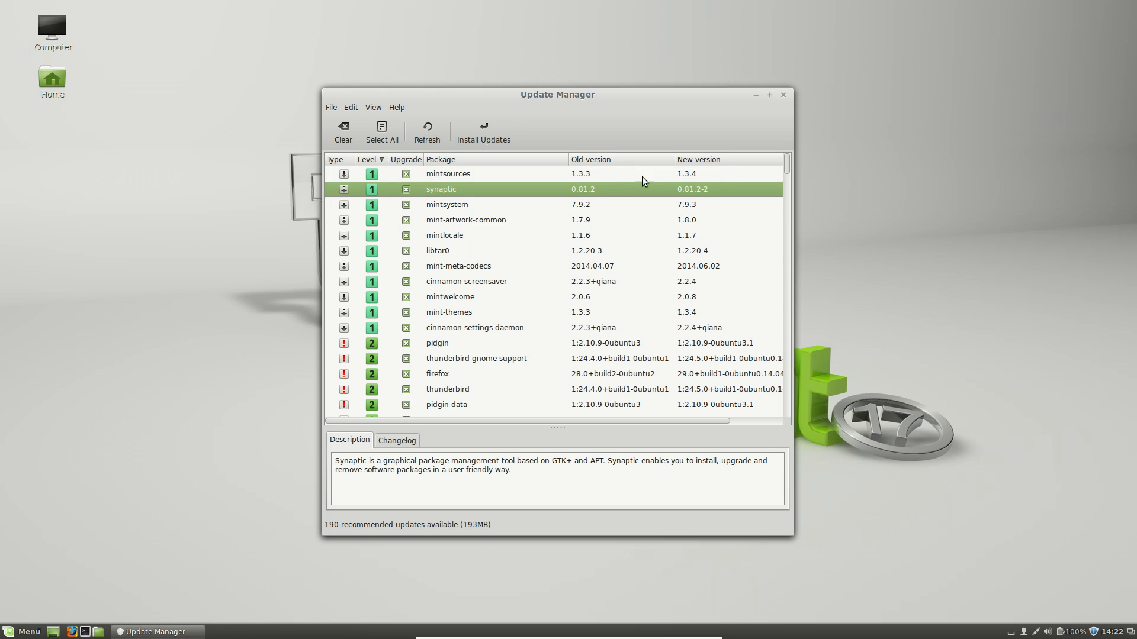
click(373, 107)
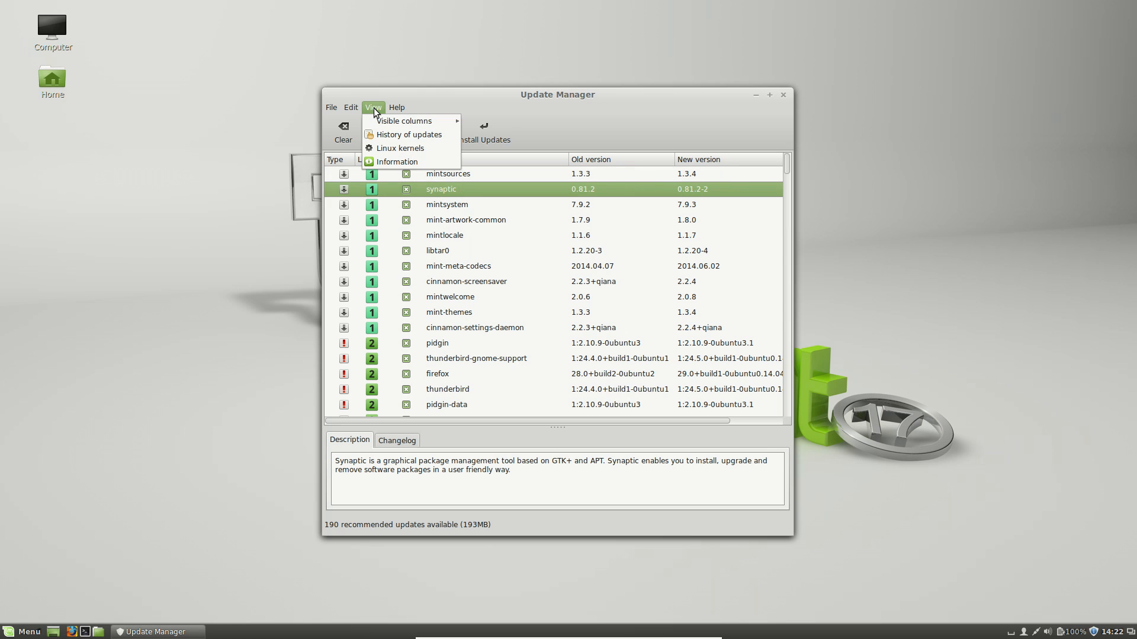
click(373, 107)
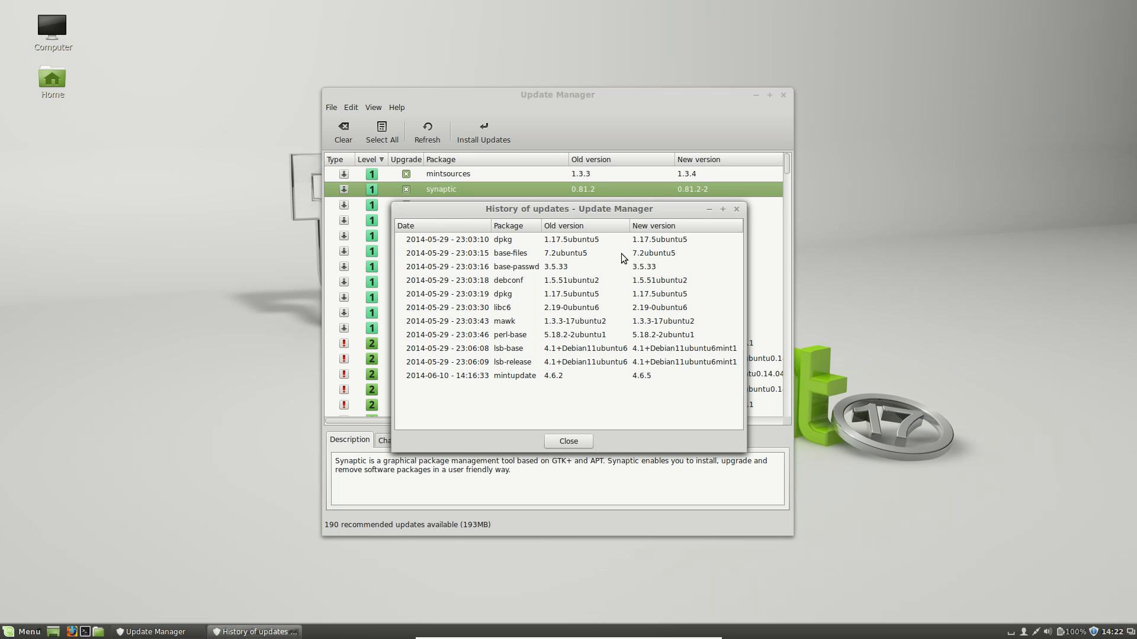
click(568, 440)
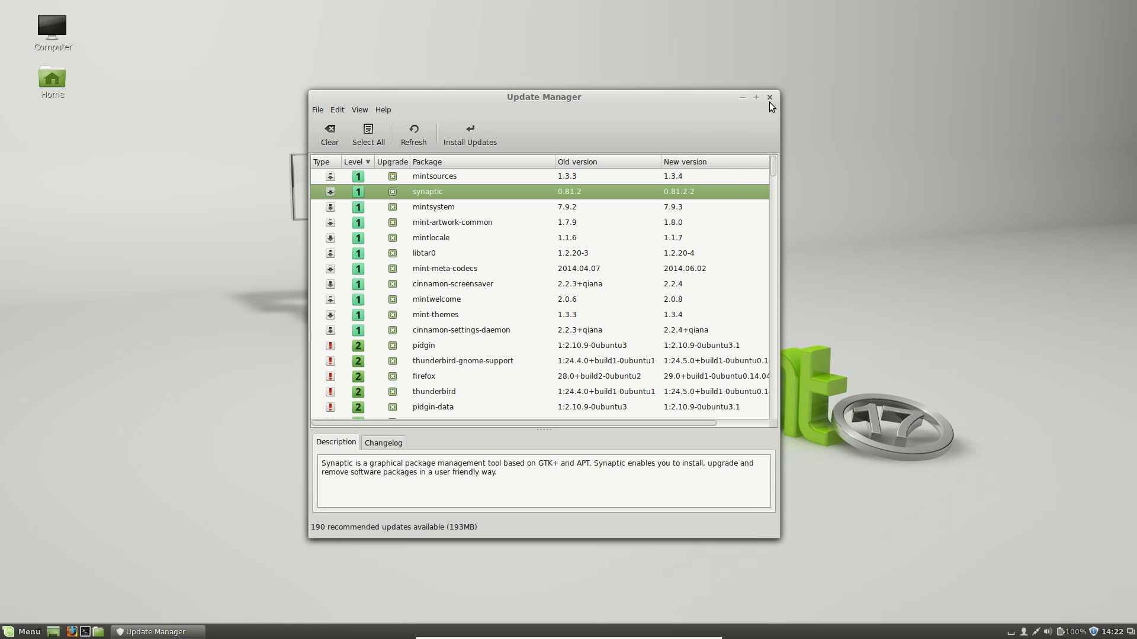
Step: Close the Update Manager window and open the main menu
click(770, 97)
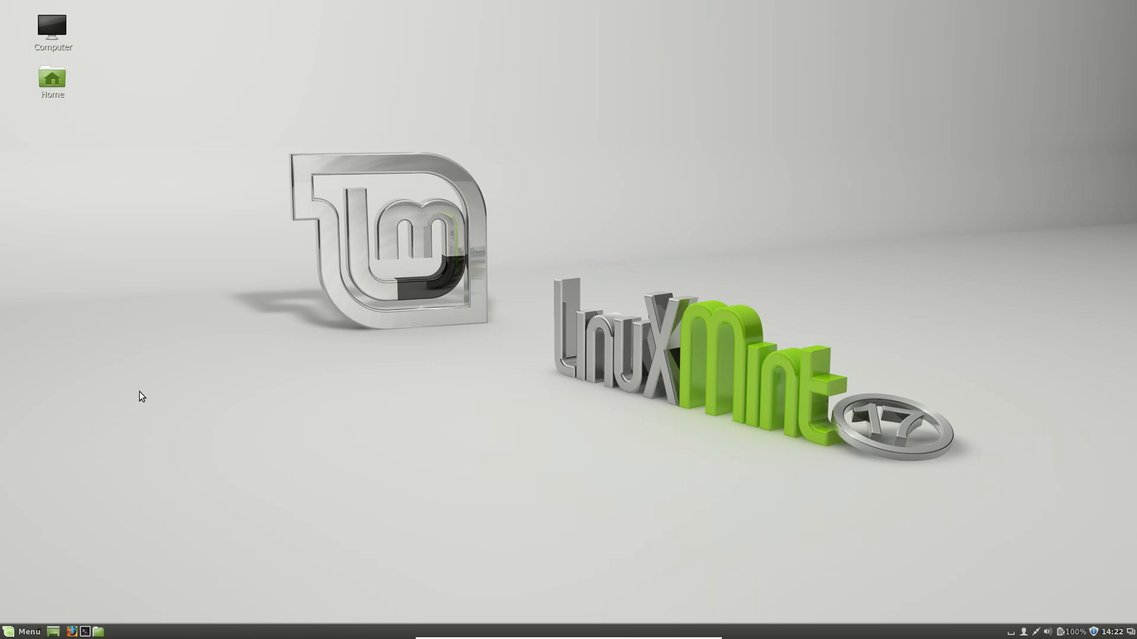
click(22, 632)
text(mint)
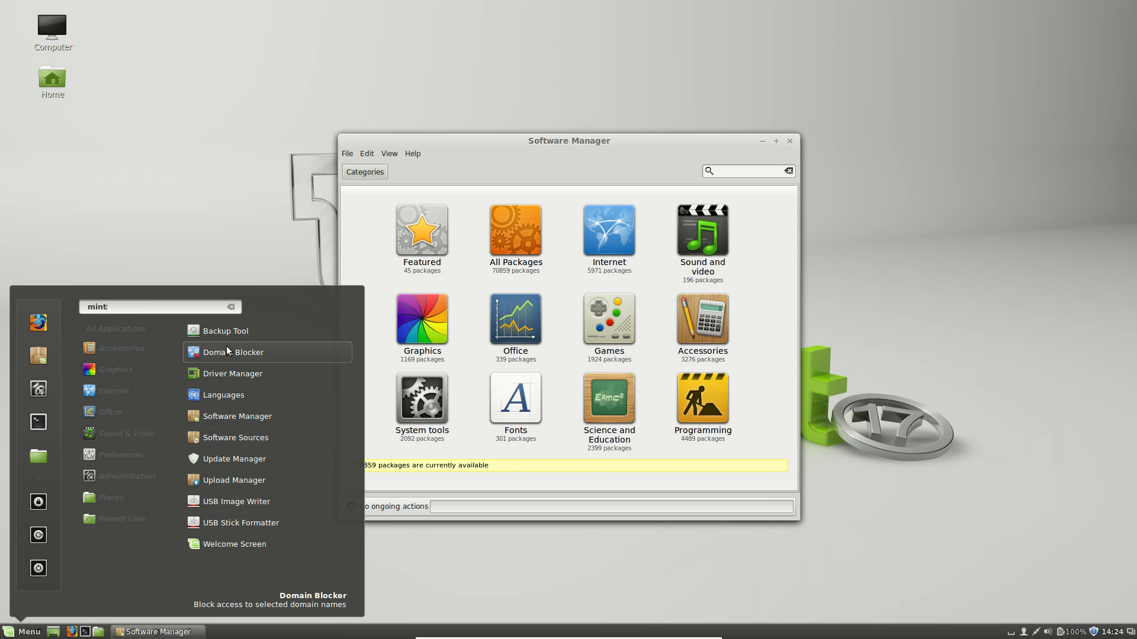
mouse_move(223, 330)
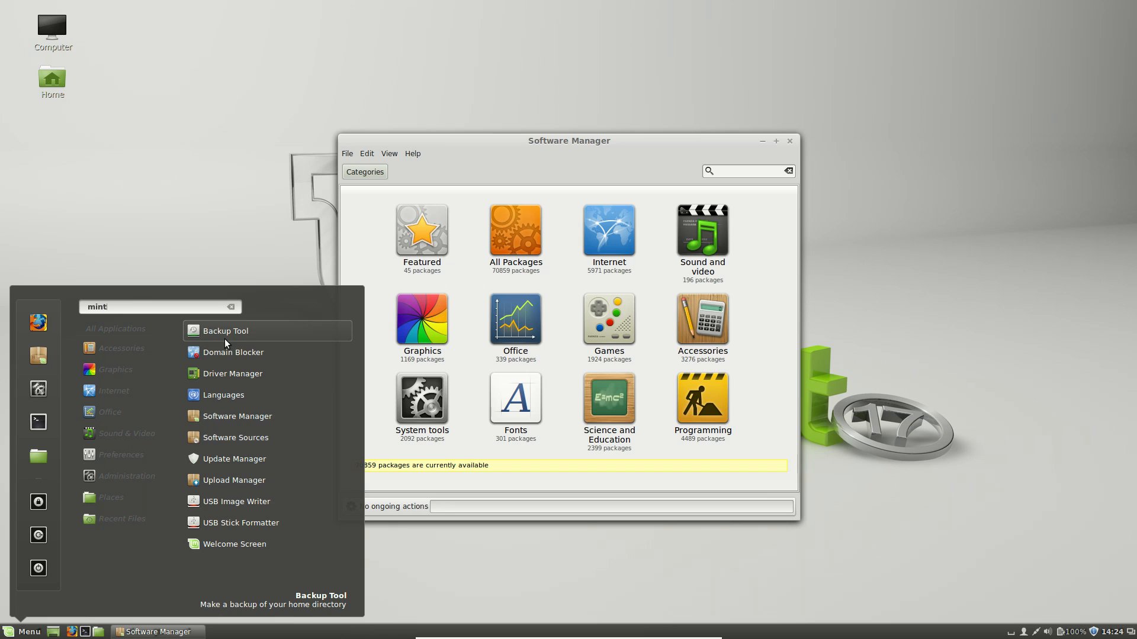
mouse_move(258, 459)
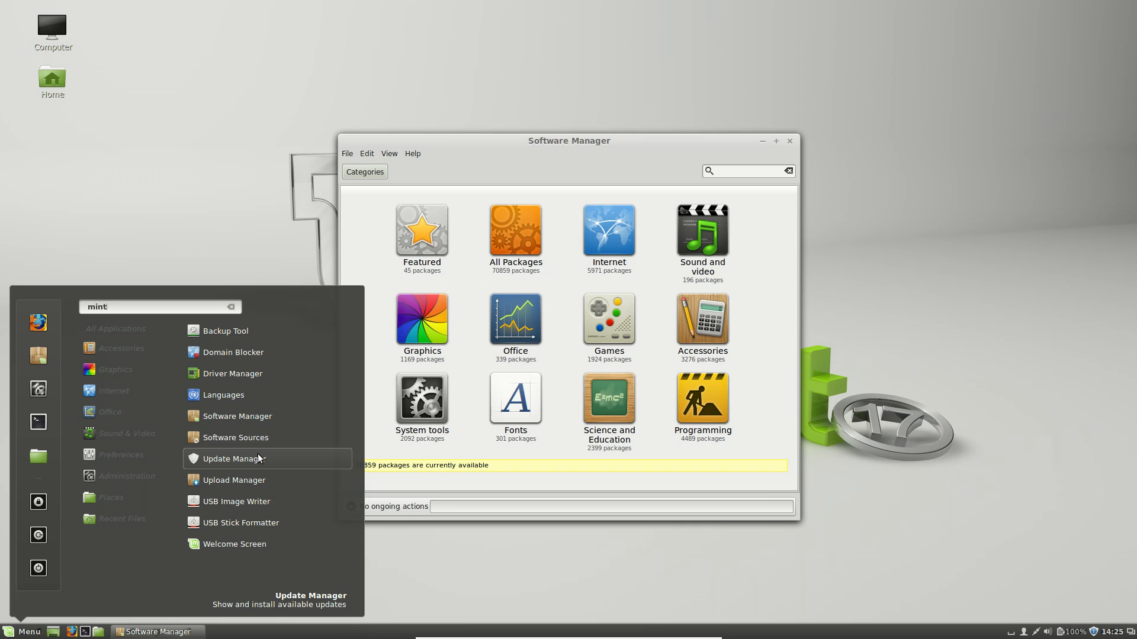
mouse_move(223, 394)
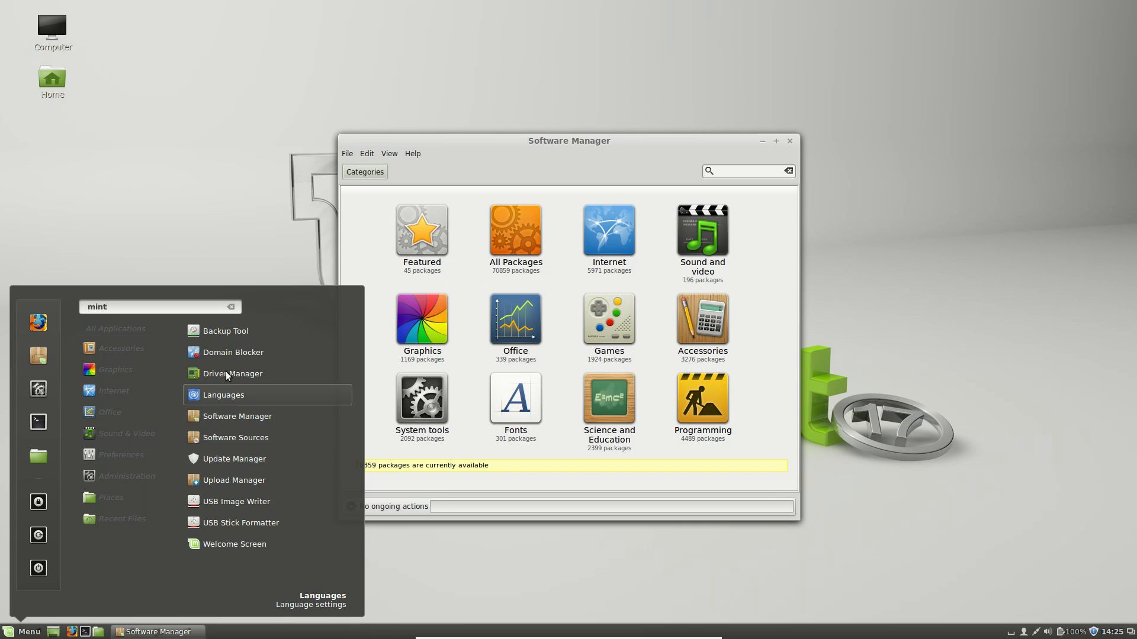